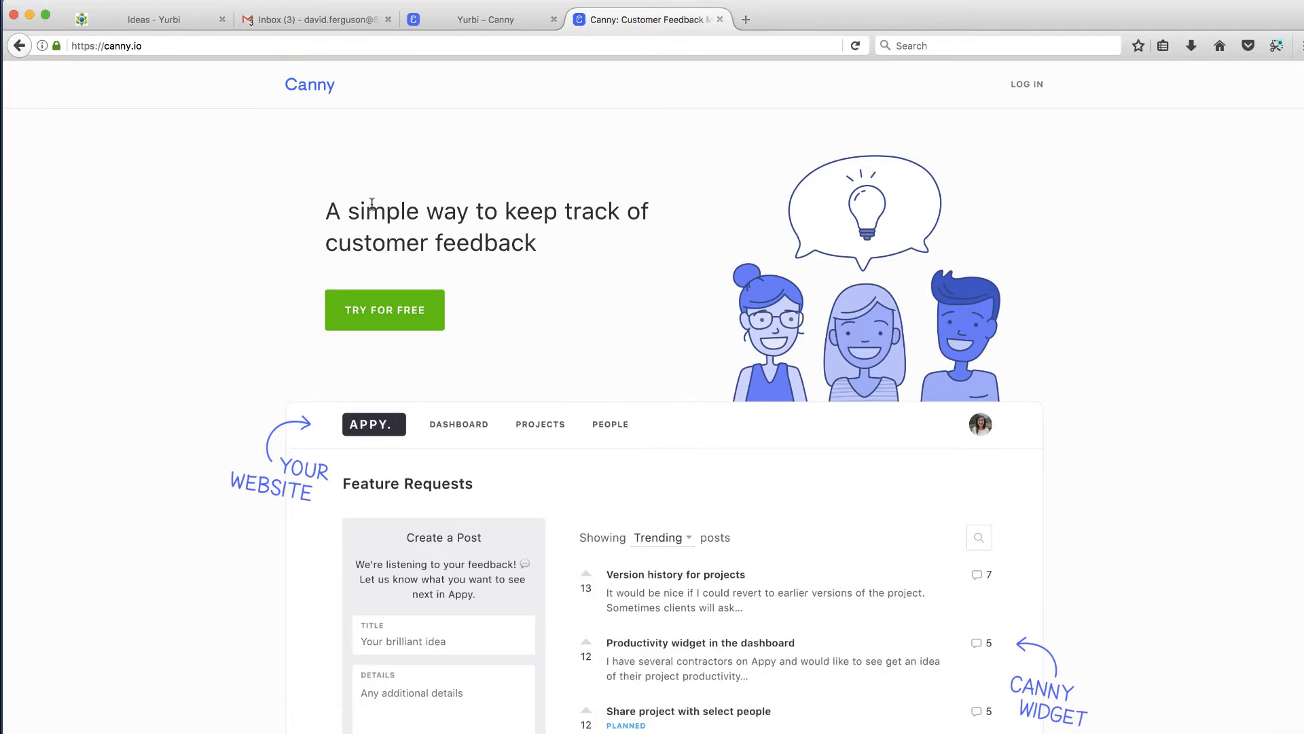
Step: Scroll the Canny homepage past the widget demo to the 'Embed on your website' examples
scroll("down", 3)
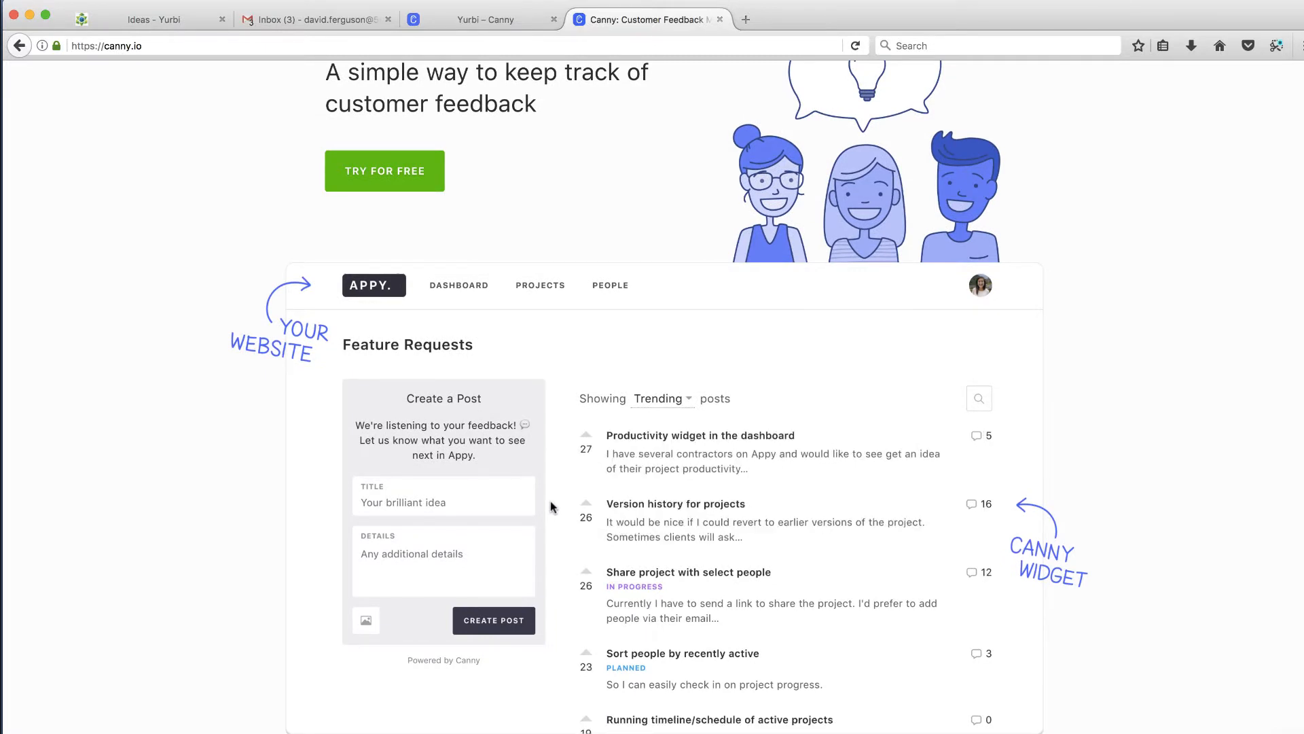
scroll("up", 3)
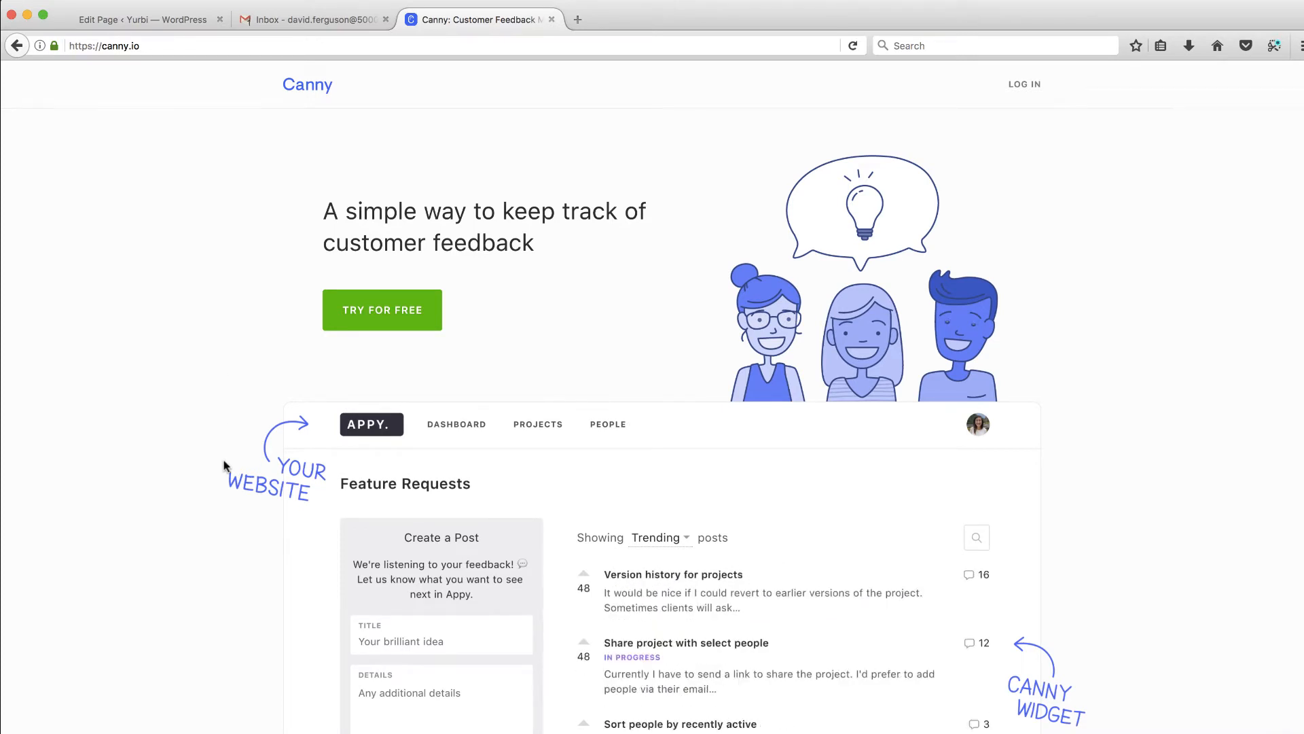
scroll("down", 3)
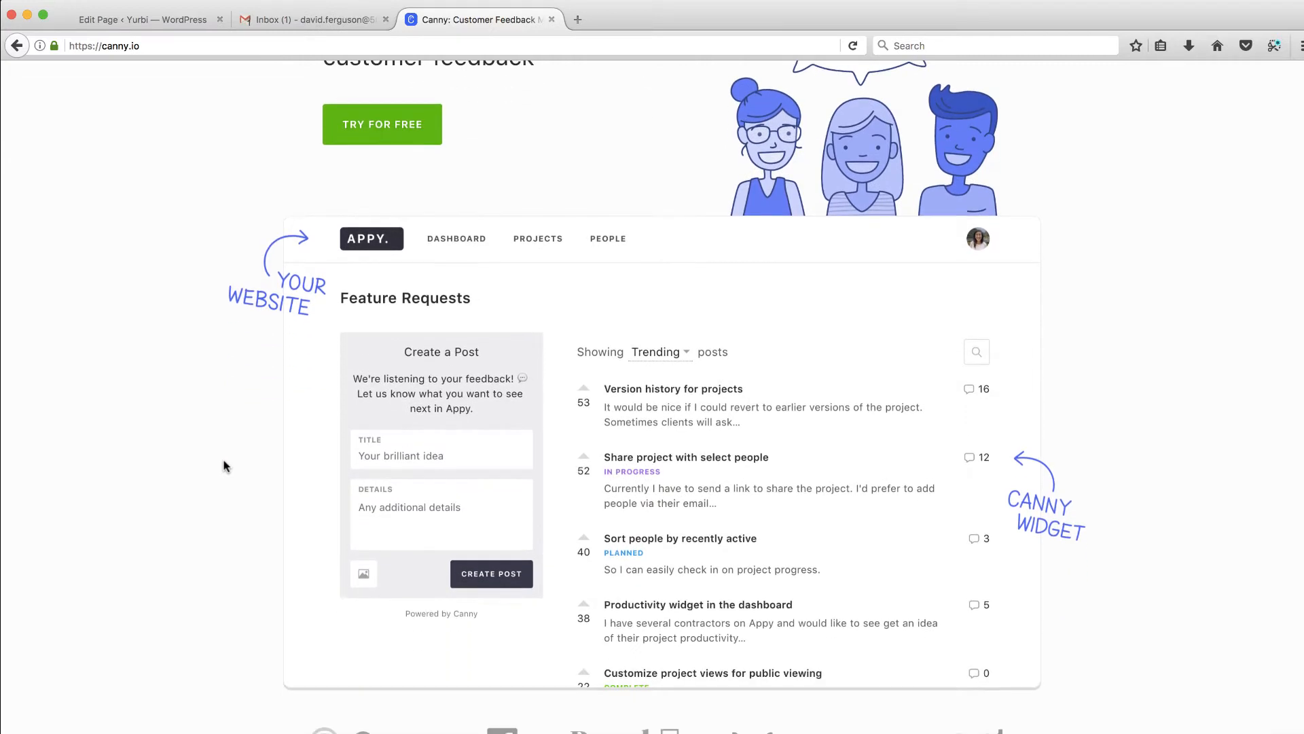
scroll("down", 3)
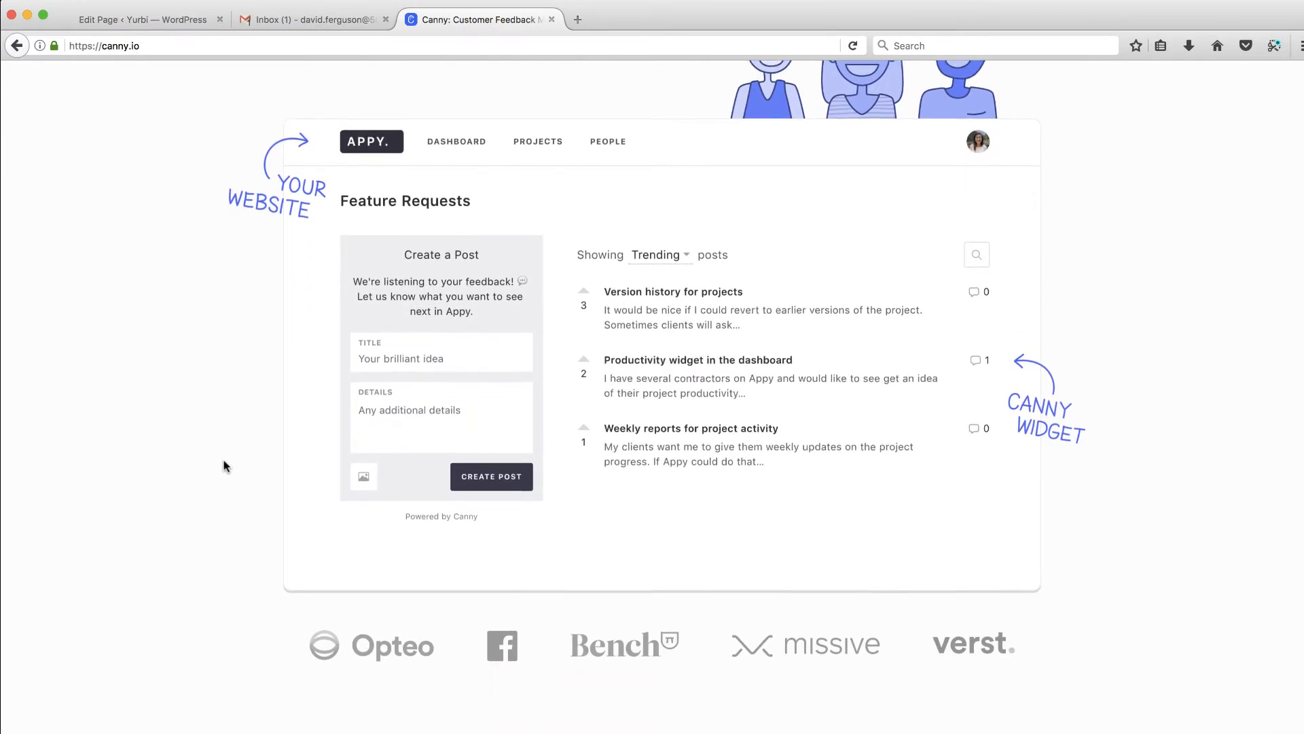
scroll("down", 3)
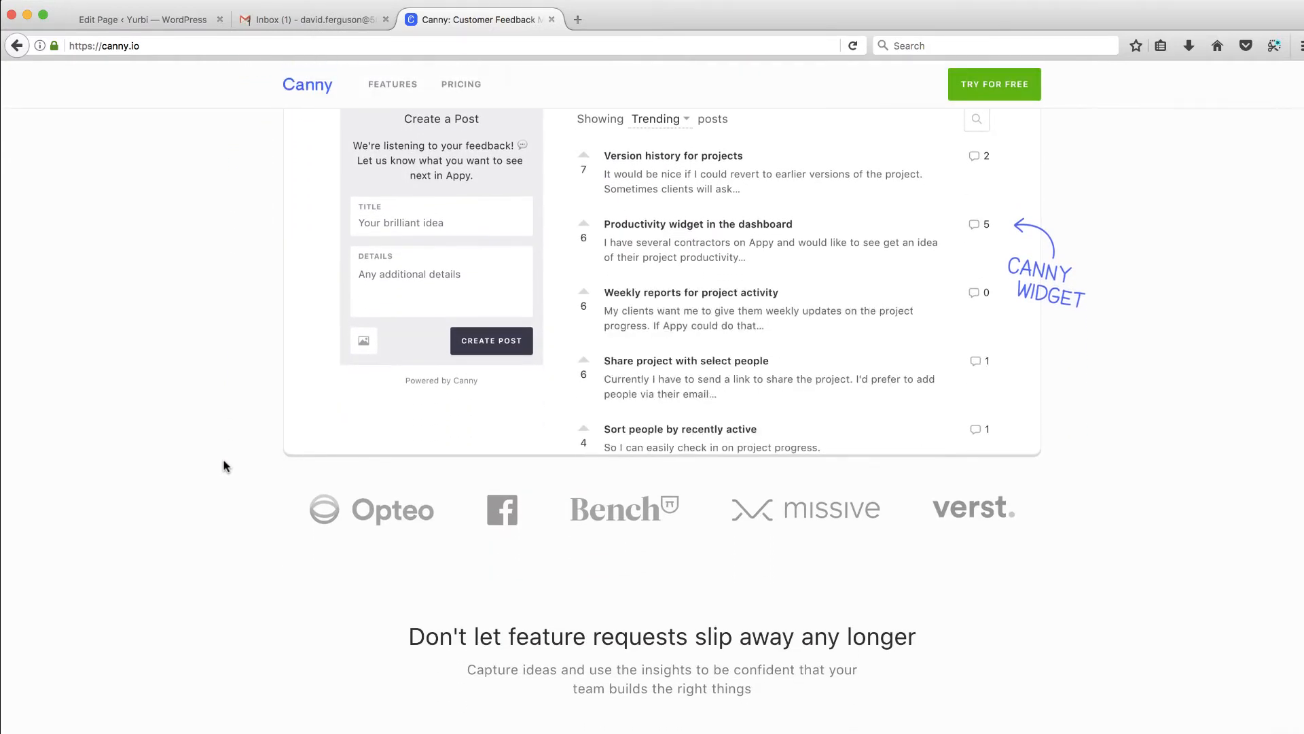
scroll("up", 3)
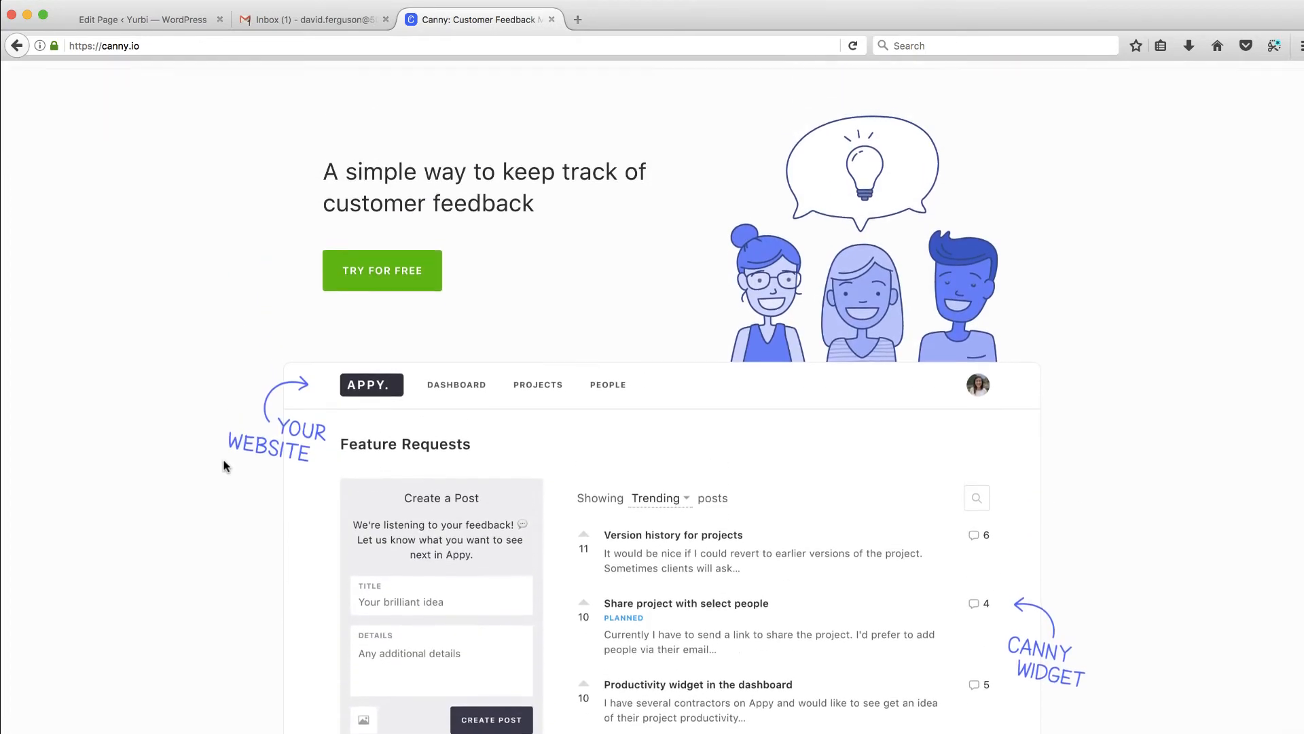
scroll("up", 3)
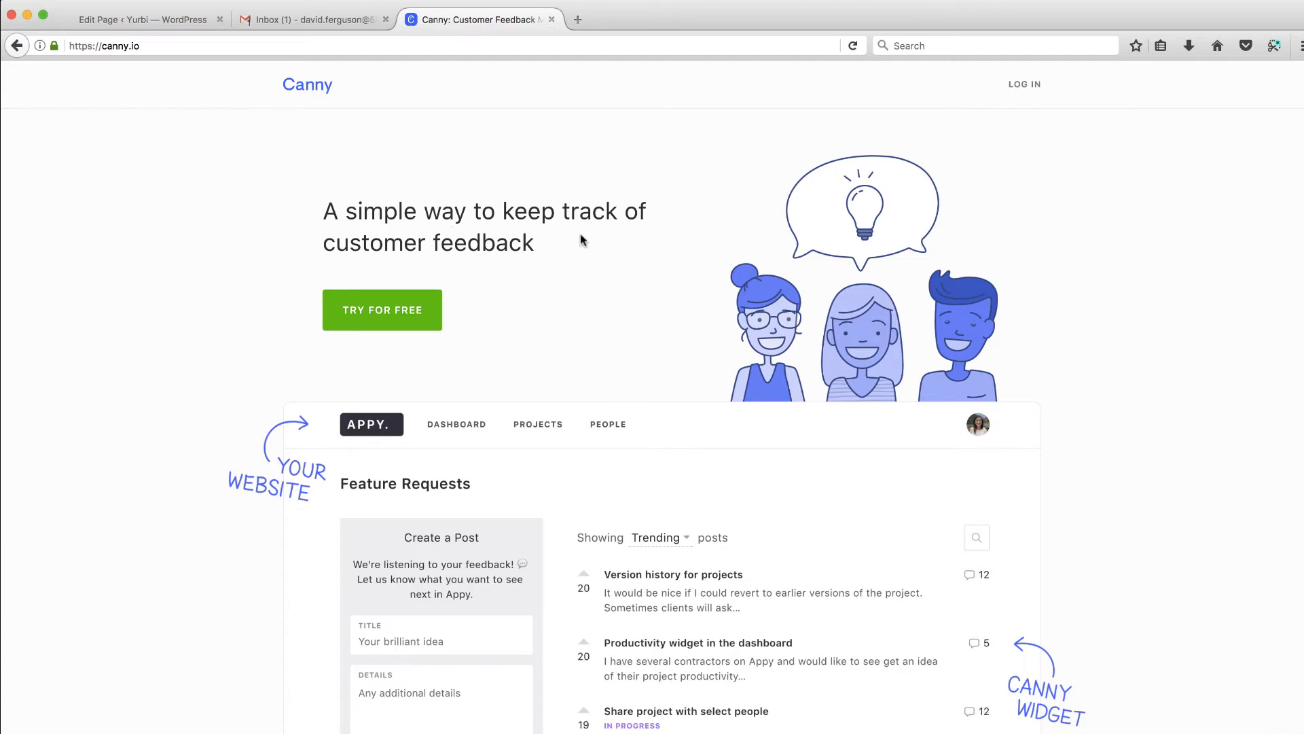
scroll("down", 3)
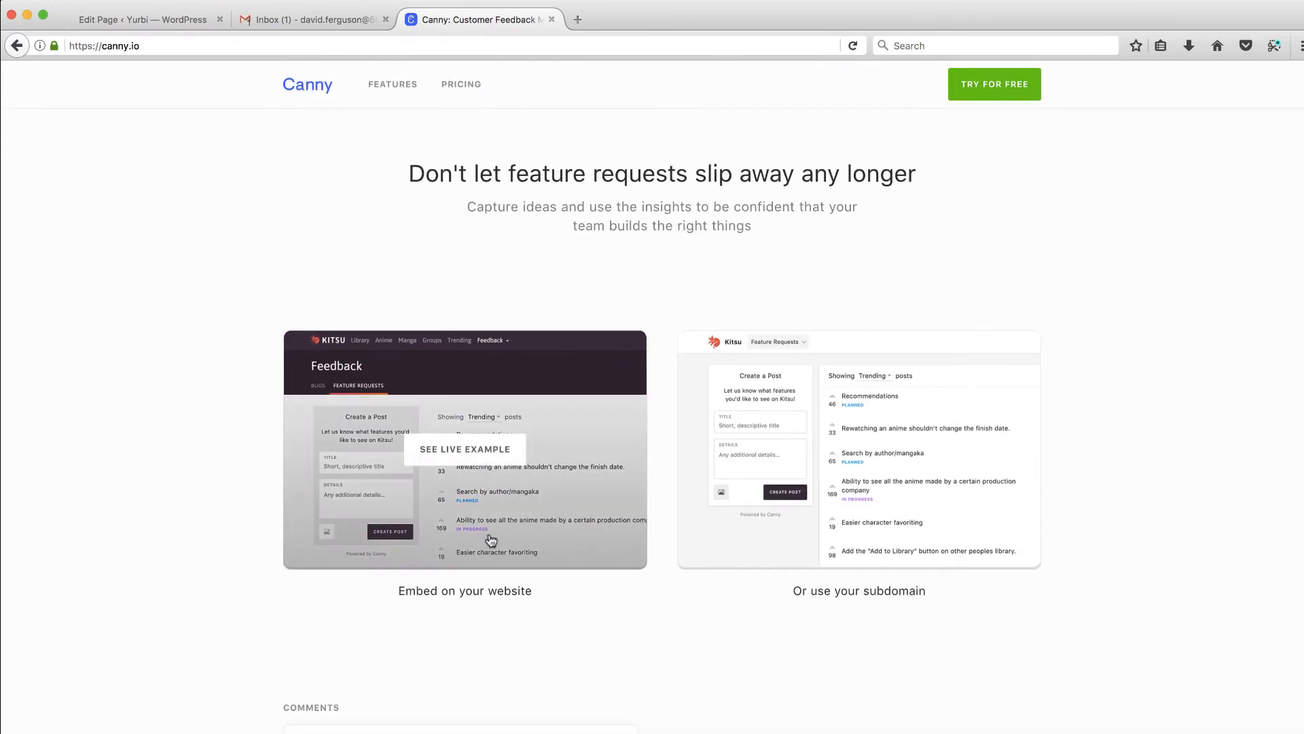
mouse_move(591, 456)
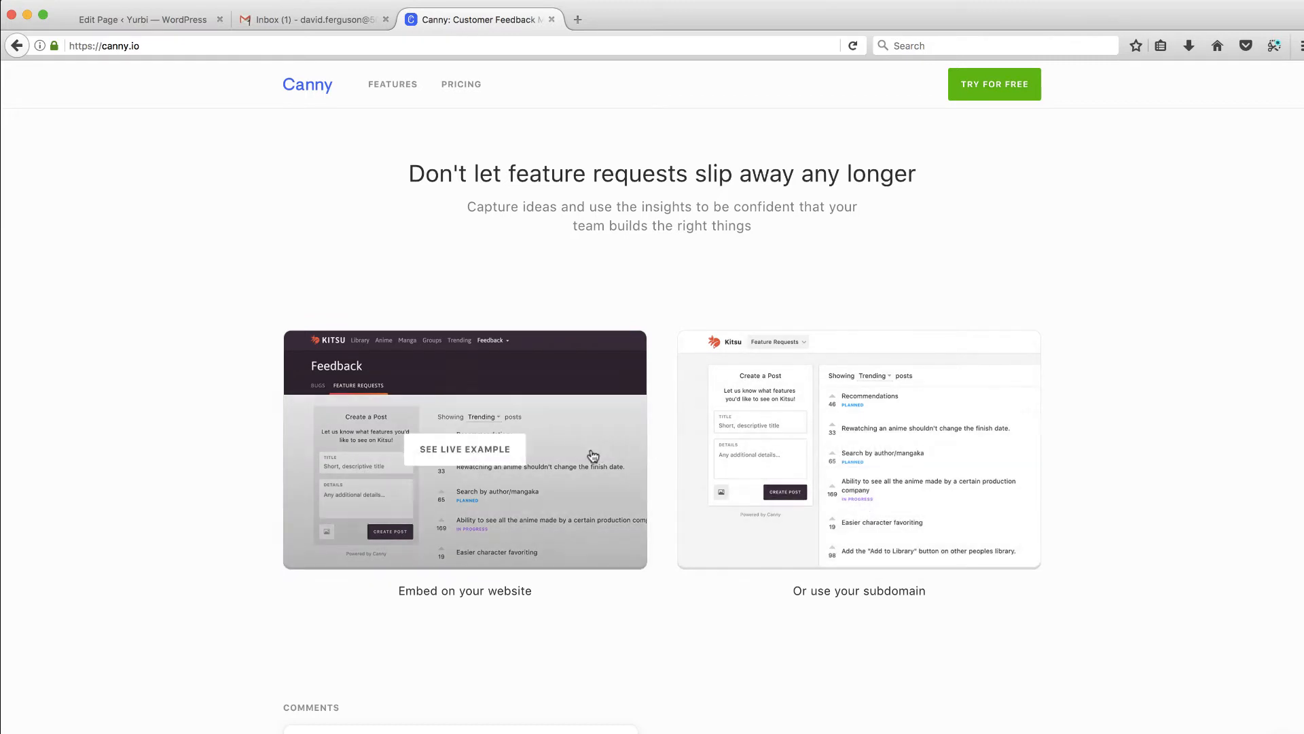
Step: View the live Kitsu example board and browse the 'More stats' post's voters and comments
left_click(465, 449)
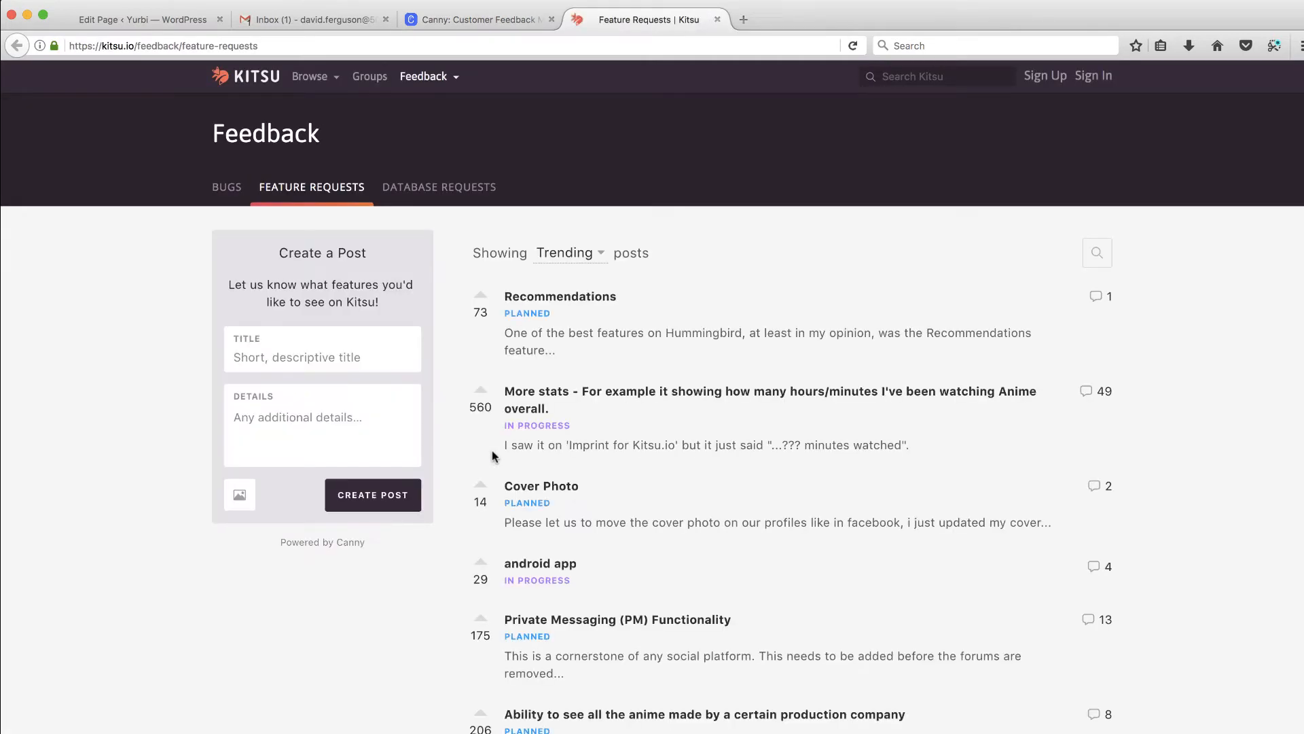
mouse_move(385, 198)
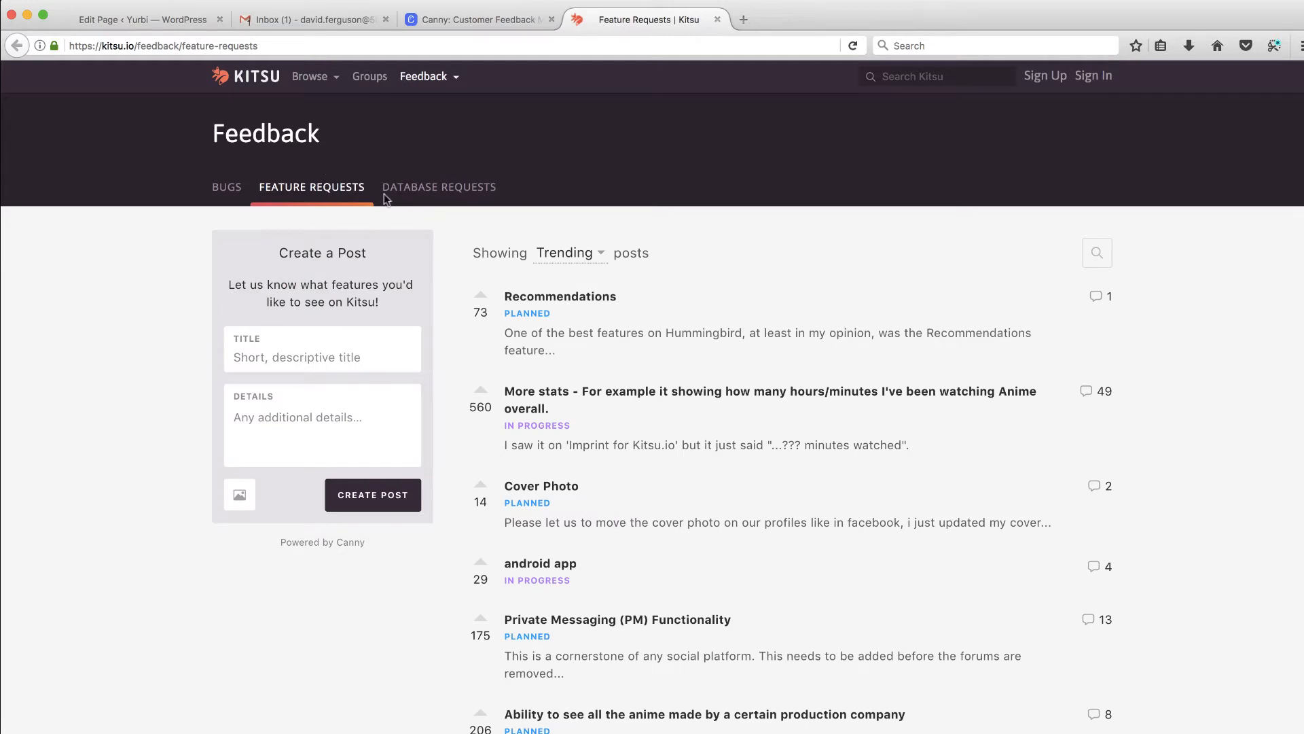
mouse_move(227, 186)
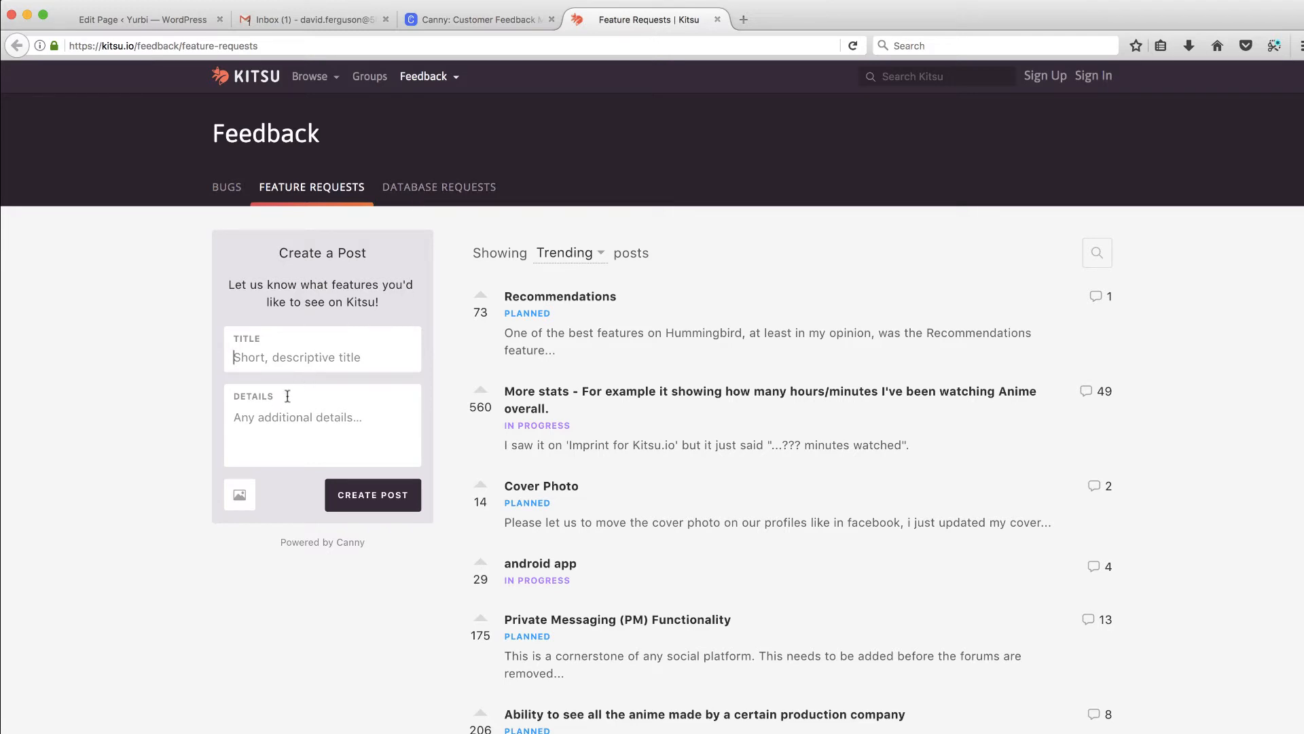
mouse_move(570, 325)
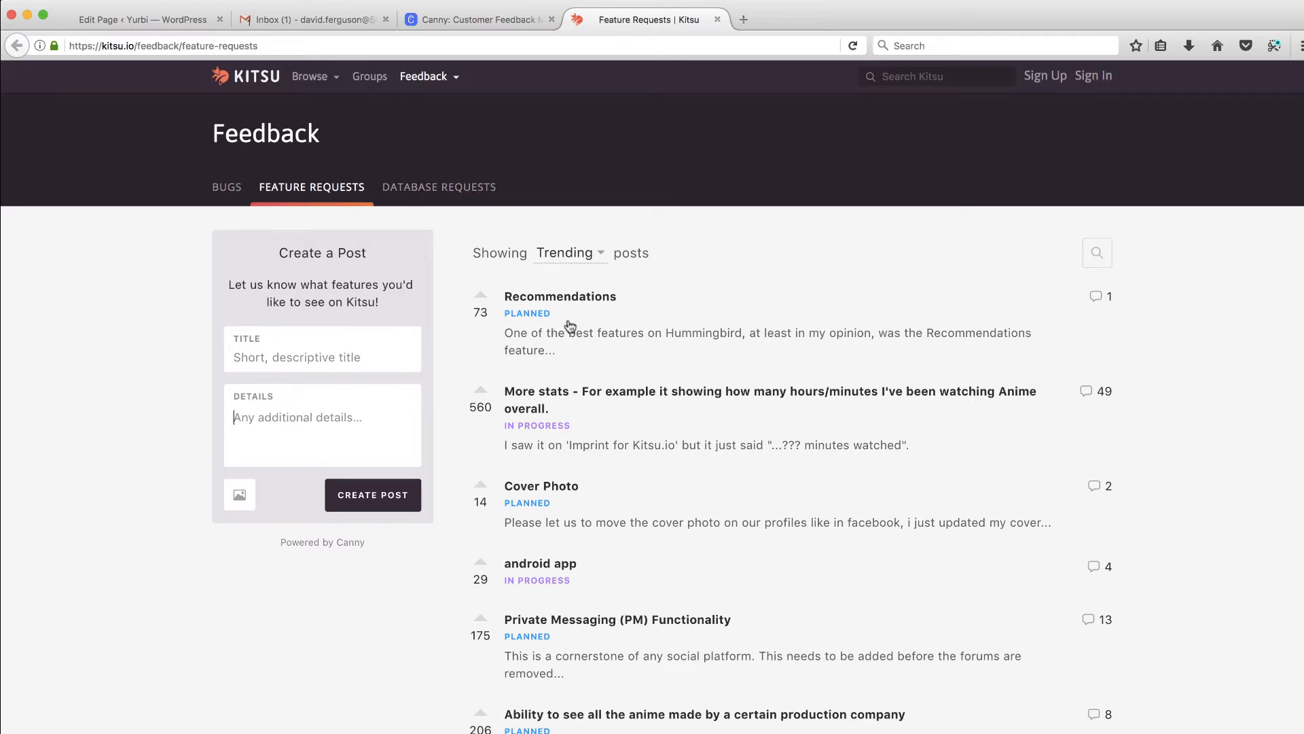
mouse_move(525, 309)
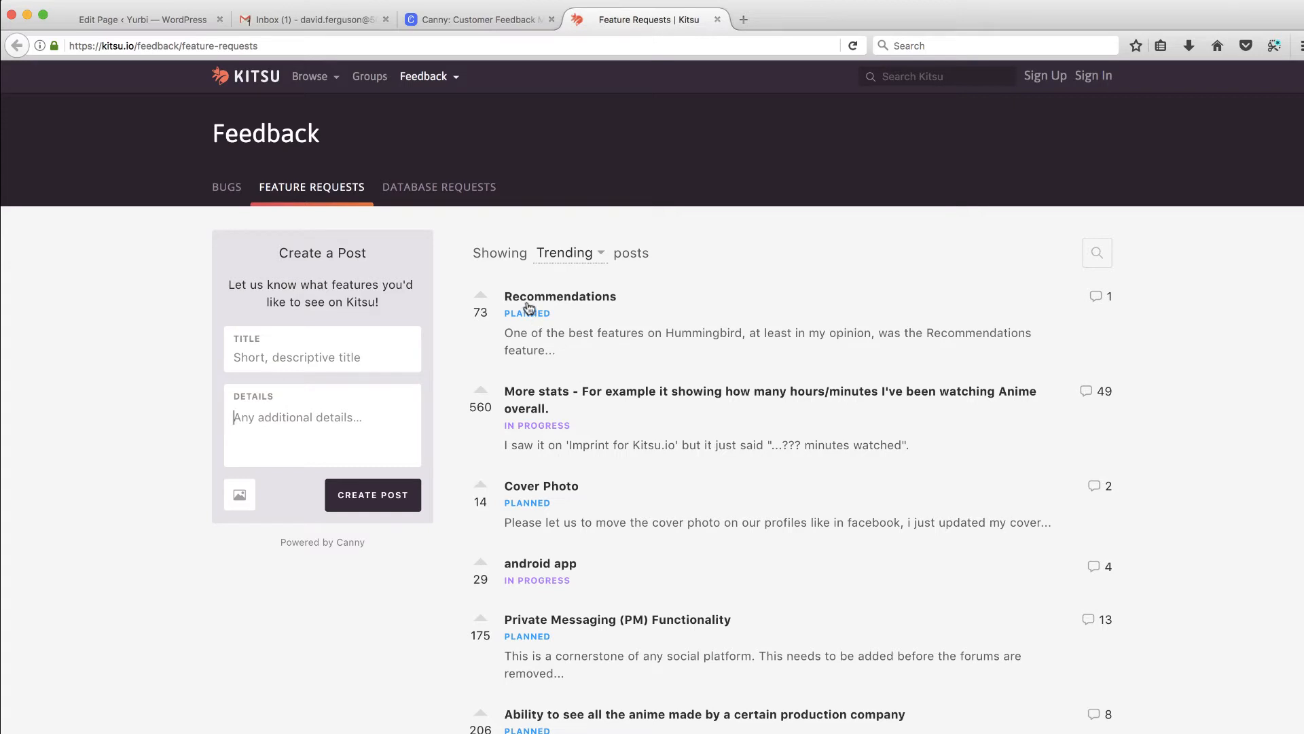
mouse_move(606, 402)
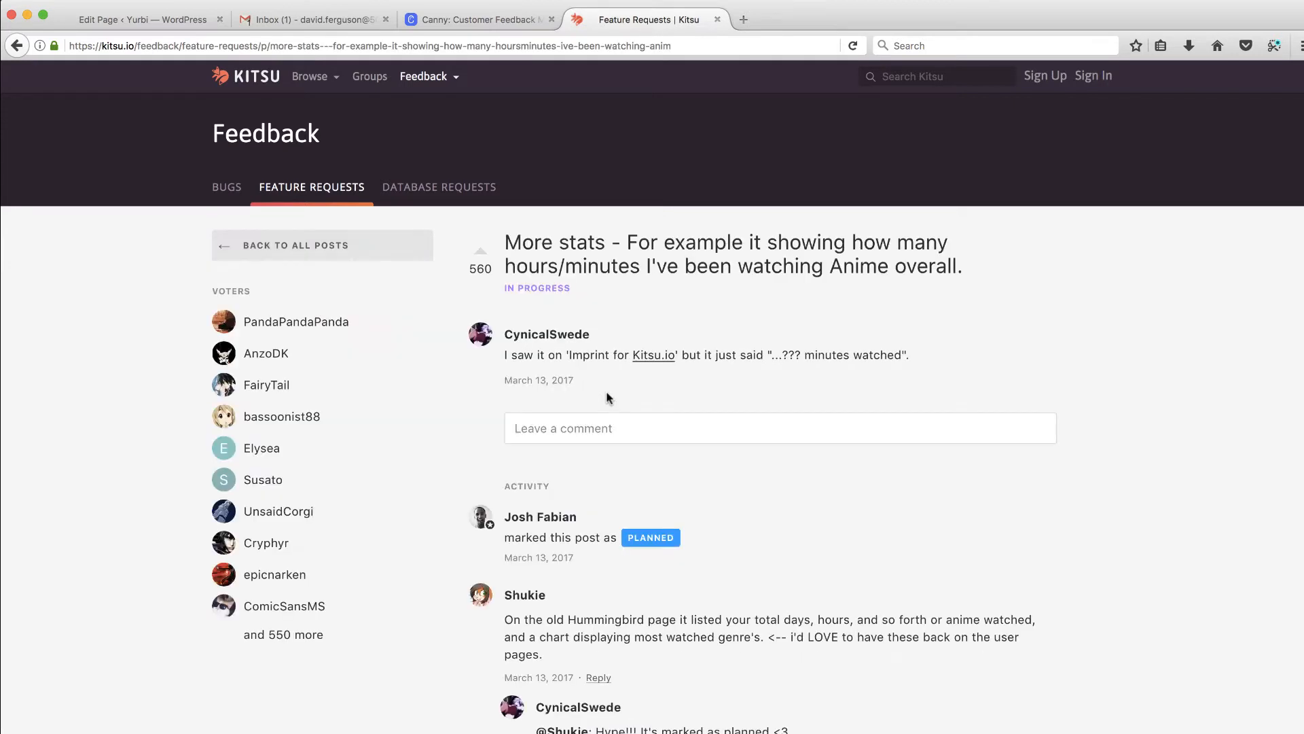
scroll("down", 3)
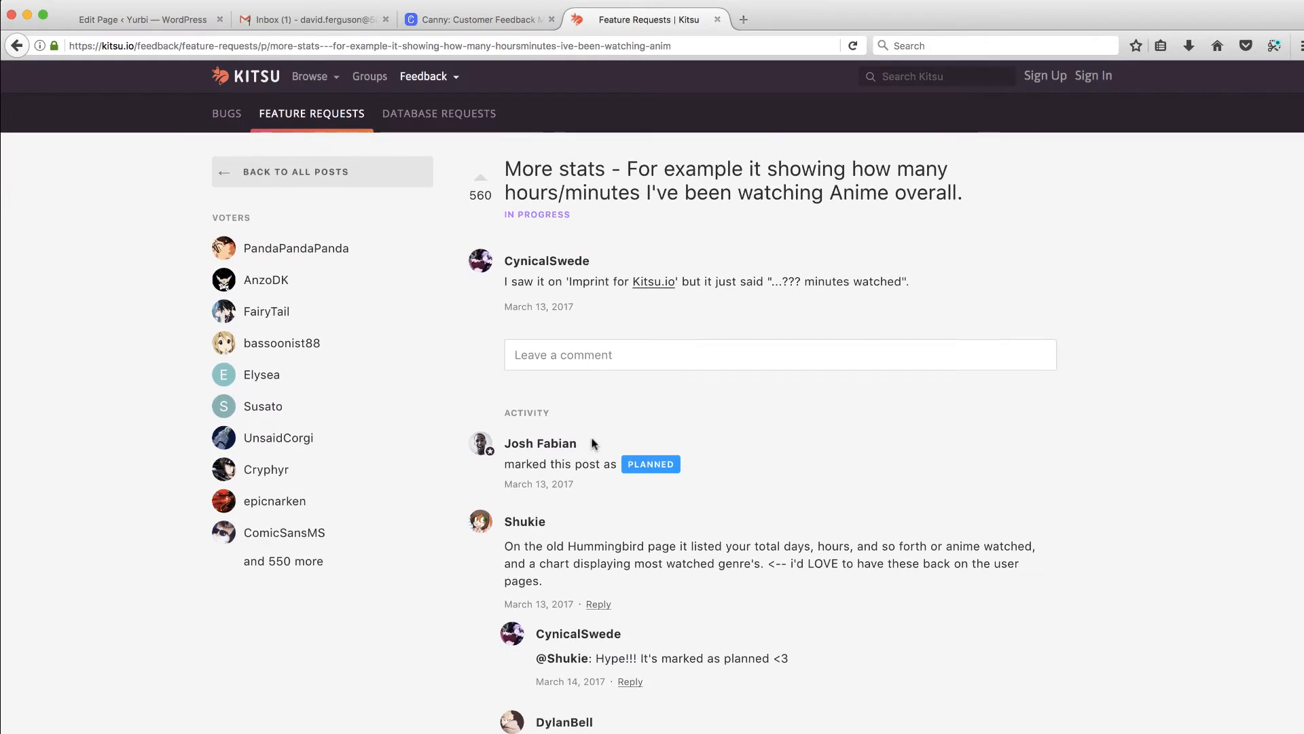
scroll("down", 3)
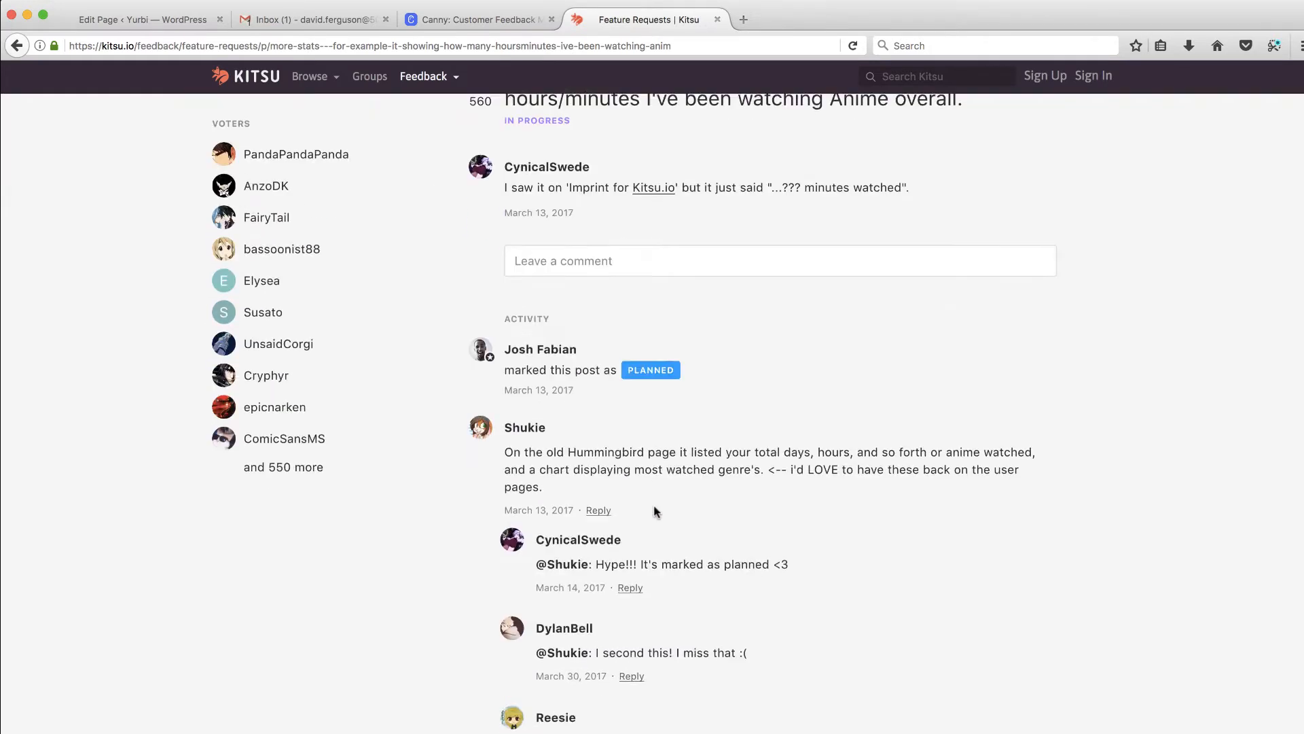
scroll("down", 3)
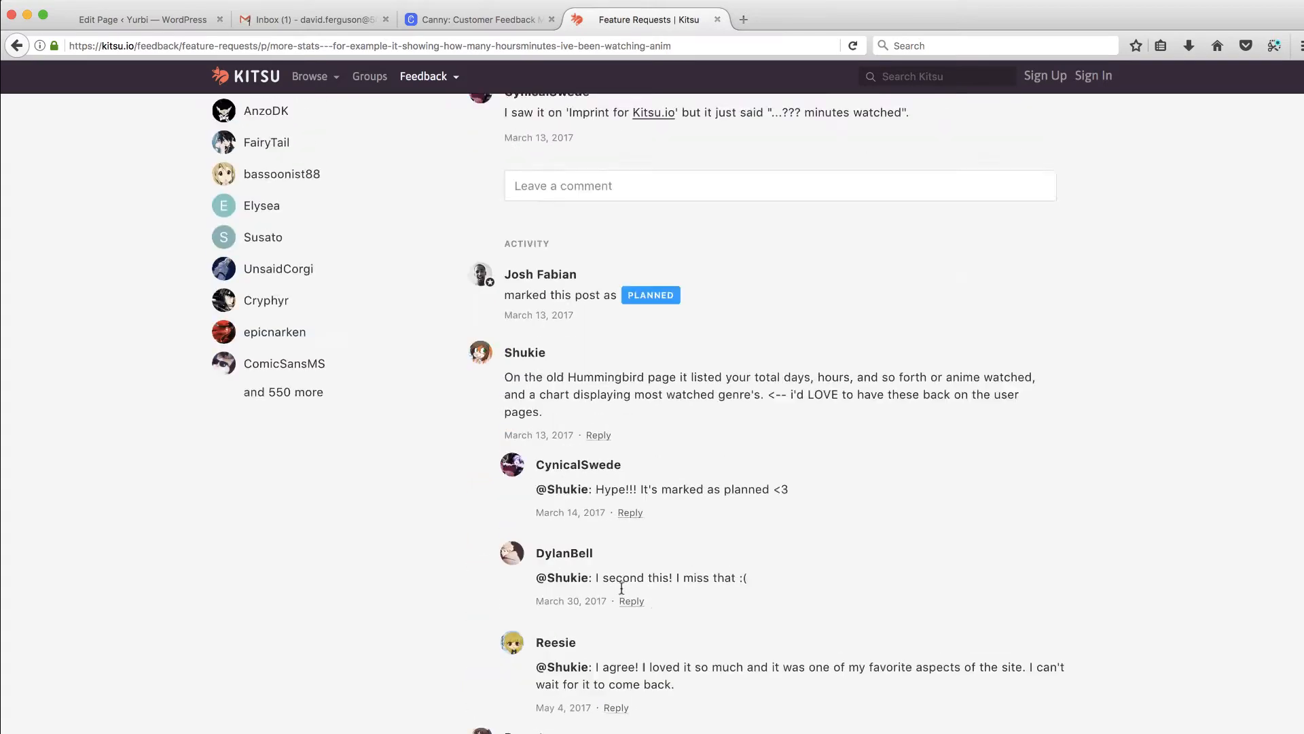
scroll("up", 3)
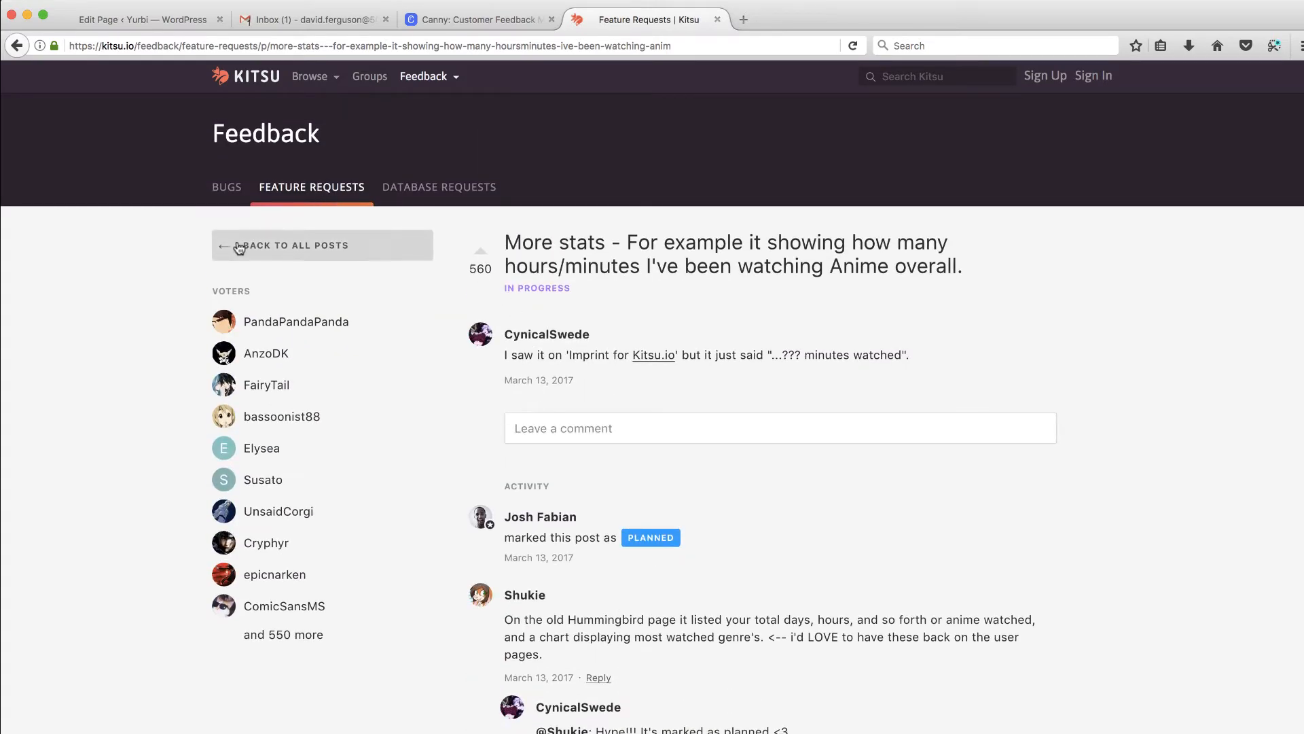
Step: Sort the Kitsu feature requests list by Top votes, then return to the Canny homepage tab
left_click(294, 245)
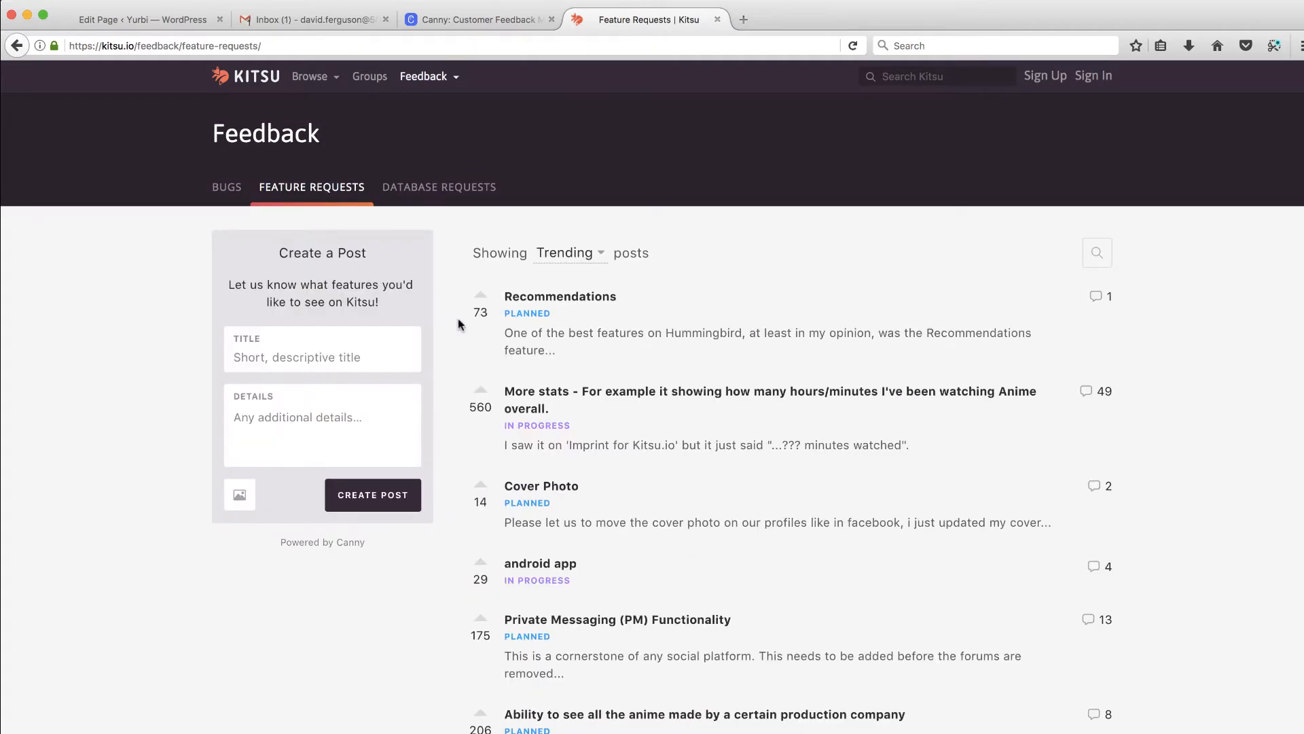
left_click(568, 253)
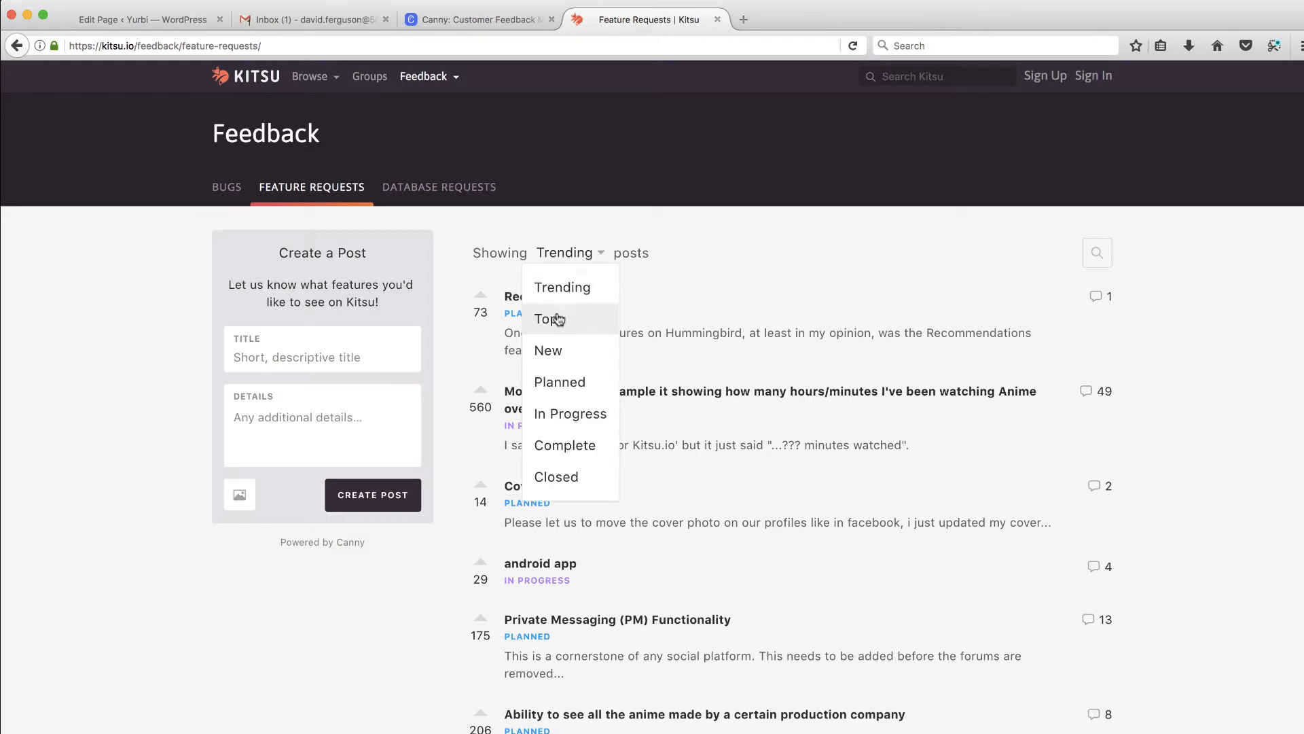
left_click(545, 317)
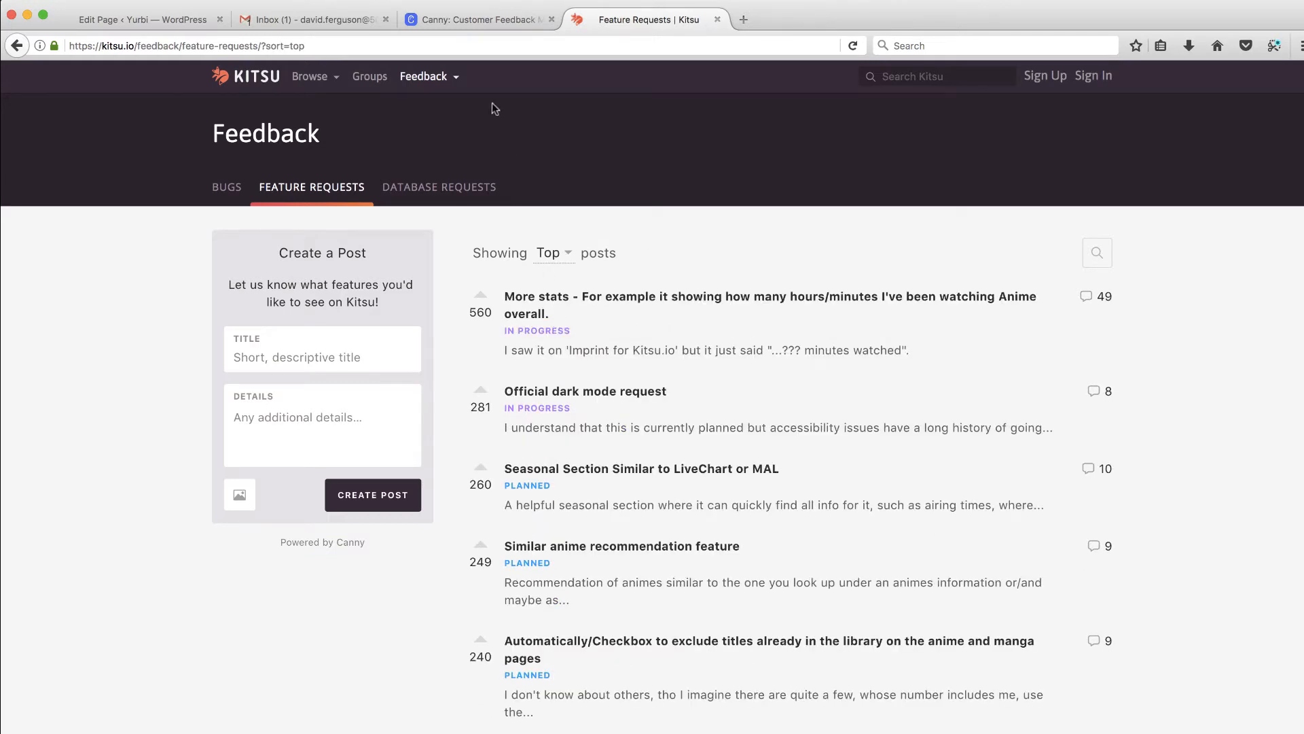
left_click(478, 19)
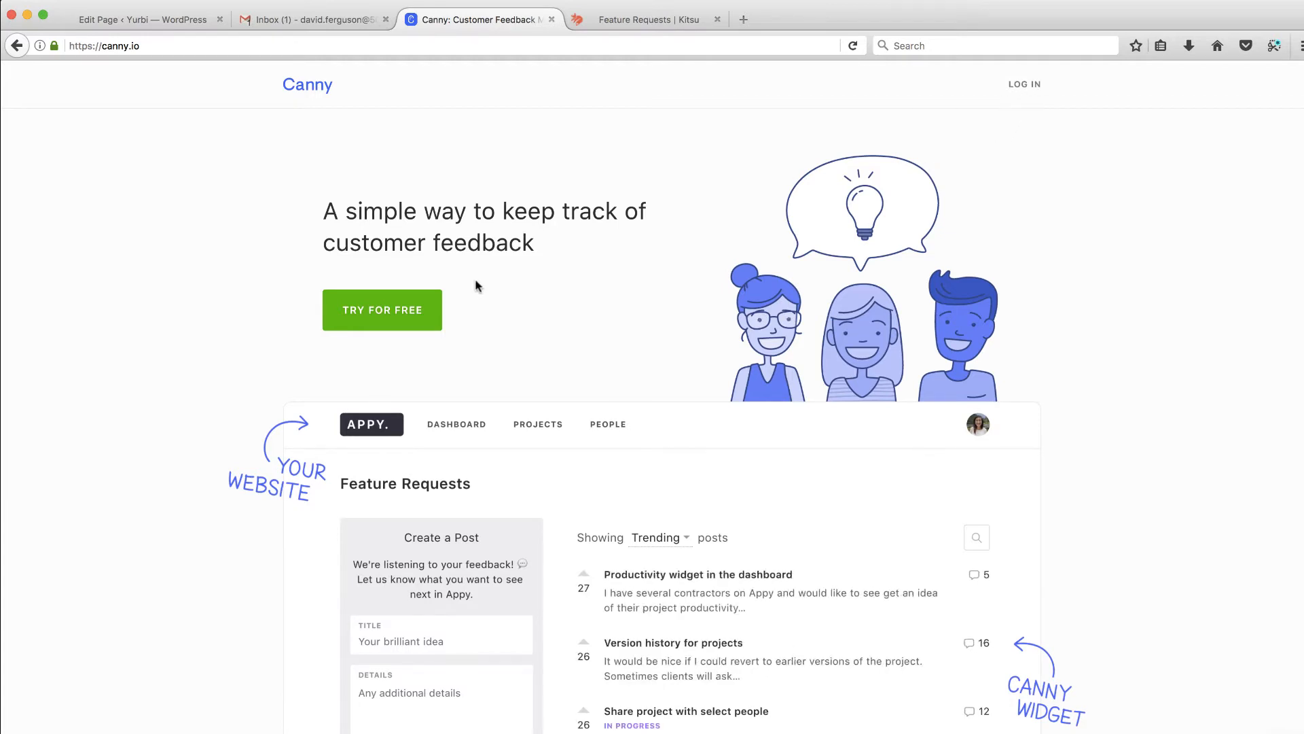
Step: Begin the free Canny trial sign-up with 'Continue with Google'; the pop-up gets blocked
left_click(381, 310)
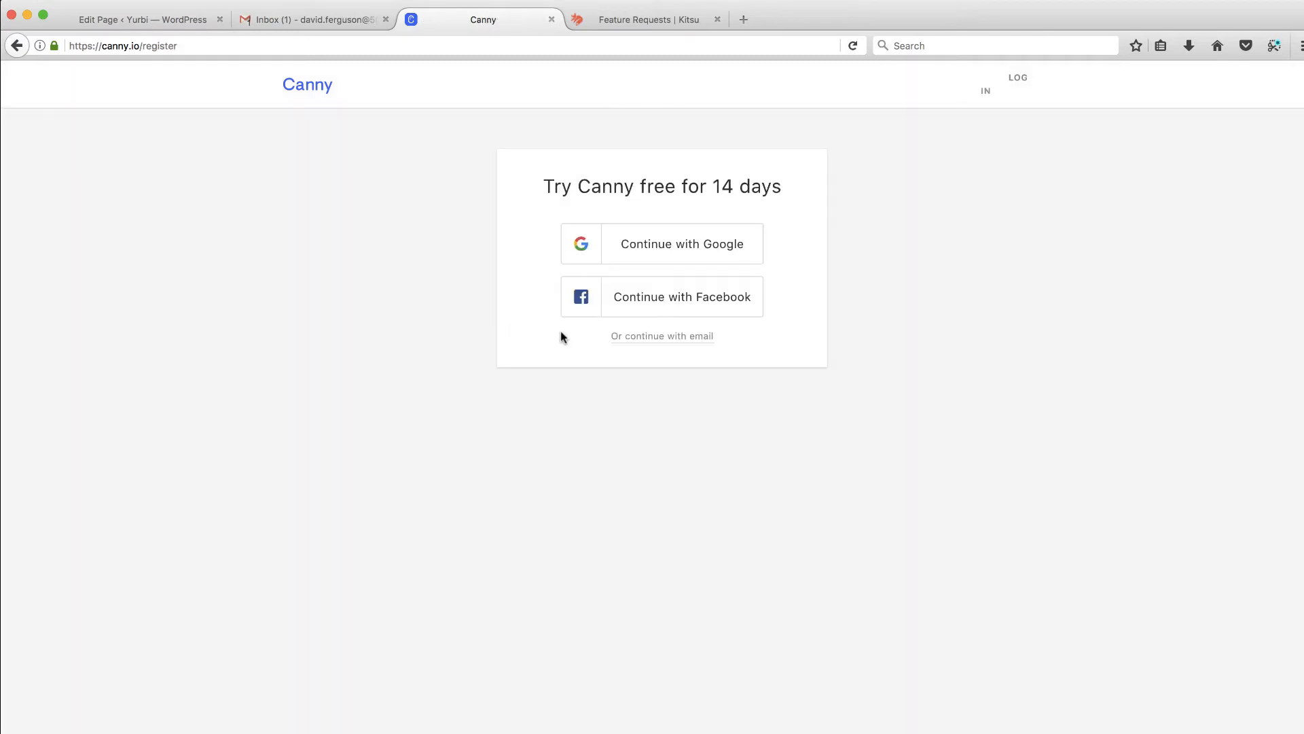
mouse_move(701, 204)
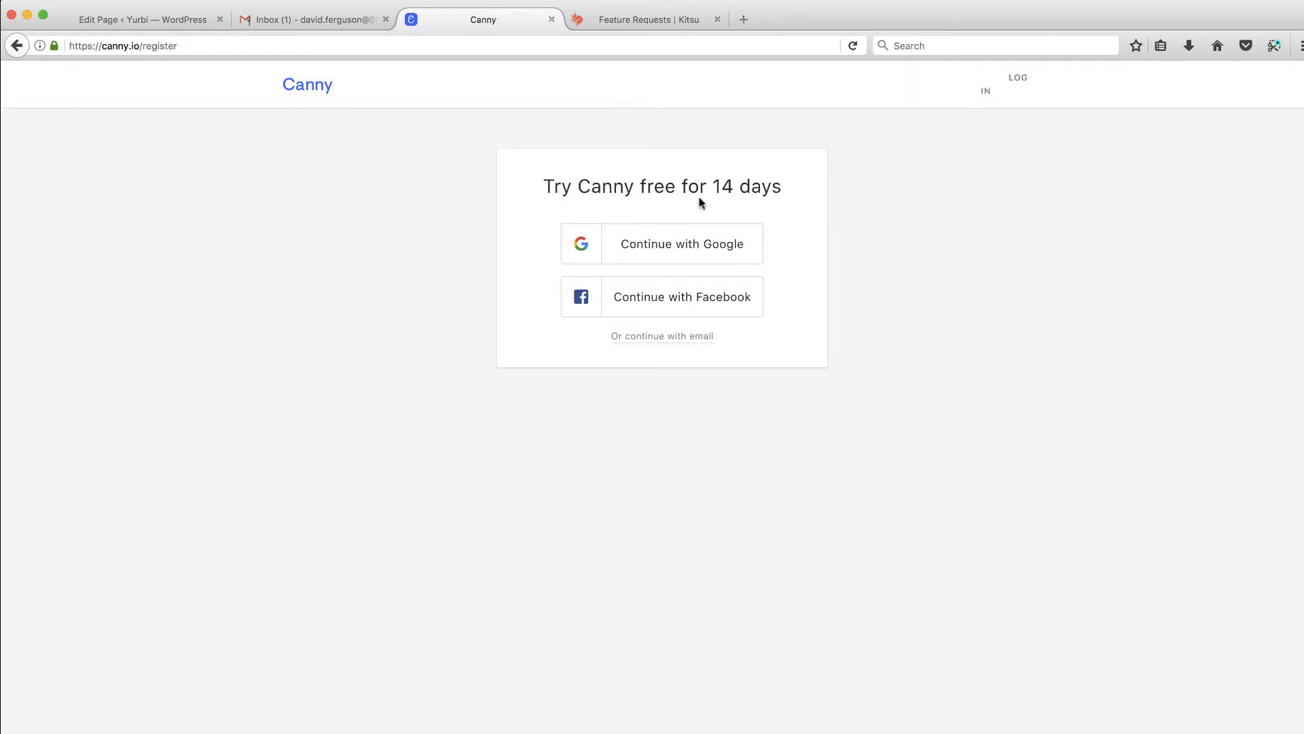
mouse_move(639, 347)
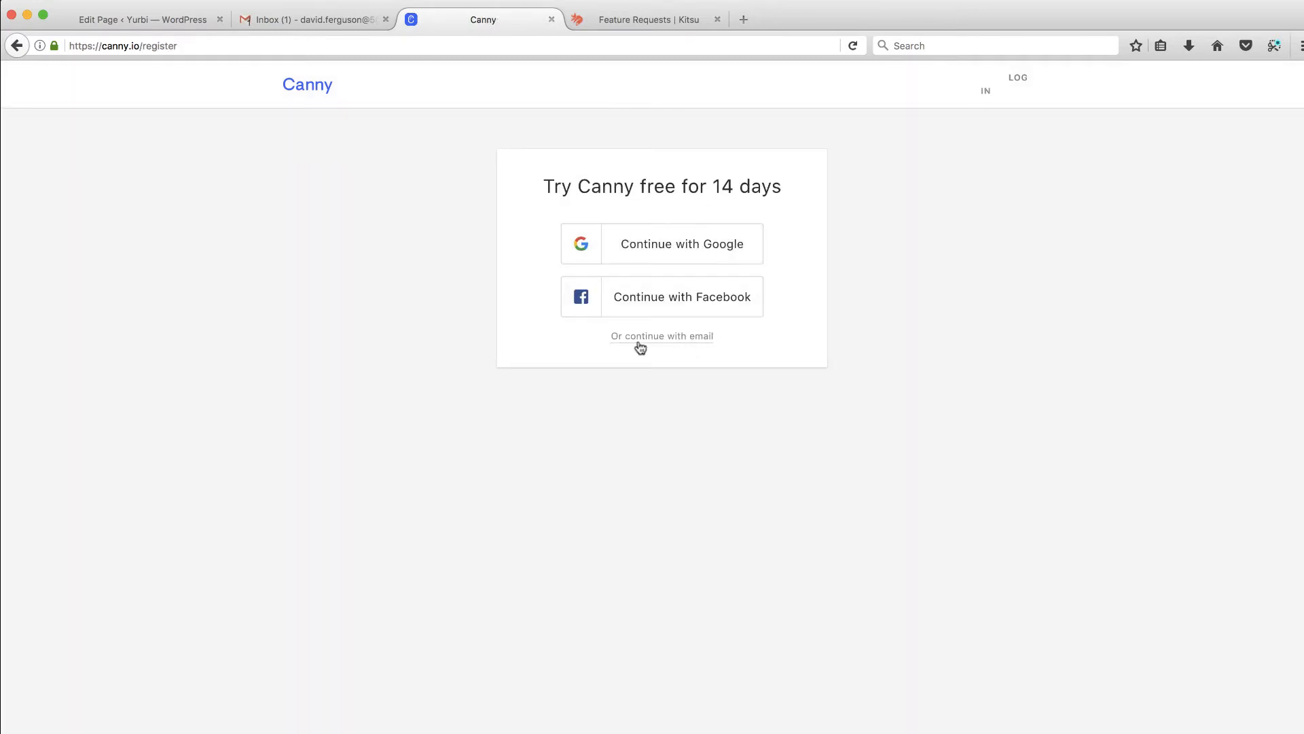
mouse_move(656, 305)
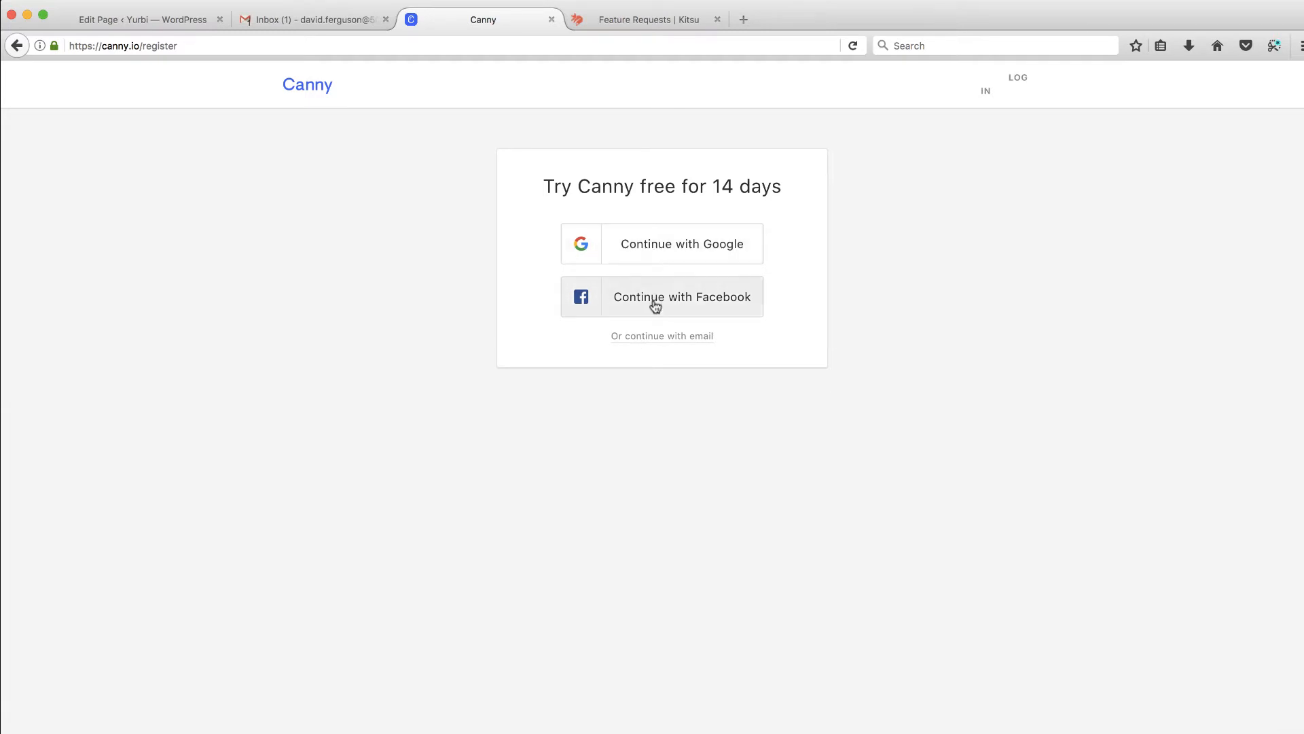
mouse_move(663, 342)
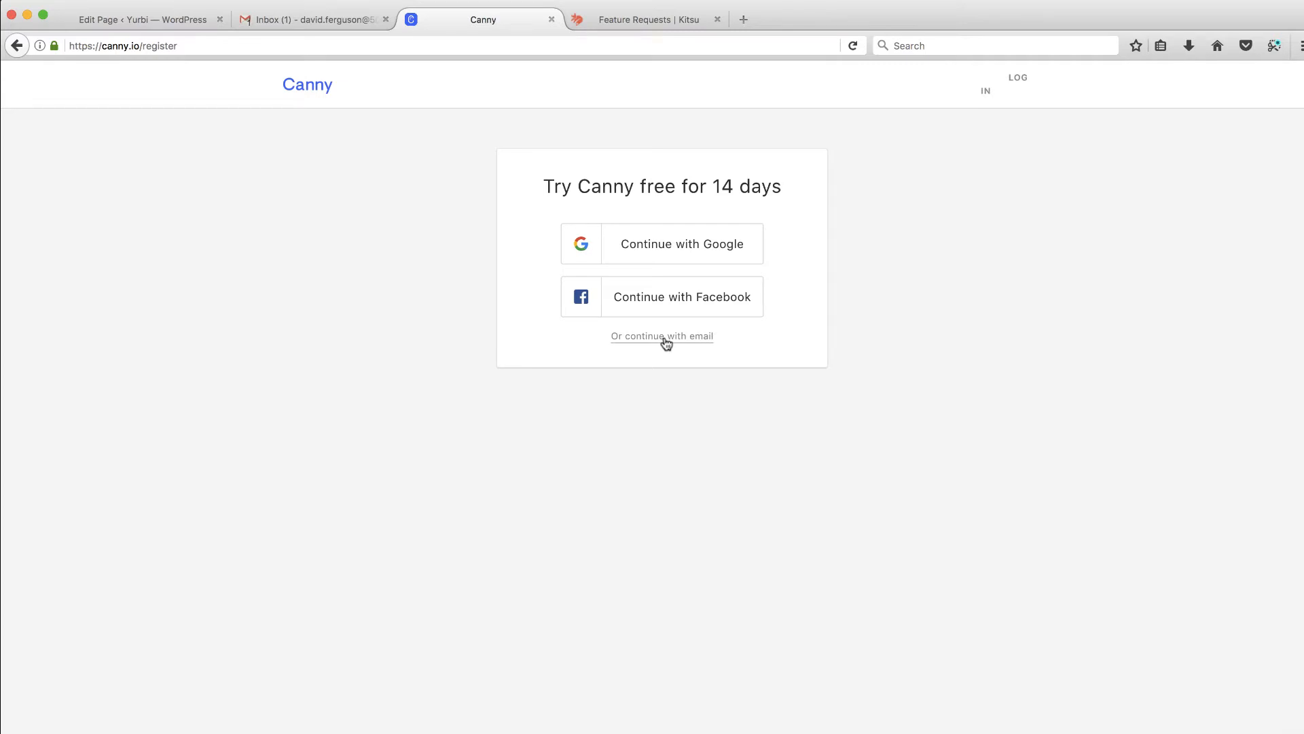
mouse_move(681, 268)
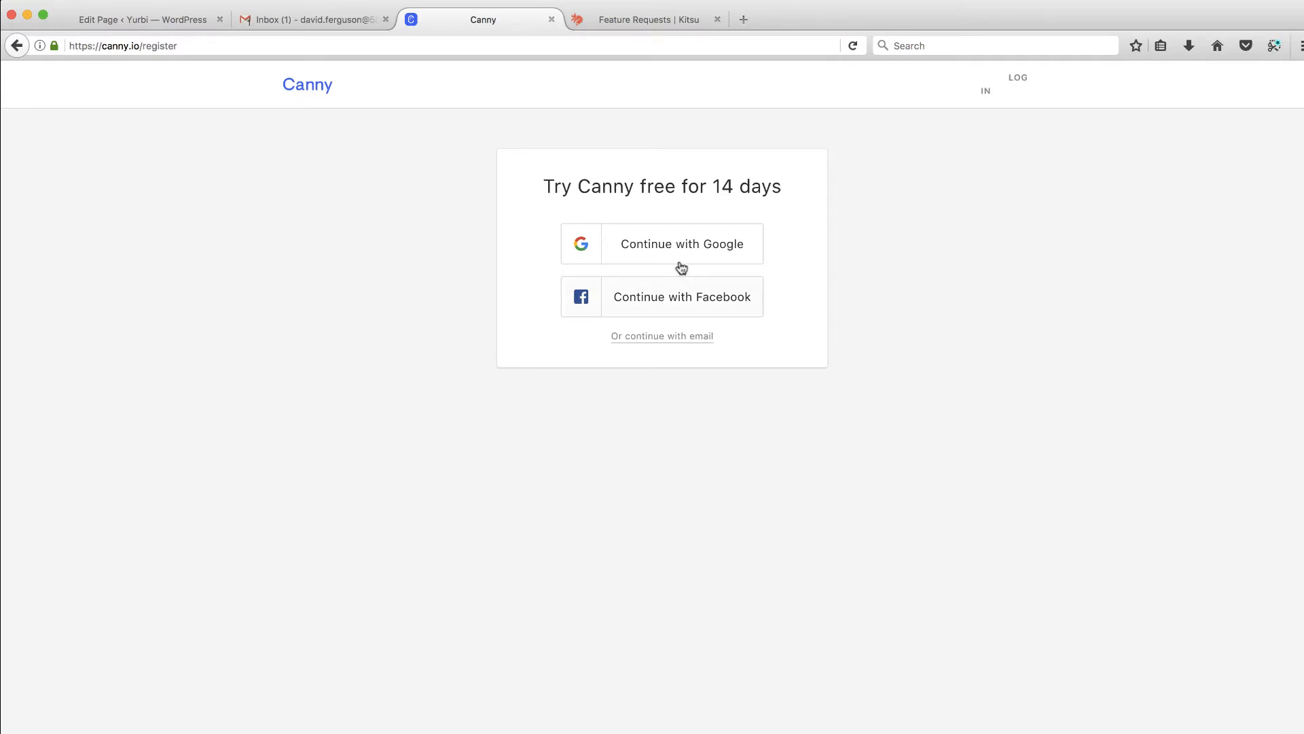
left_click(681, 243)
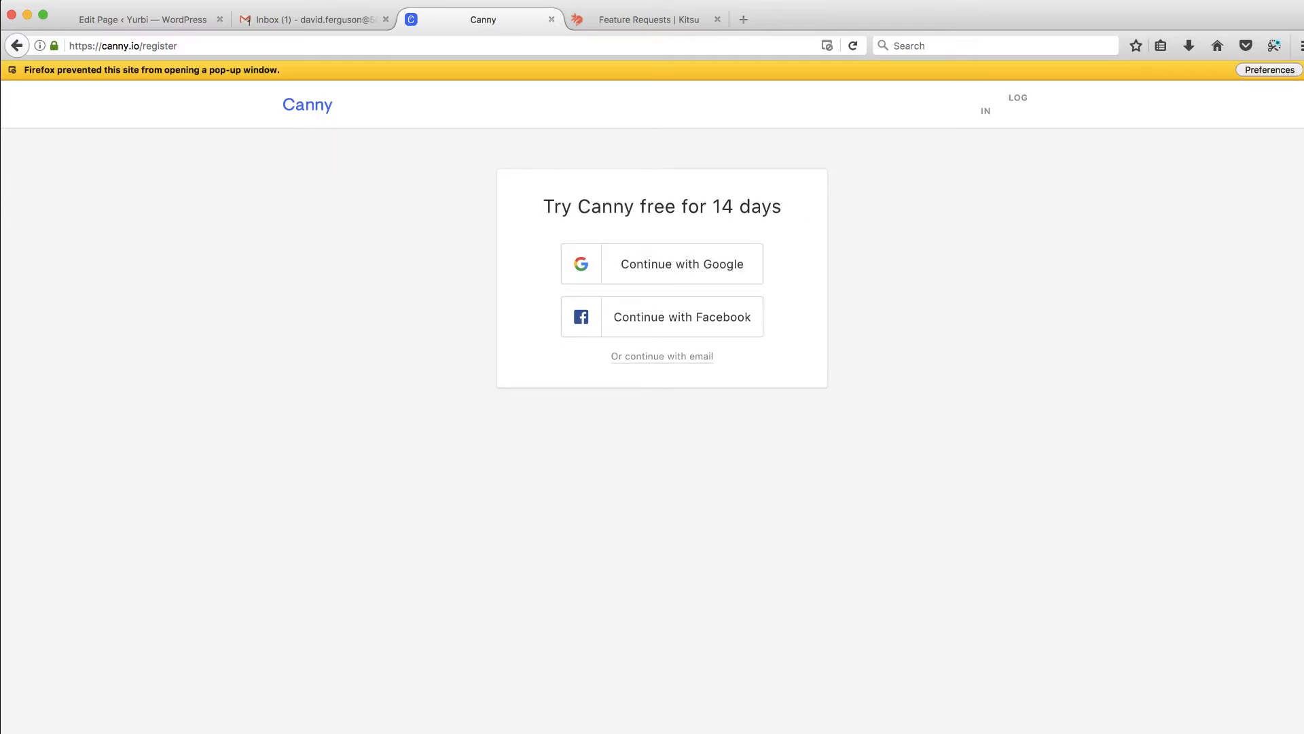
Step: Finish Google sign-in and create the account with Company/App Name 'Yurbi', subdomain yurbi
left_click(1267, 70)
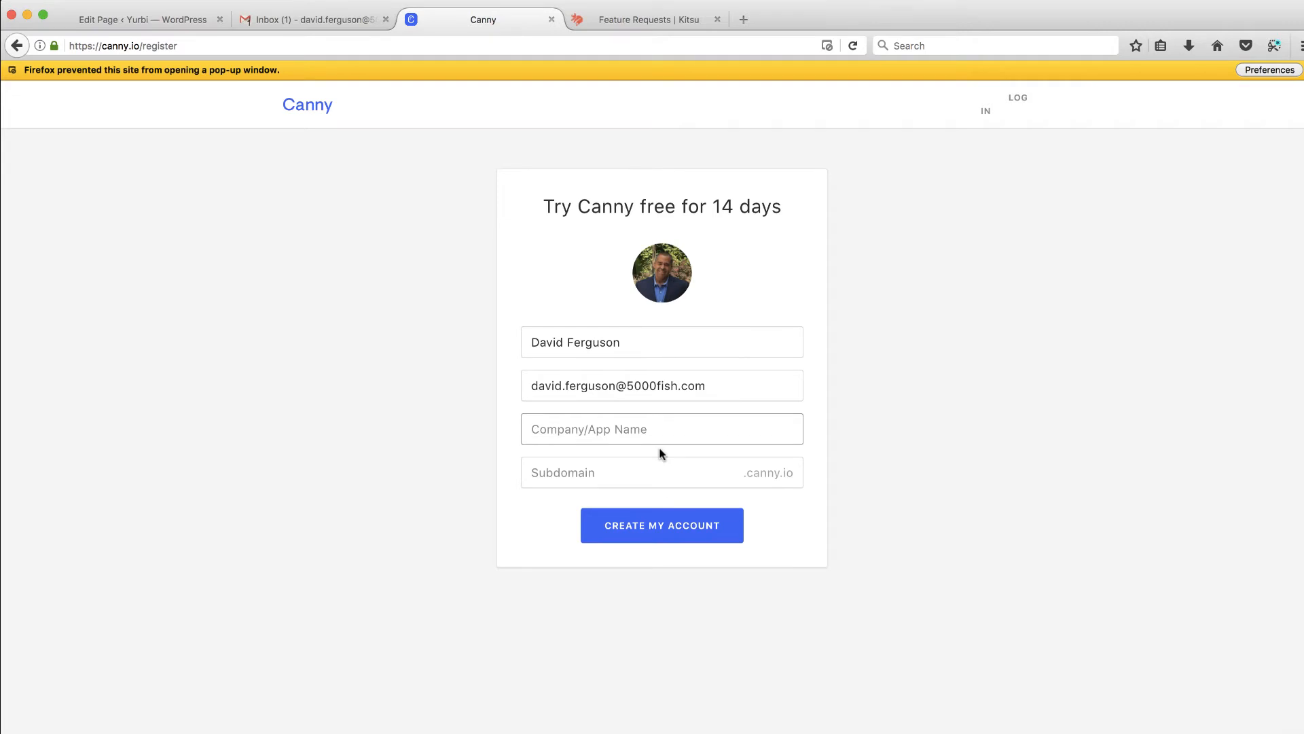
left_click(661, 428)
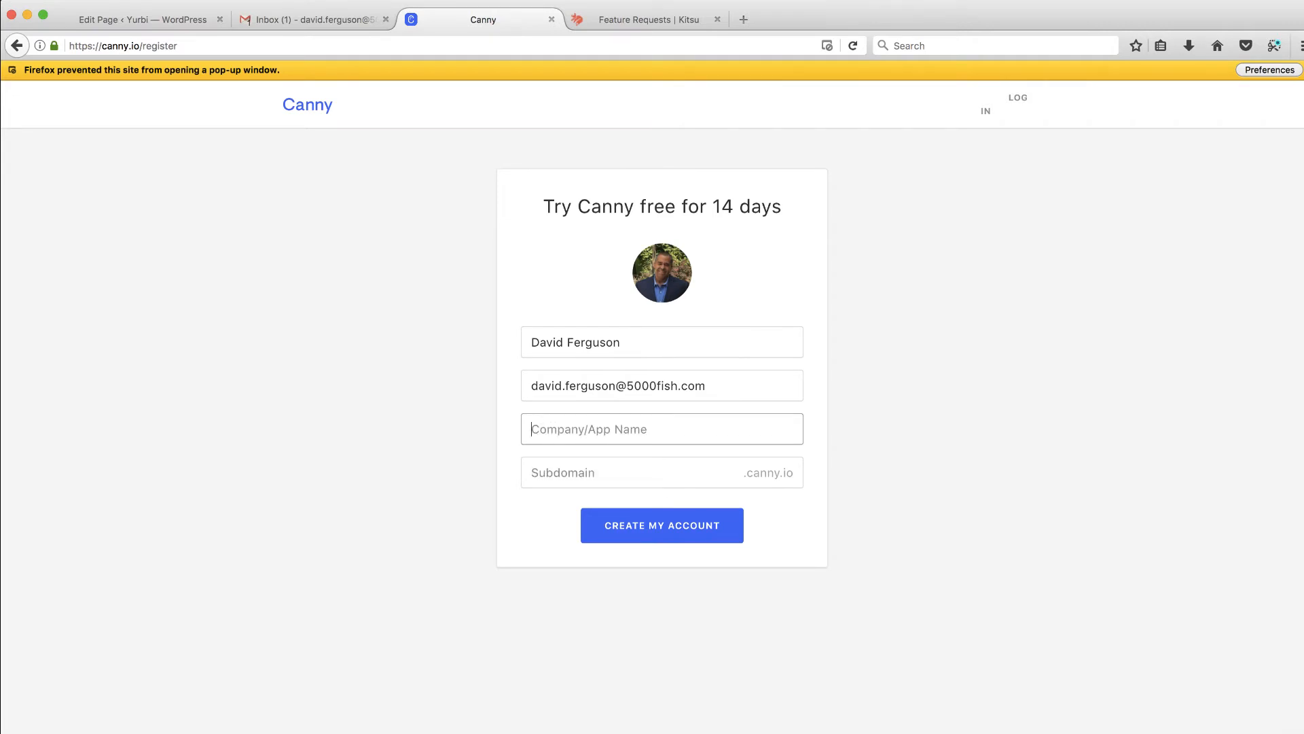
type("Yurb")
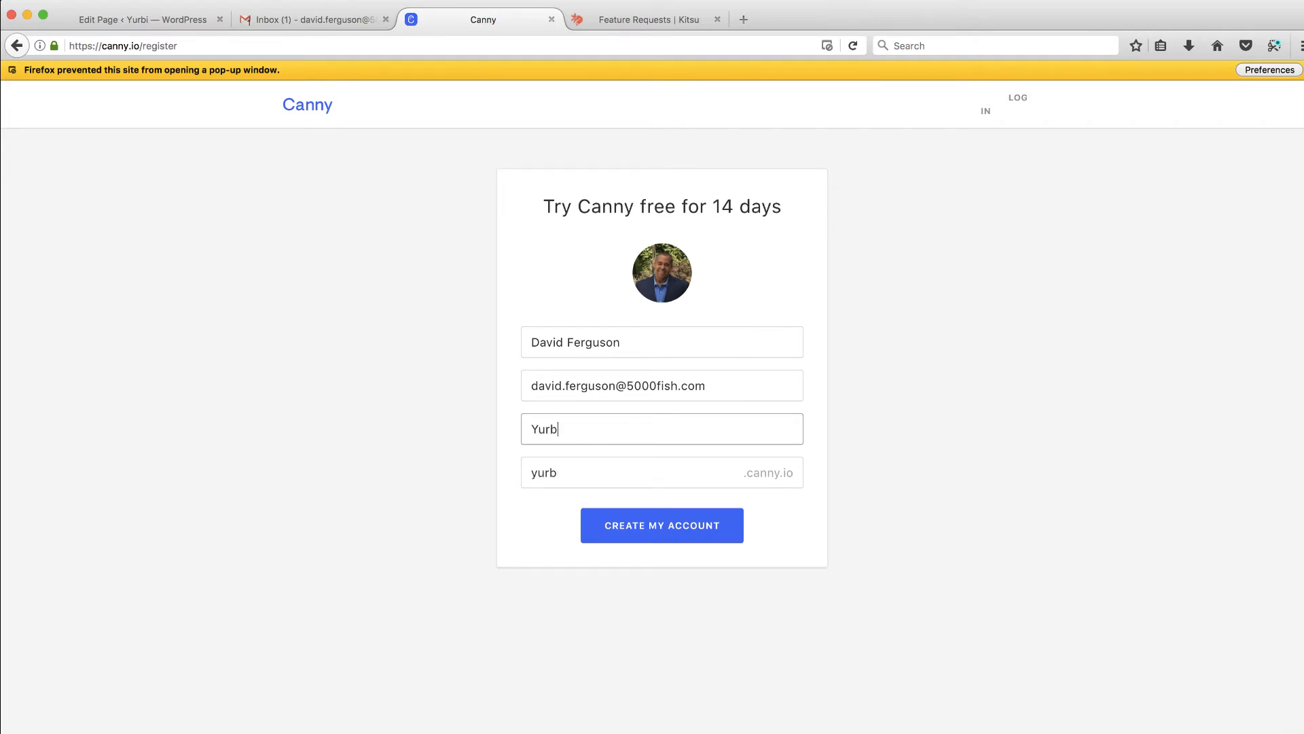
type("i")
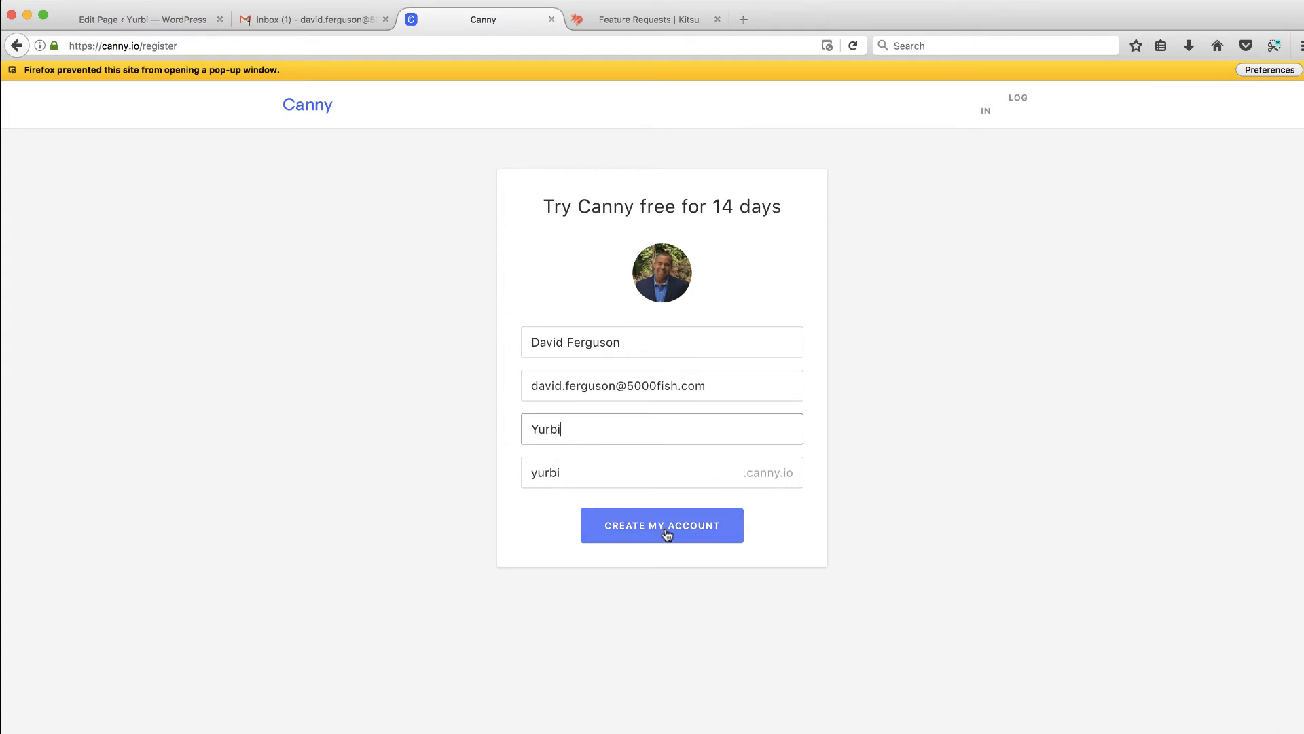
left_click(661, 525)
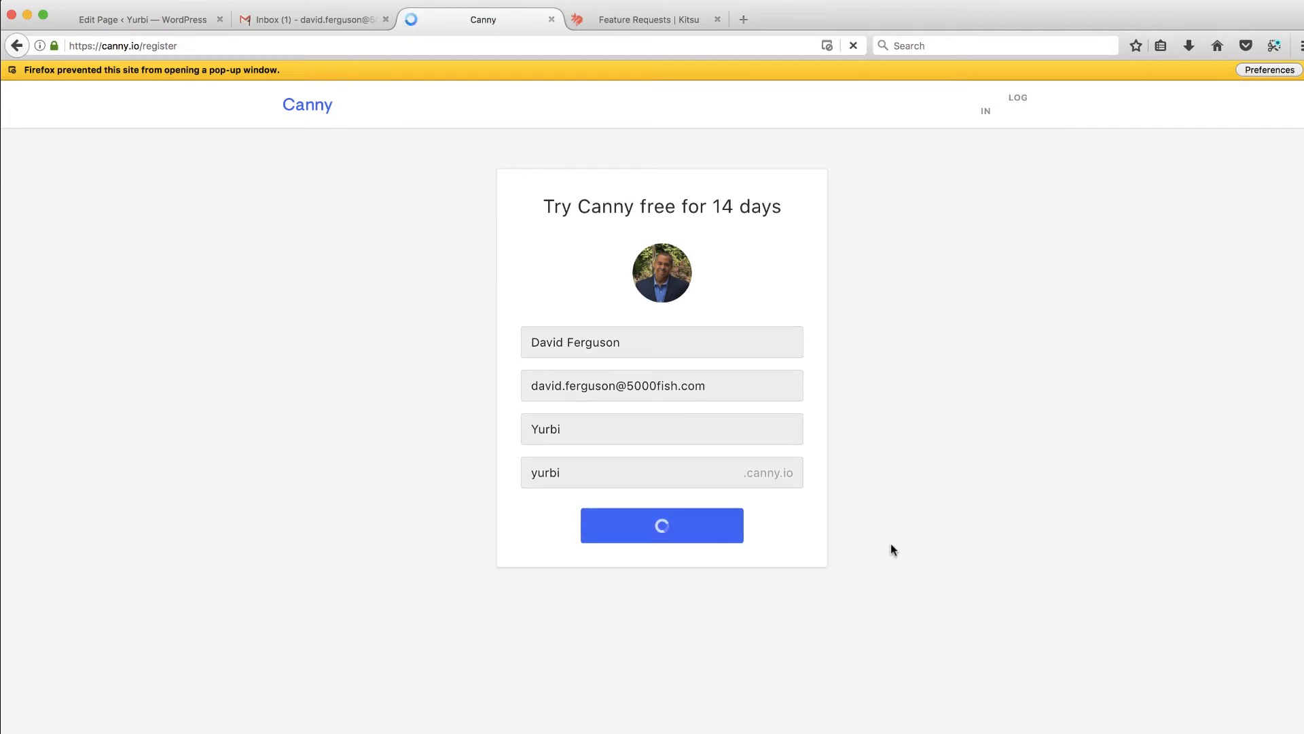
left_click(662, 524)
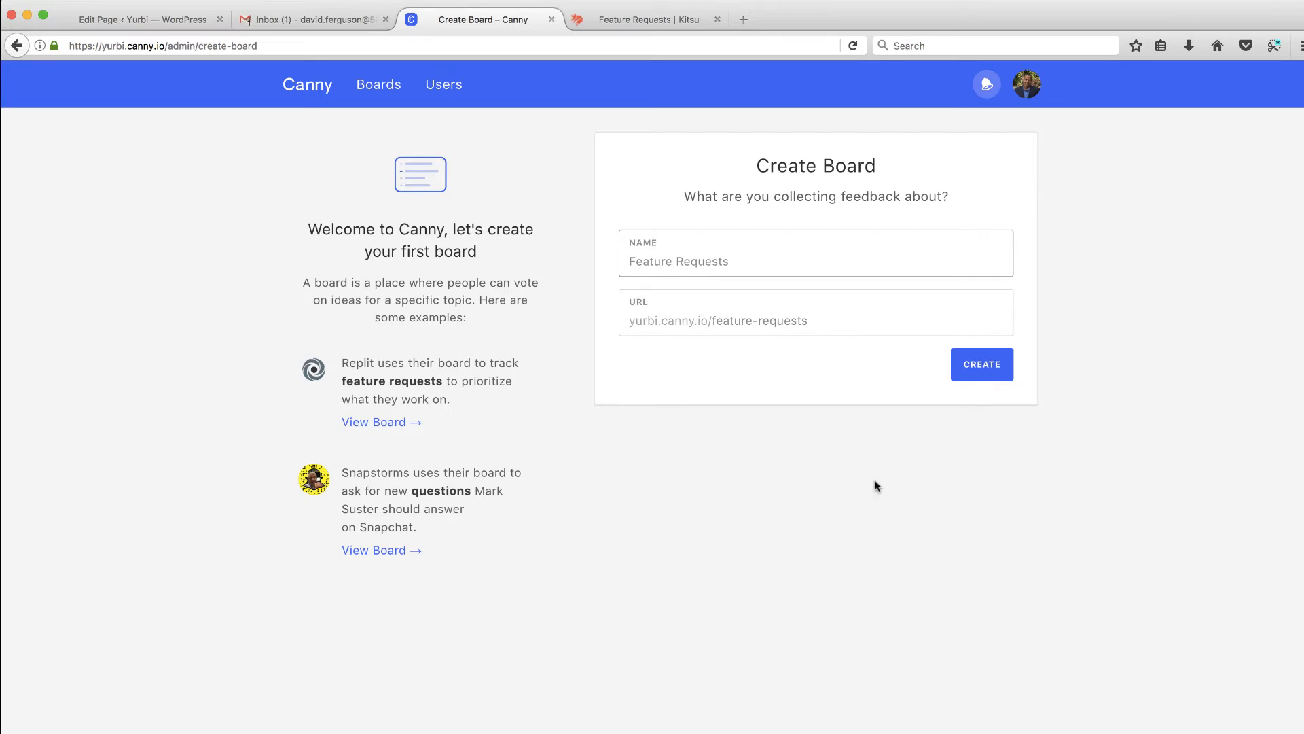
mouse_move(834, 209)
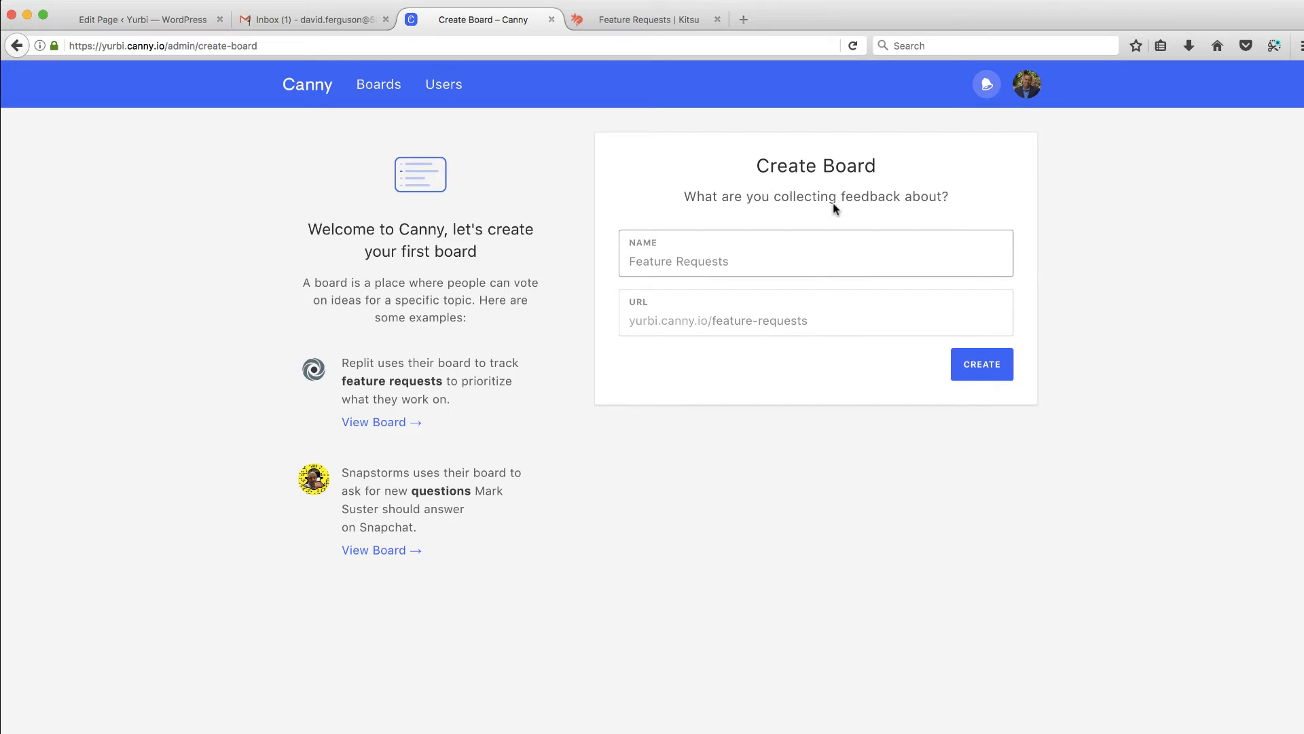
Step: Name the first board 'Feature Requests' and create it
left_click(790, 261)
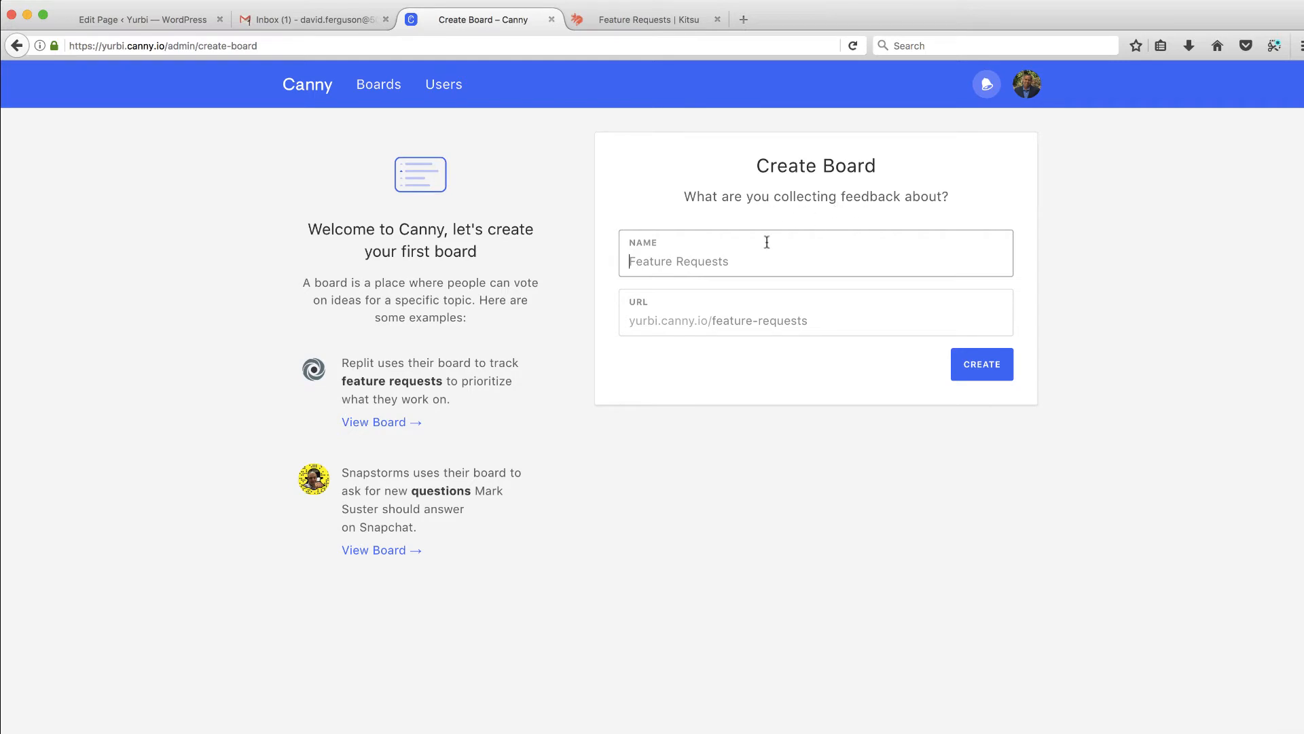
mouse_move(709, 270)
type("F")
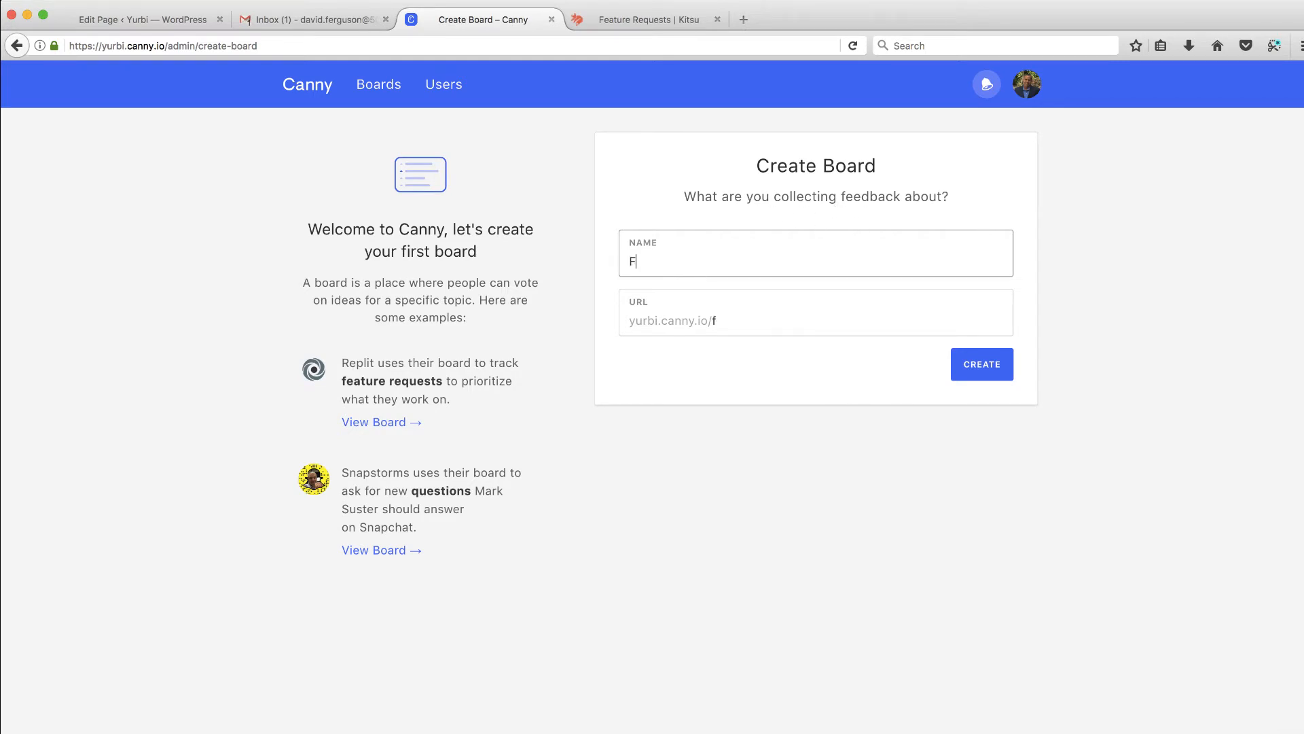
type("eature Reque")
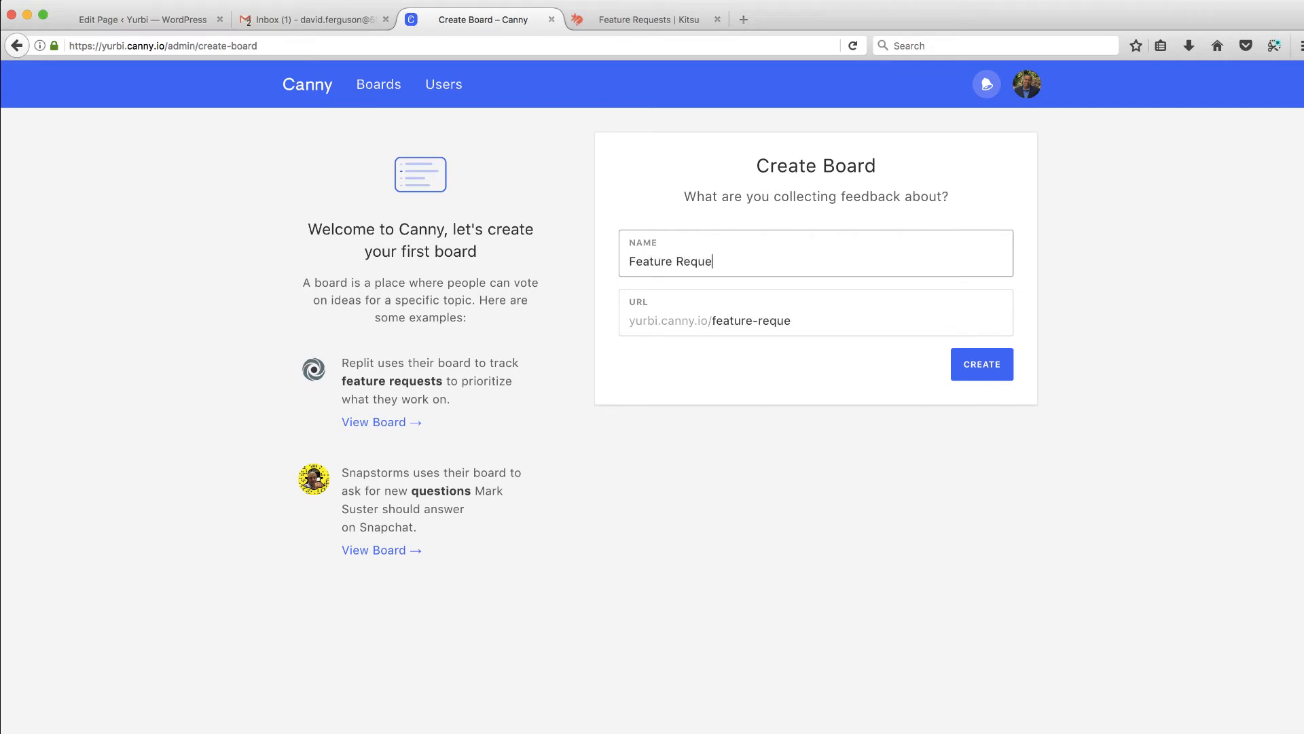
type("sts")
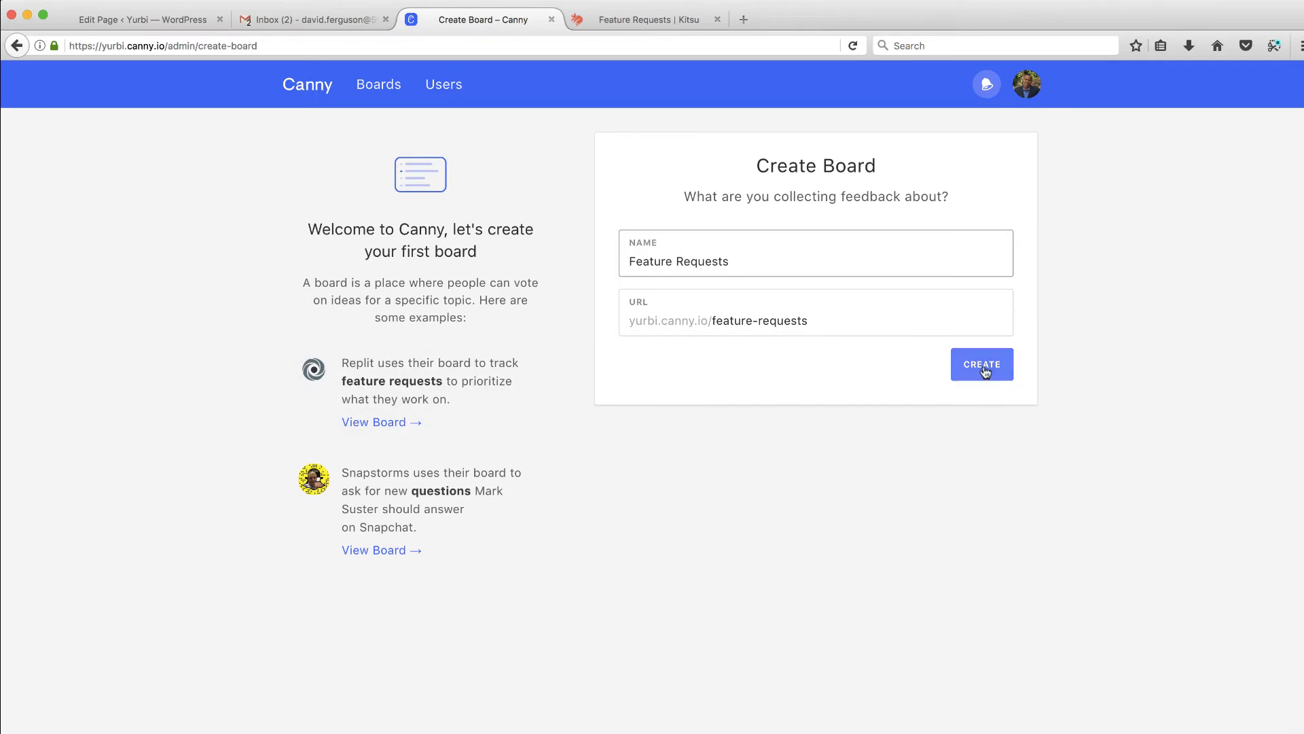
left_click(981, 364)
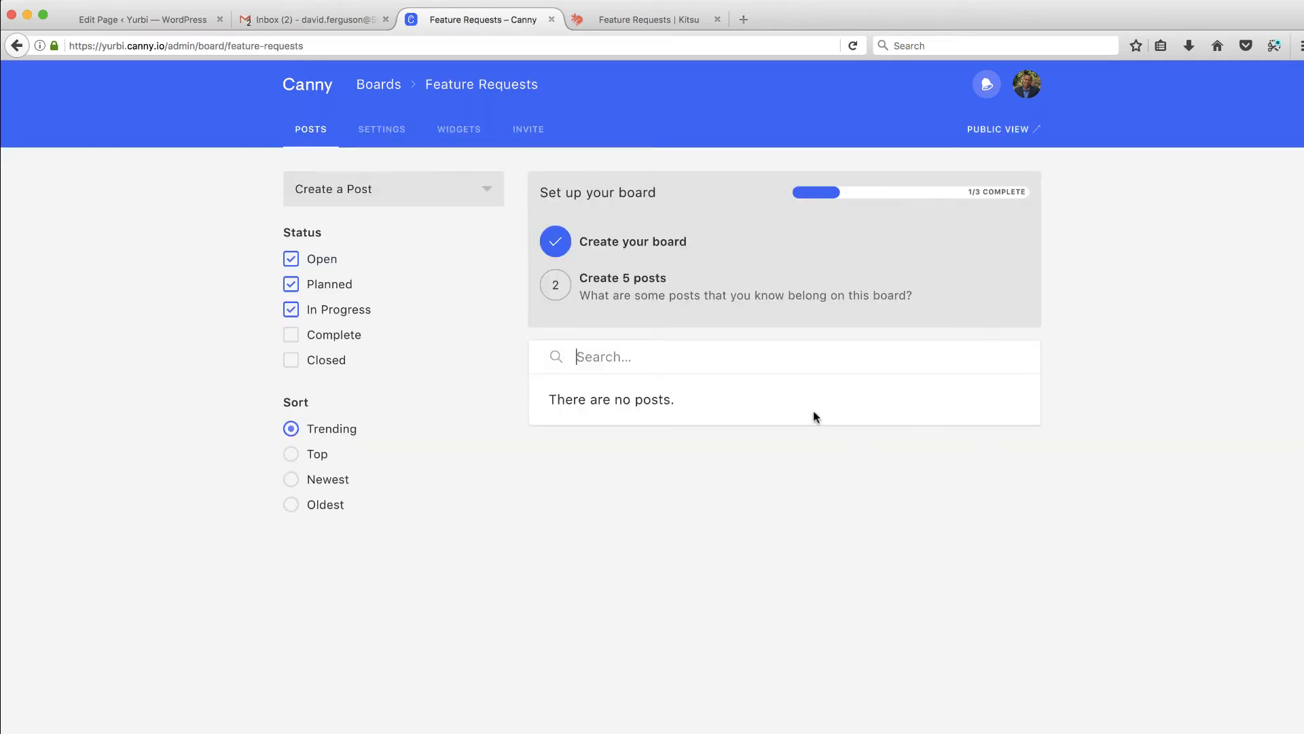
mouse_move(588, 308)
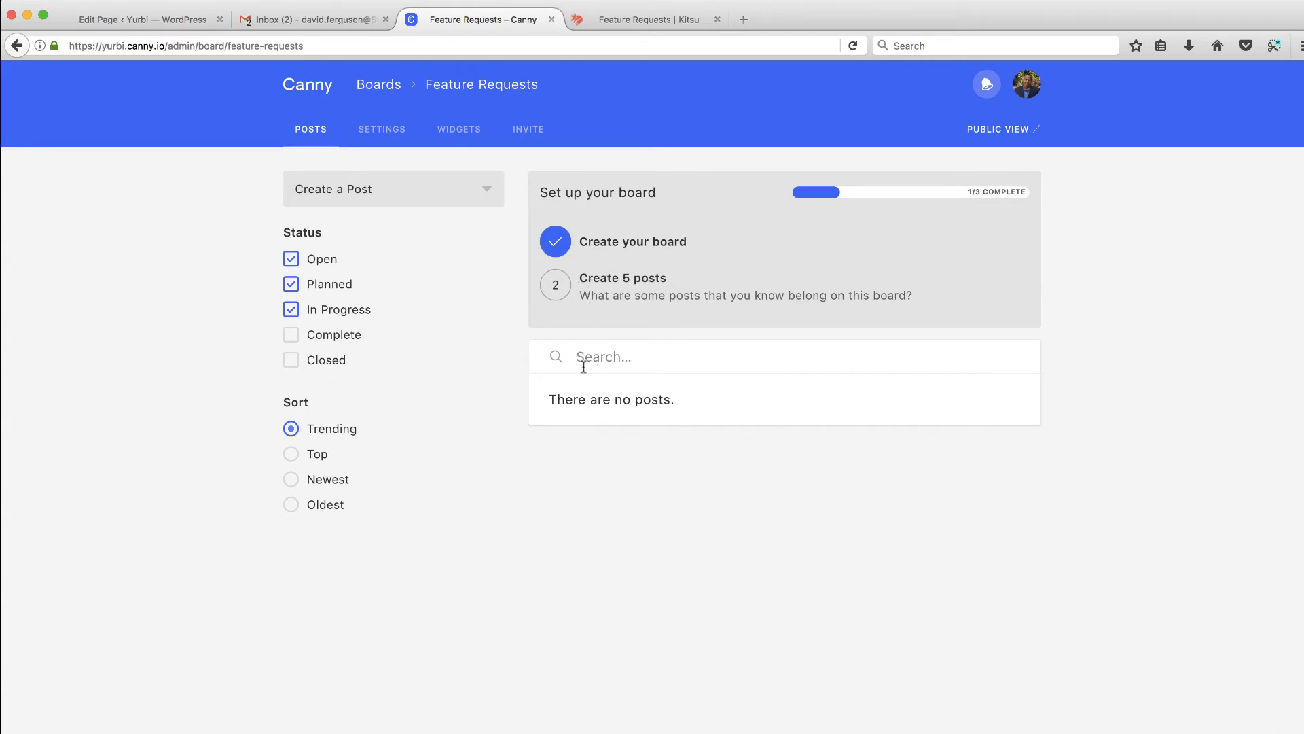
mouse_move(367, 252)
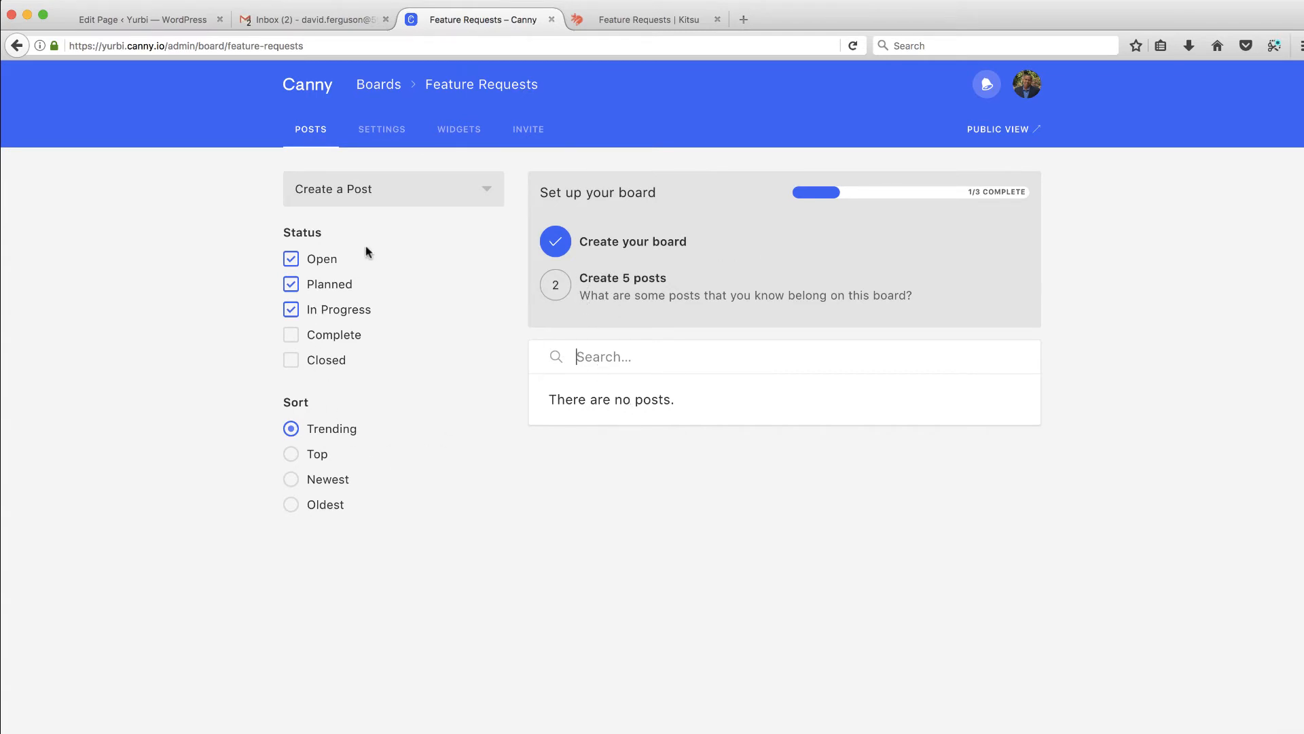
mouse_move(948, 231)
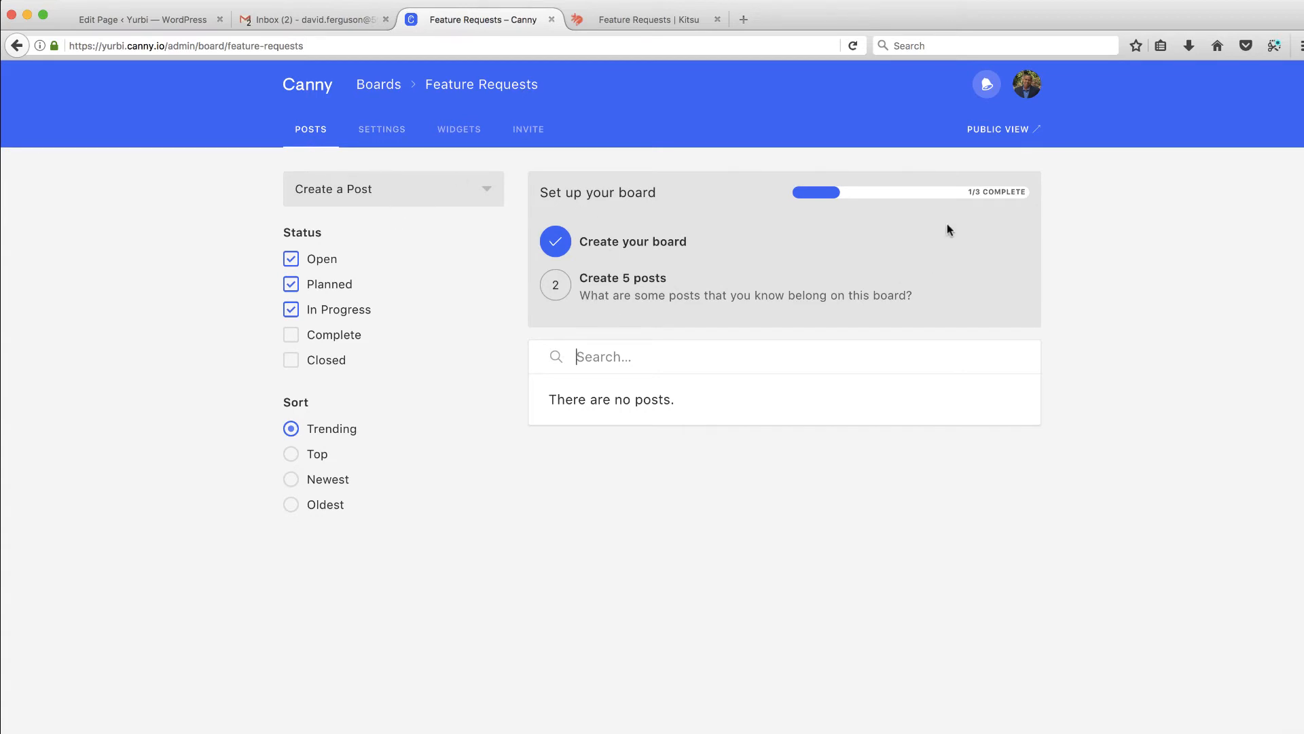
mouse_move(380, 133)
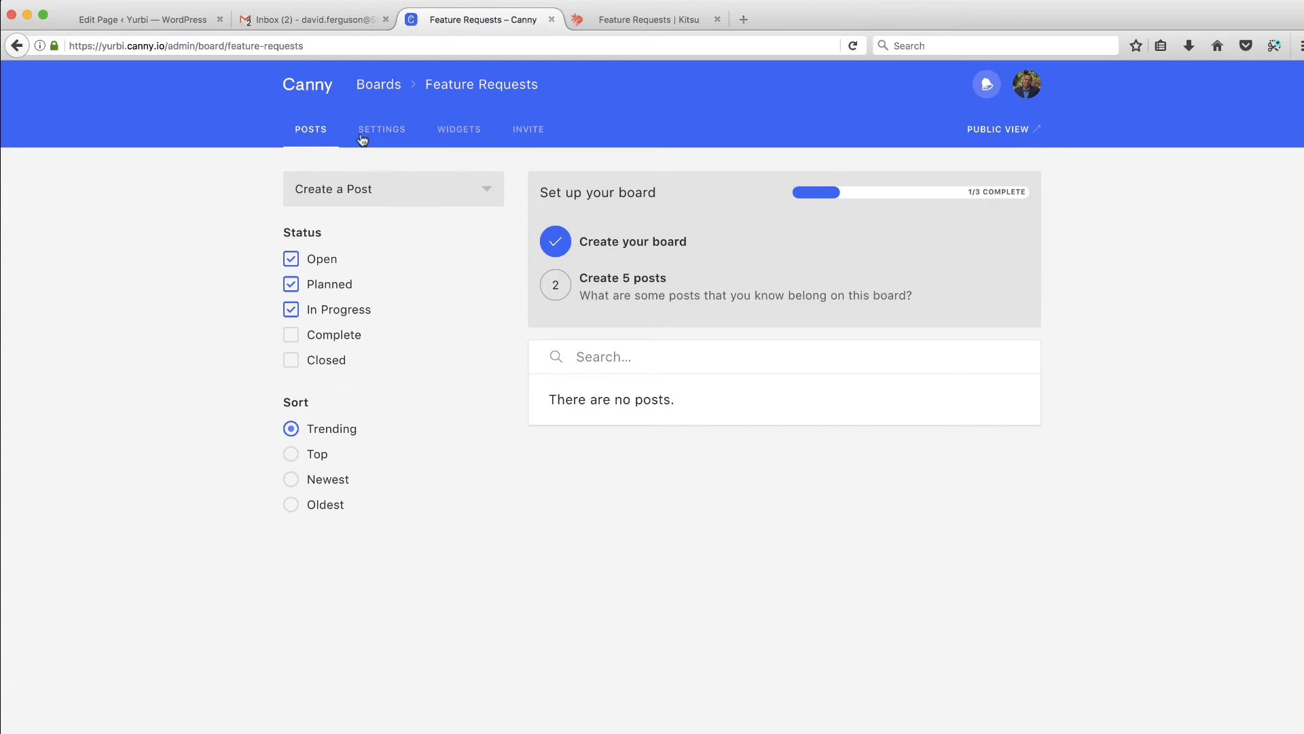
mouse_move(361, 175)
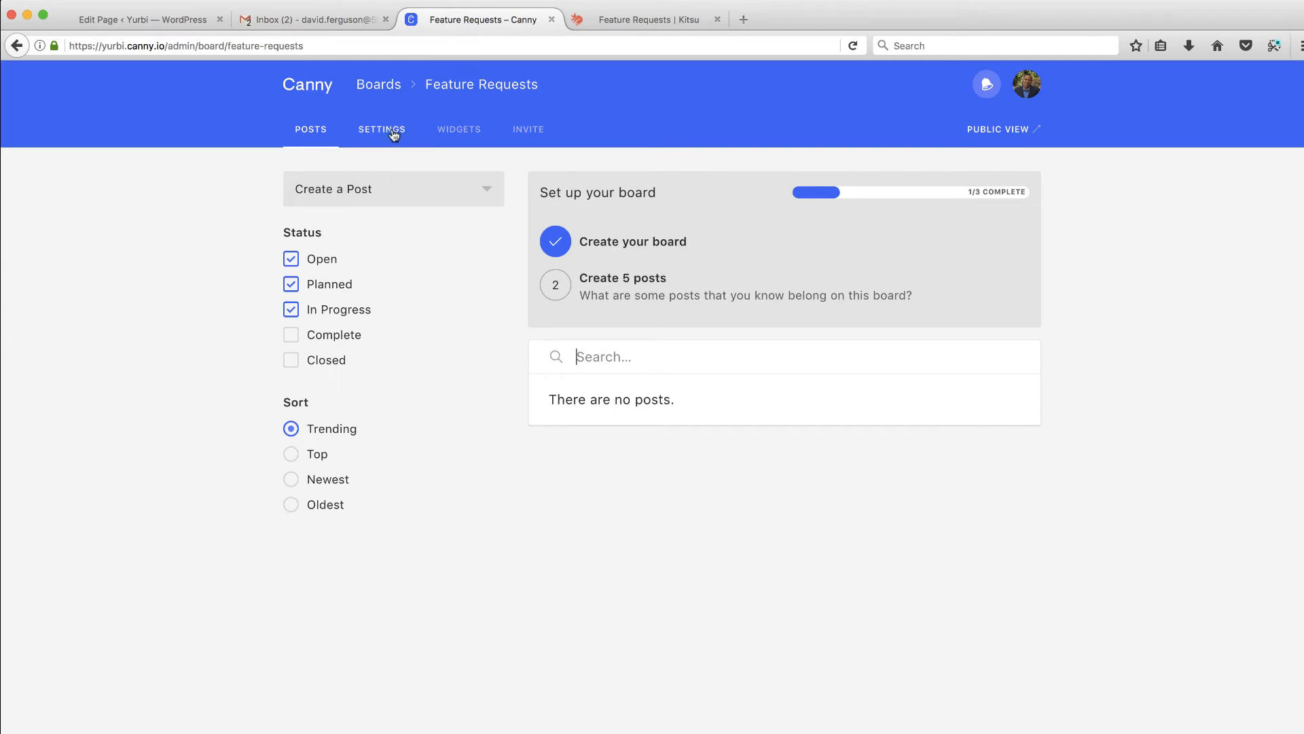
Step: Switch the Feature Requests board from Posts to its Settings page
left_click(382, 129)
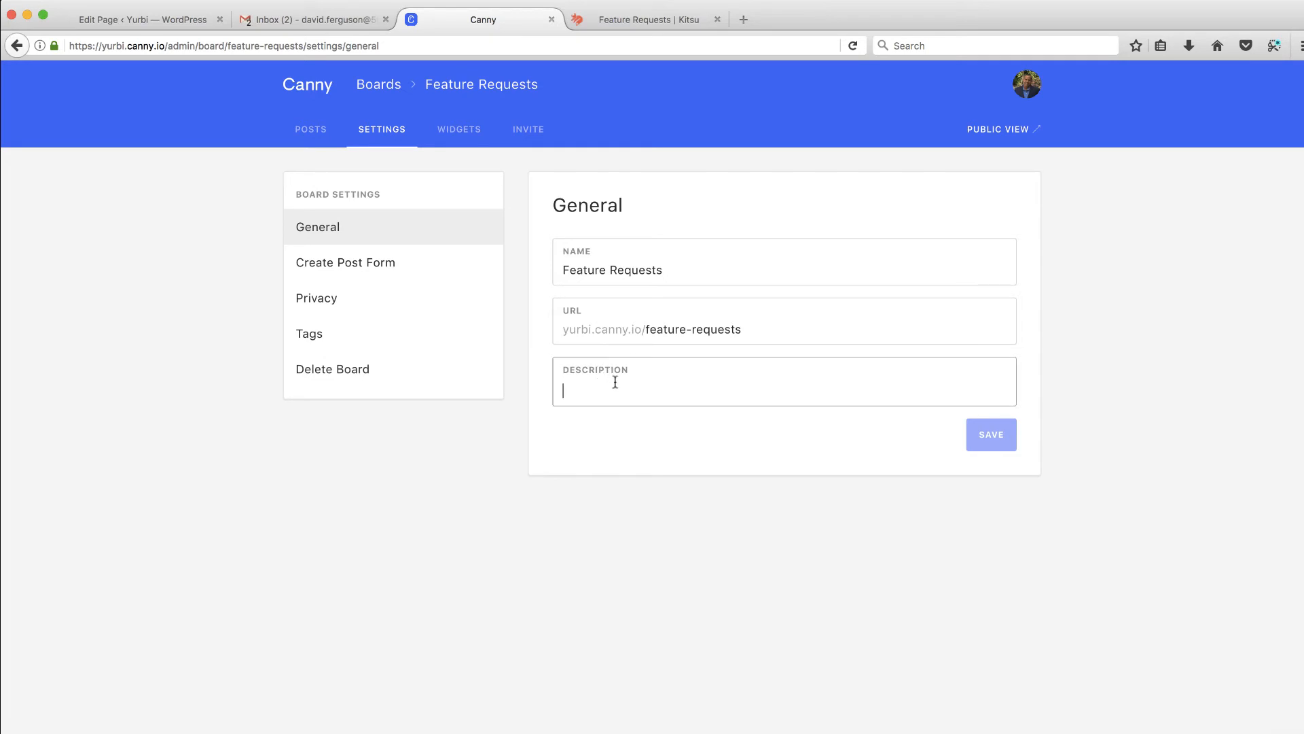
Step: Look through the post form, privacy and tag settings, ending on the Widgets guide
left_click(345, 262)
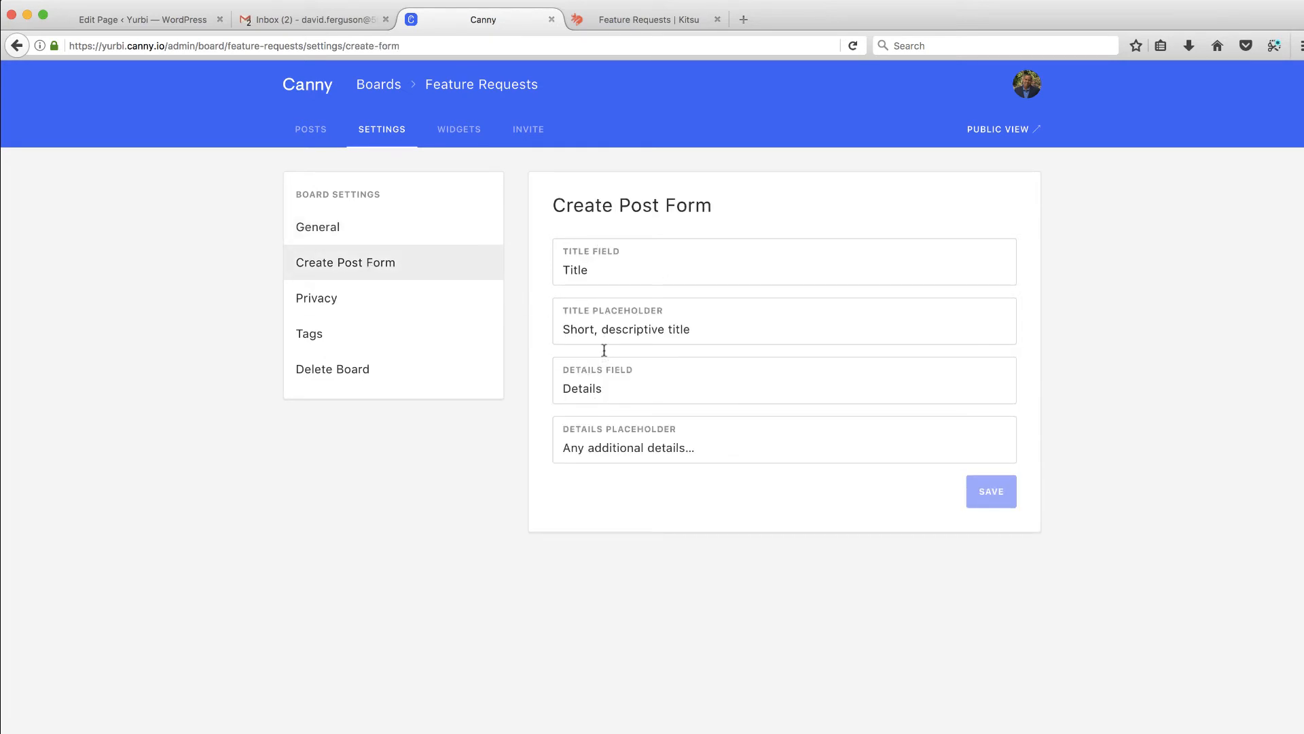
left_click(317, 297)
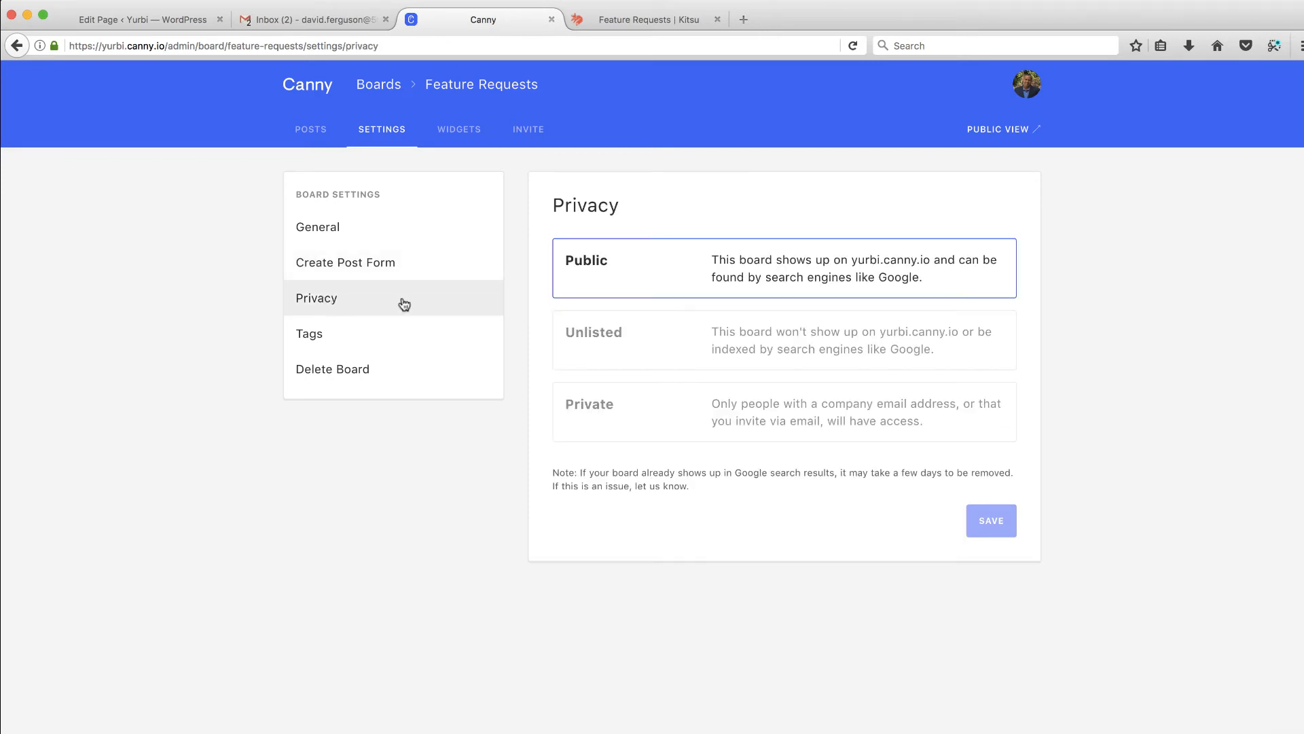
mouse_move(609, 413)
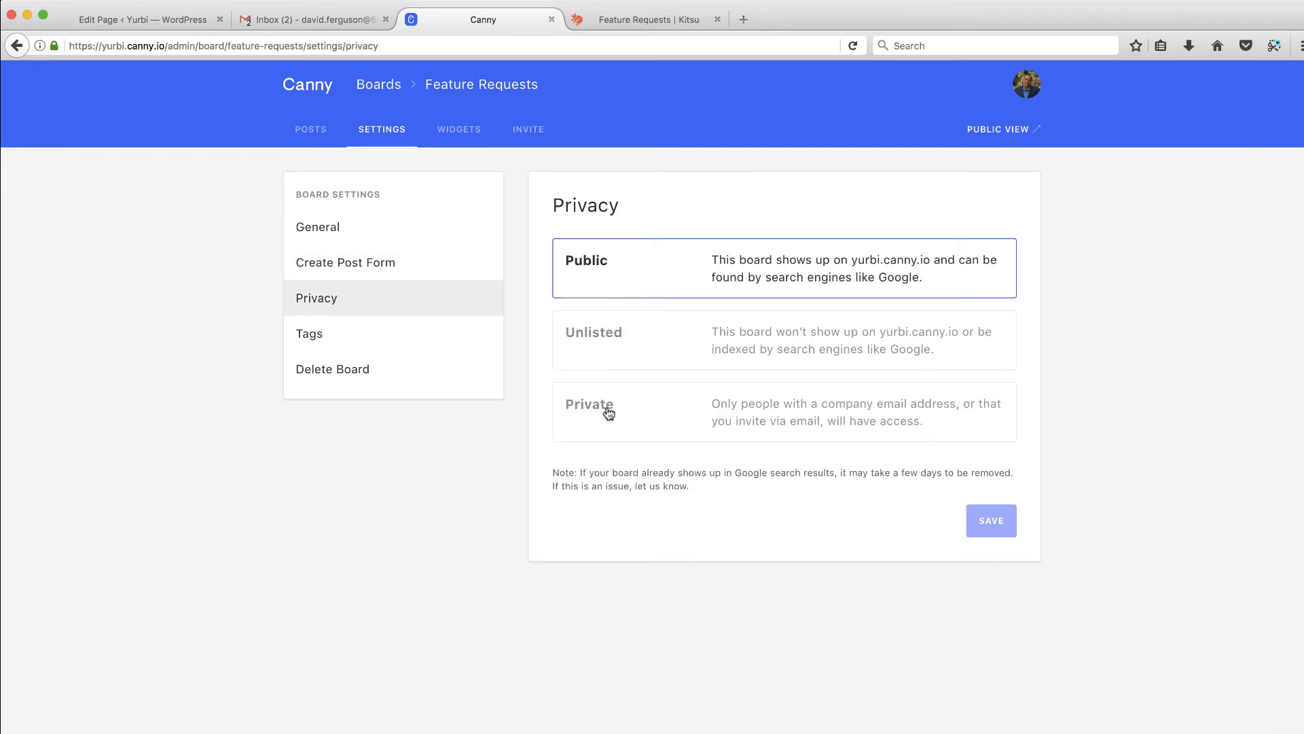
left_click(309, 335)
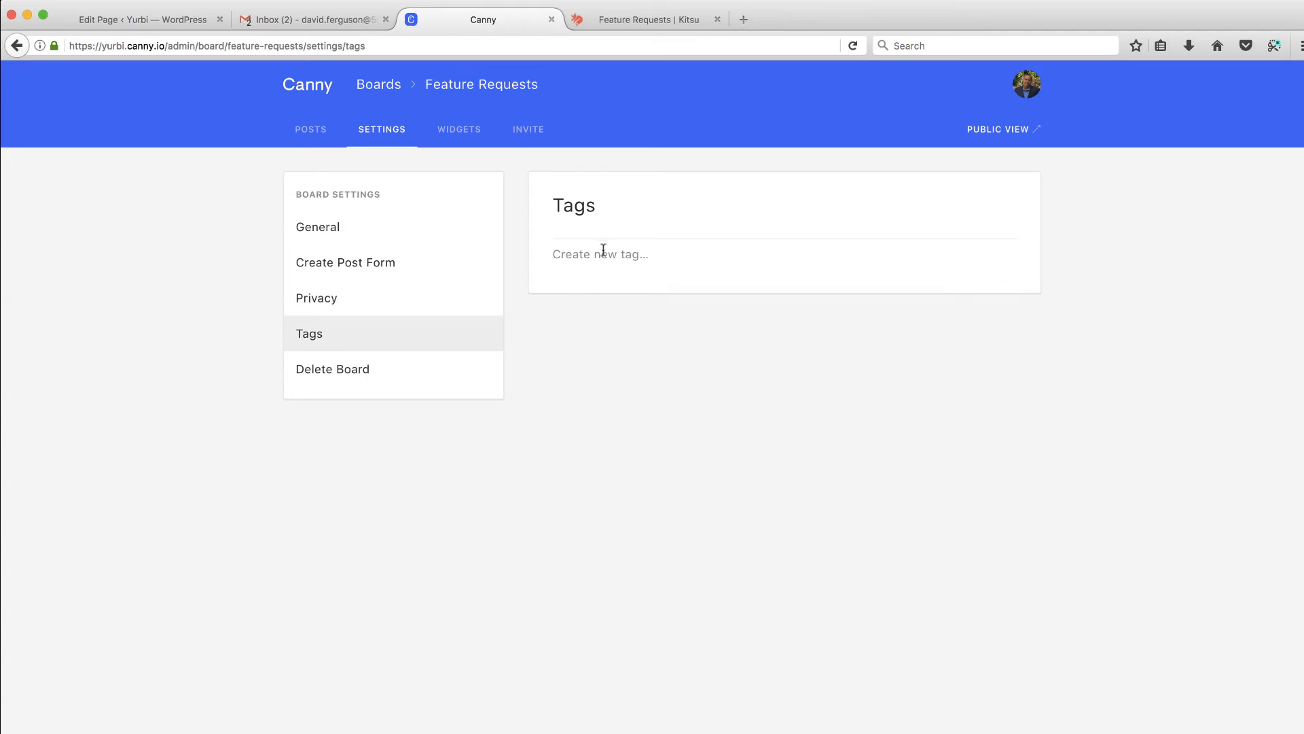
mouse_move(458, 133)
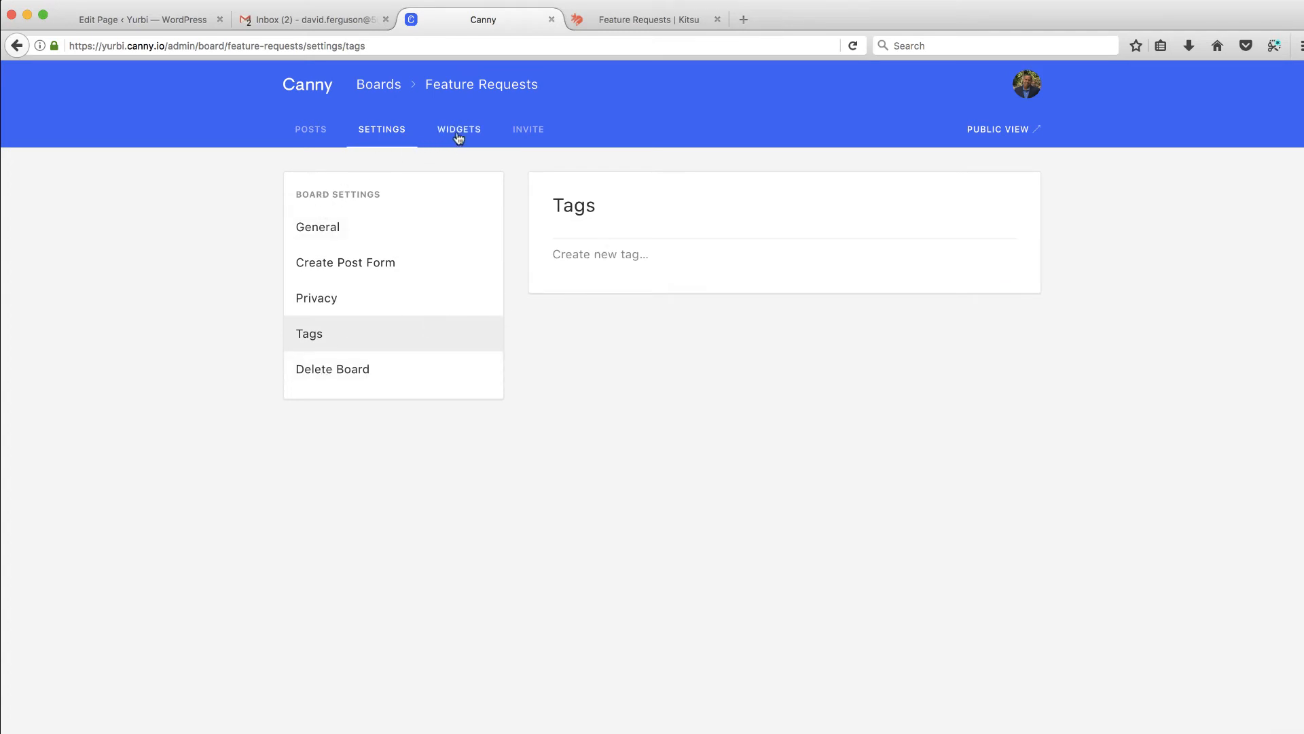
left_click(458, 129)
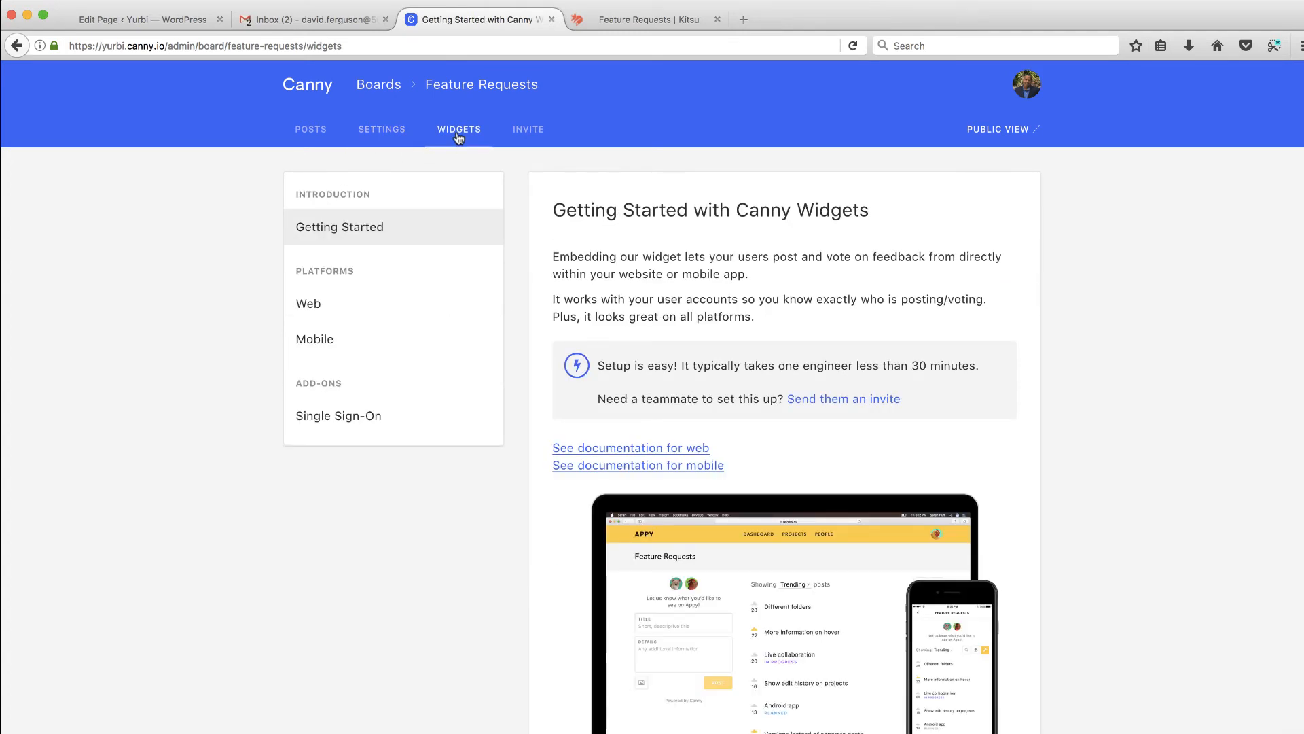
mouse_move(644, 269)
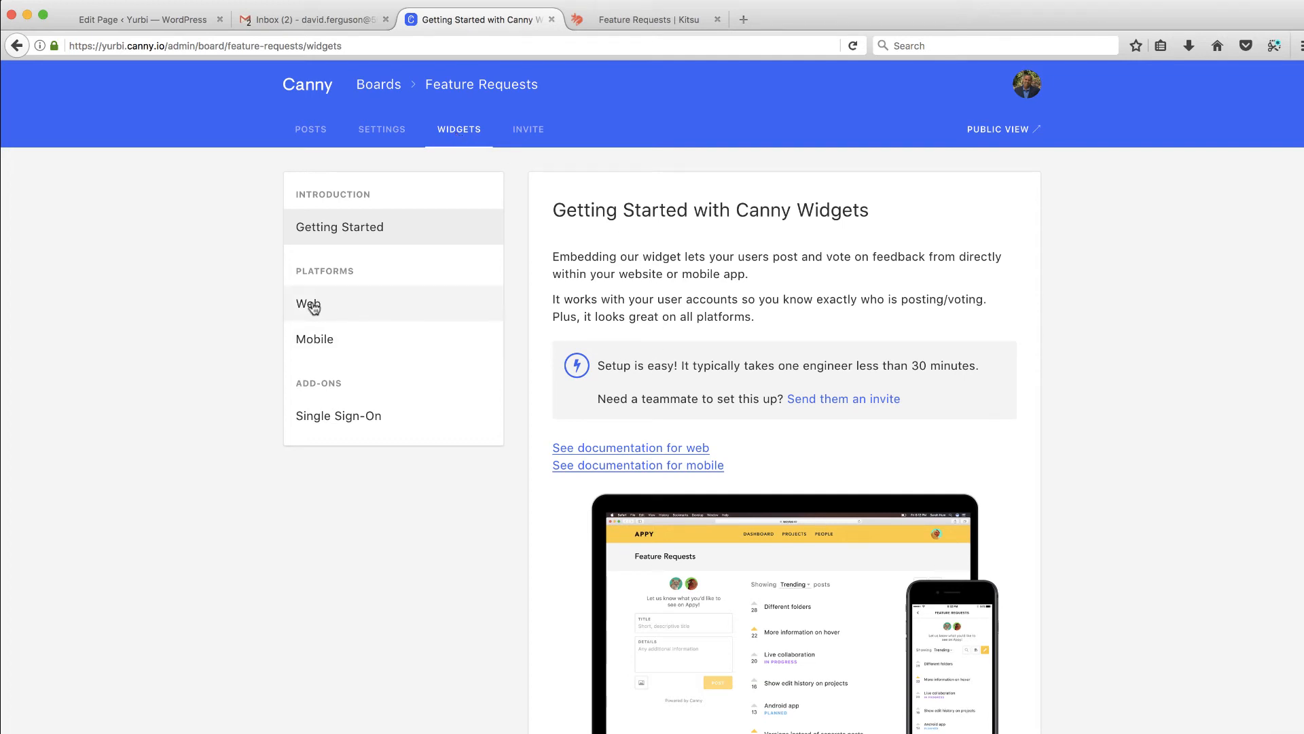
Step: Copy the Web platform embed code, then return to the WordPress 'Ideas' editor tab
left_click(309, 303)
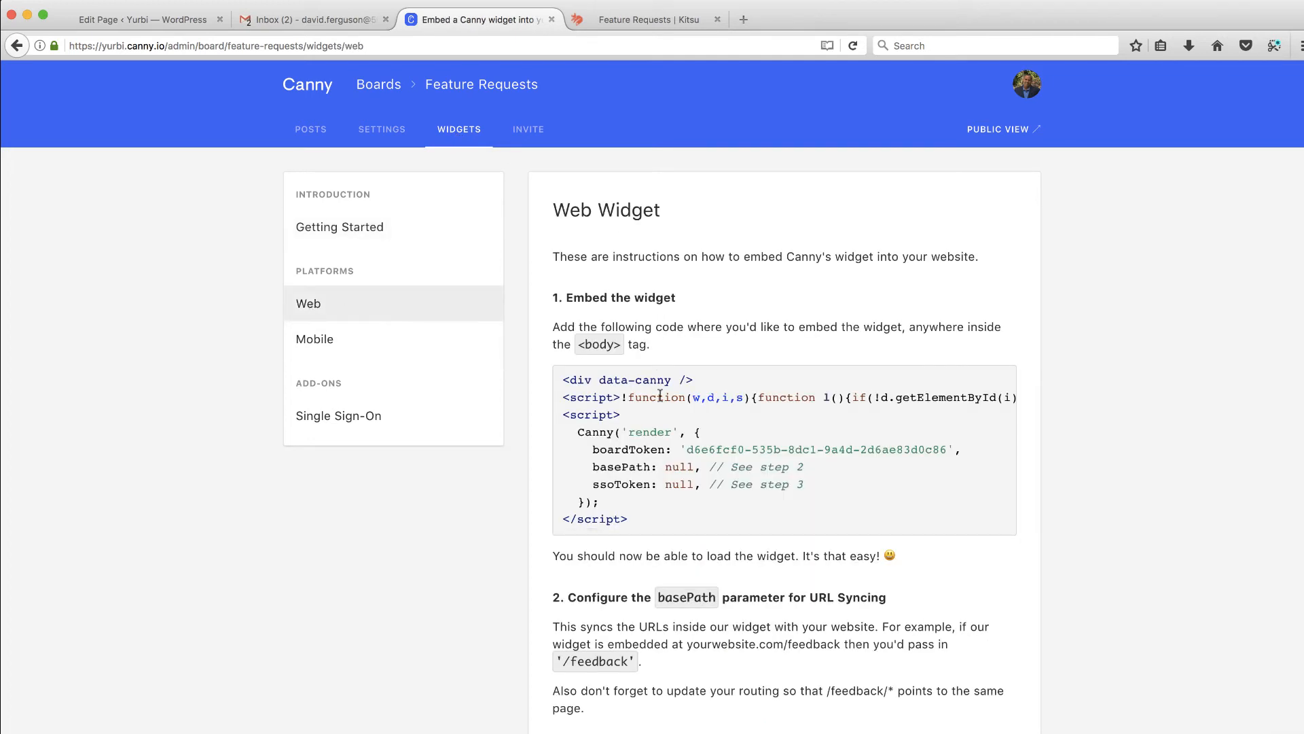
scroll("down", 3)
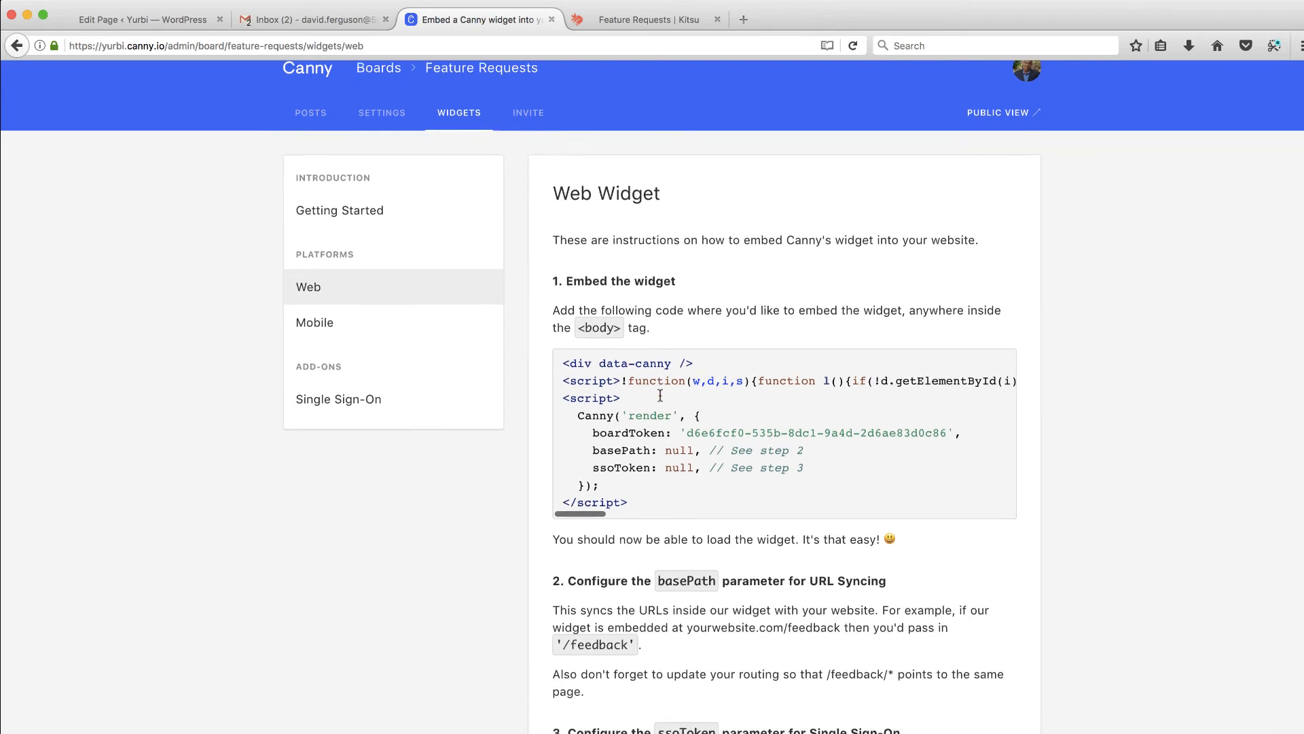
scroll("down", 3)
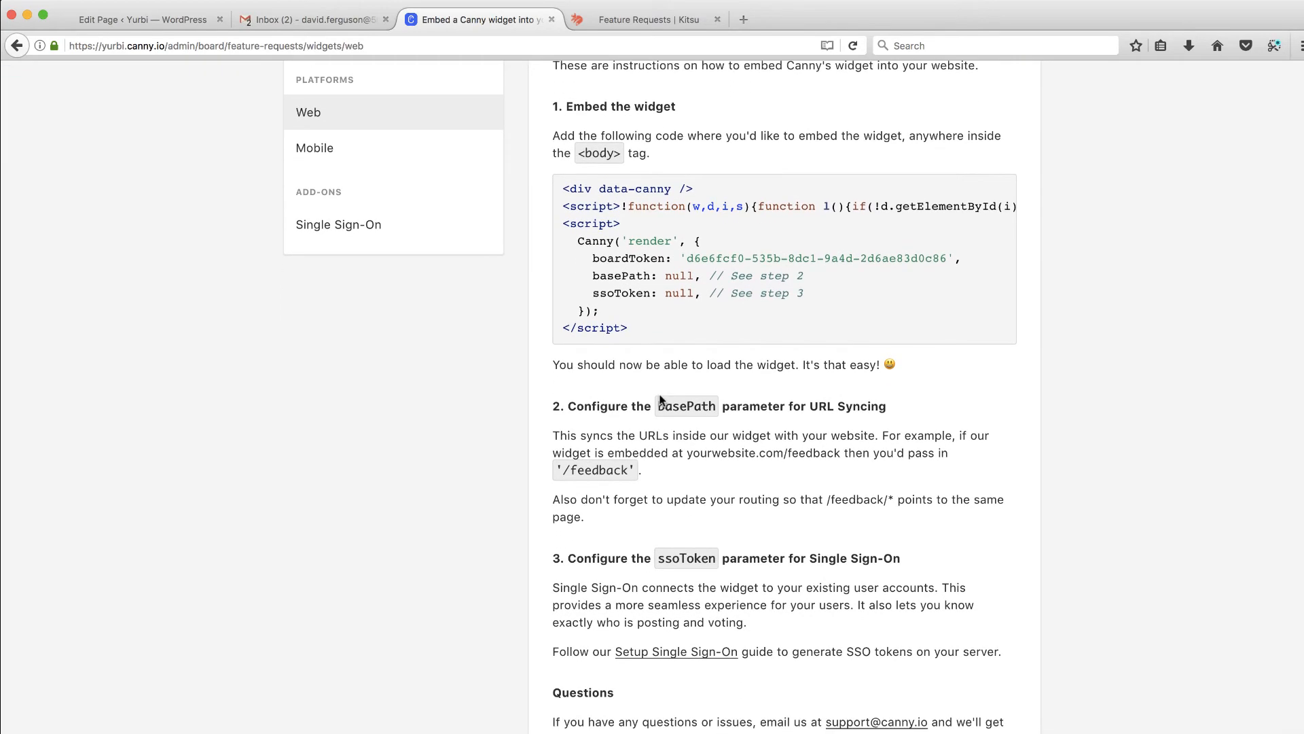
scroll("up", 3)
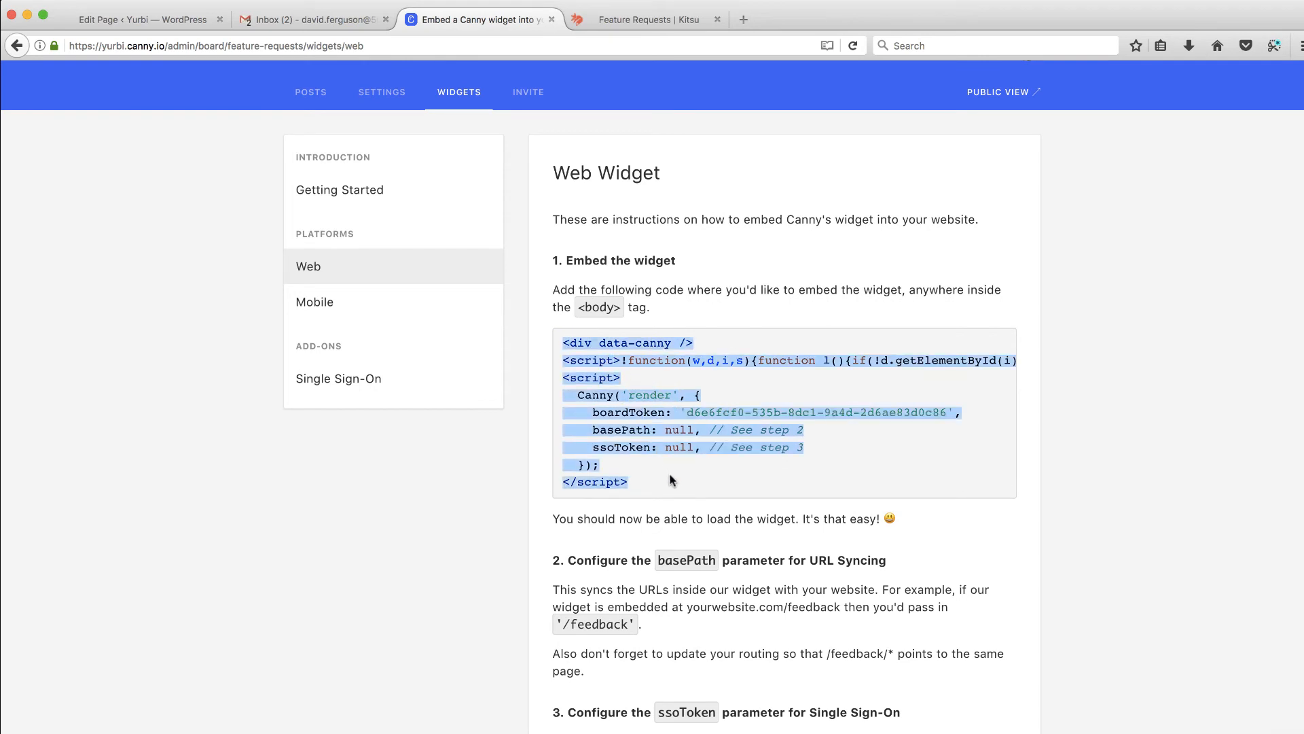
mouse_move(310, 85)
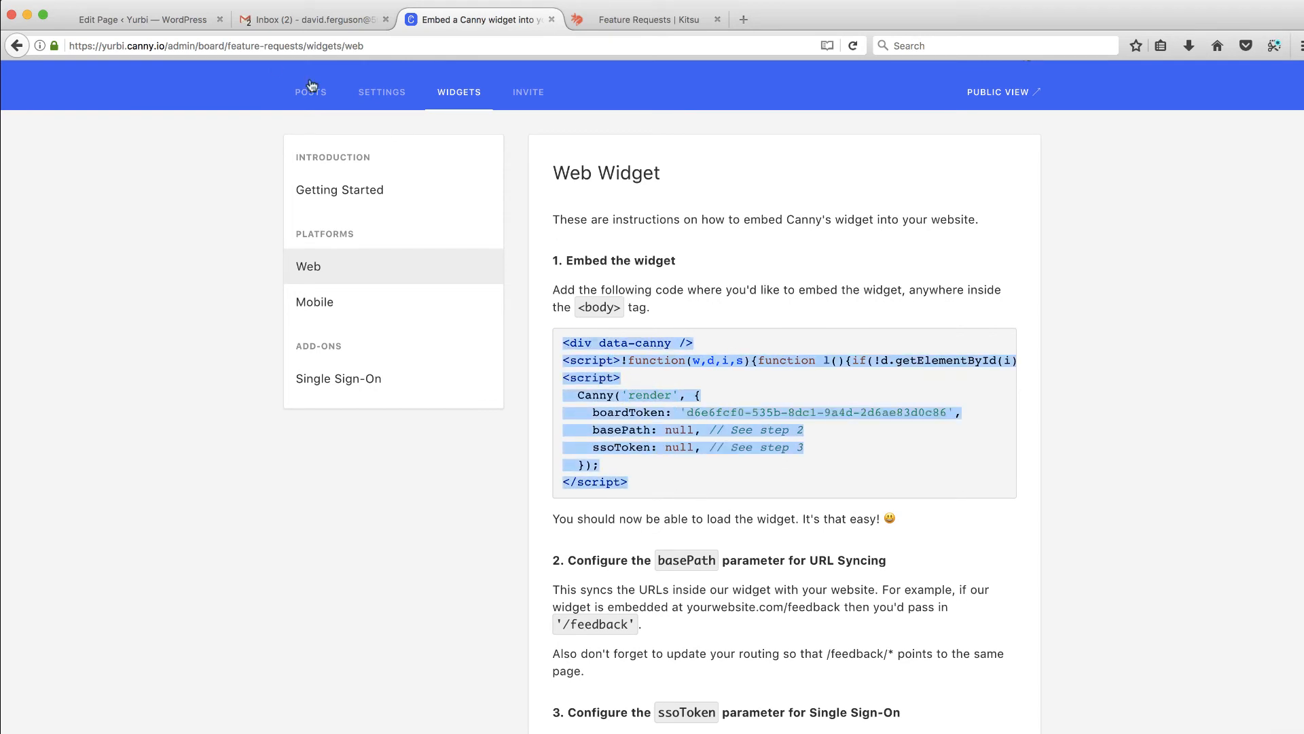
left_click(142, 19)
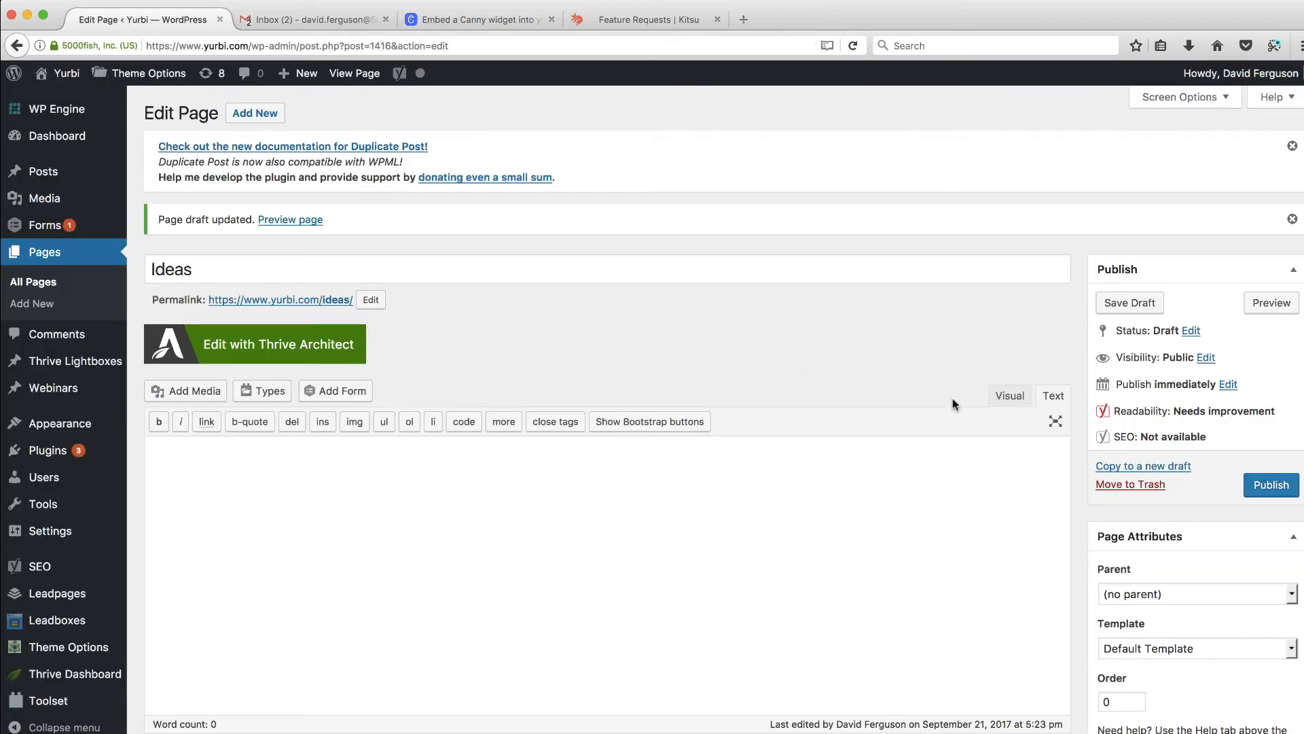
Step: Paste the embed code into the Ideas page body, publish it and view the live page
left_click(790, 486)
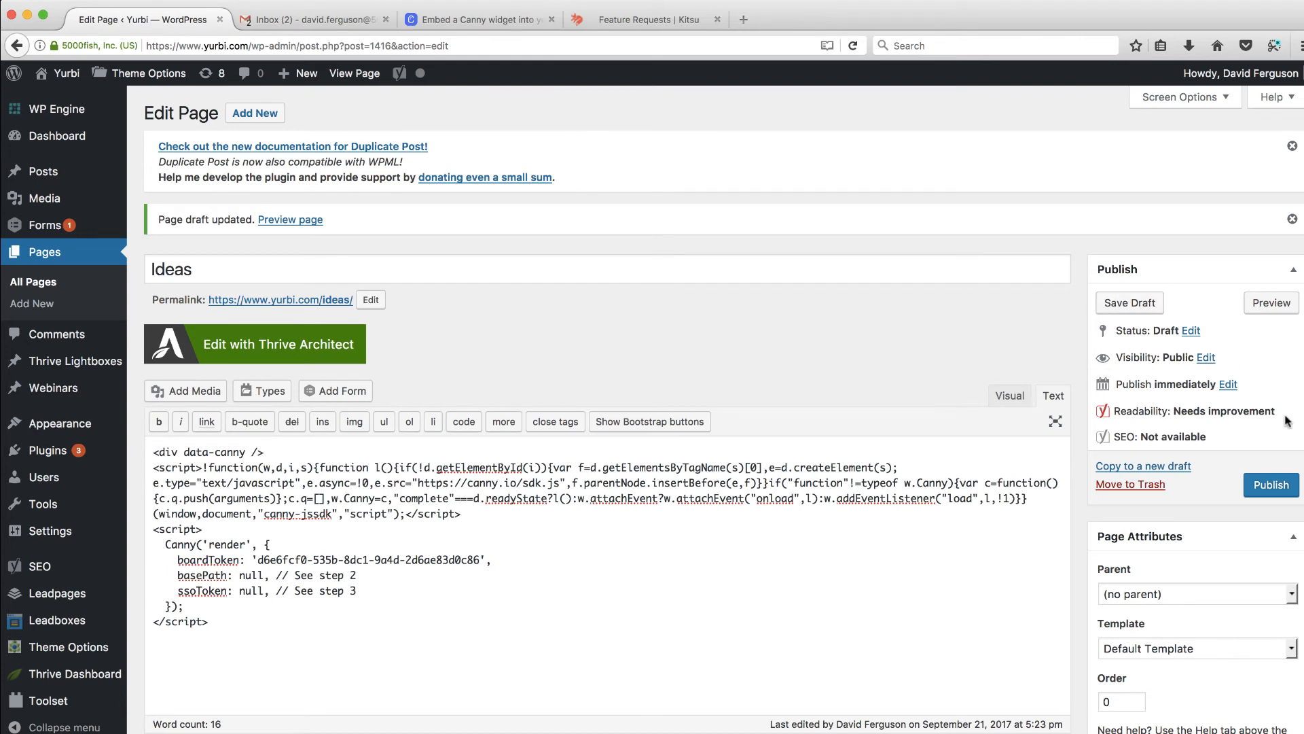
left_click(1272, 483)
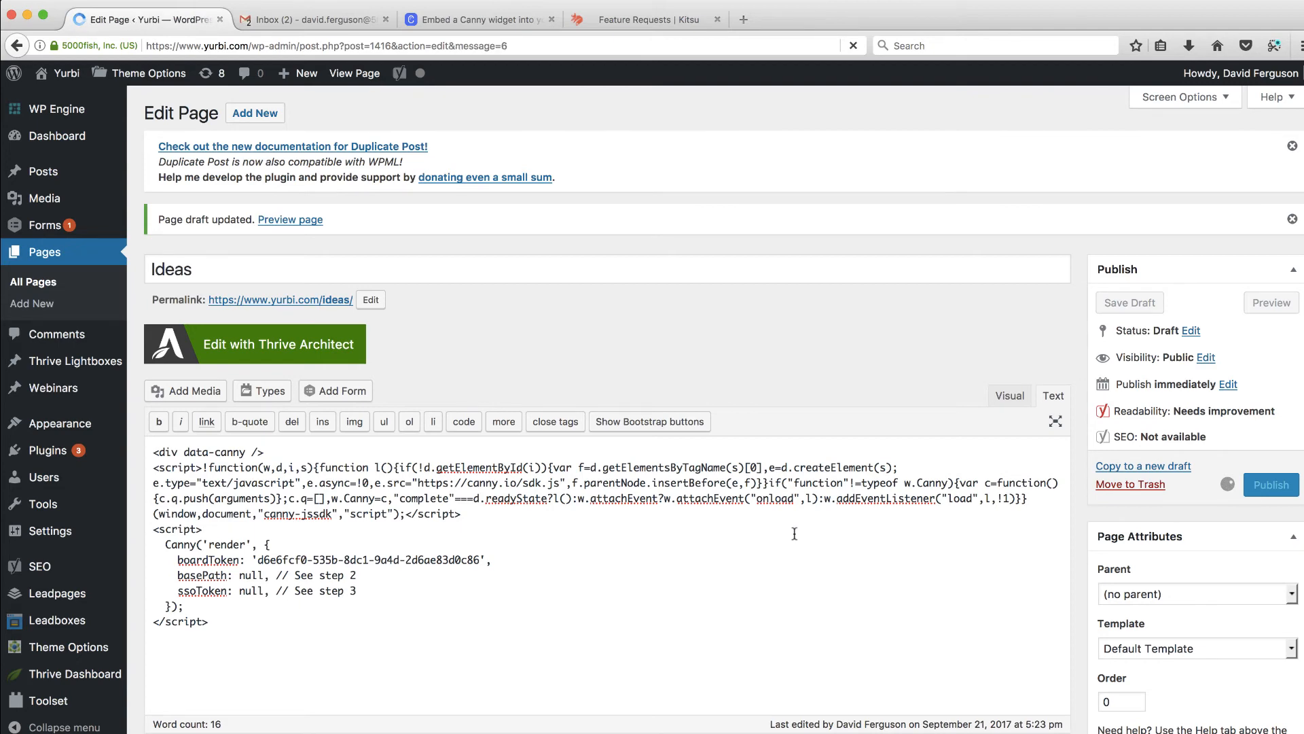
left_click(1270, 484)
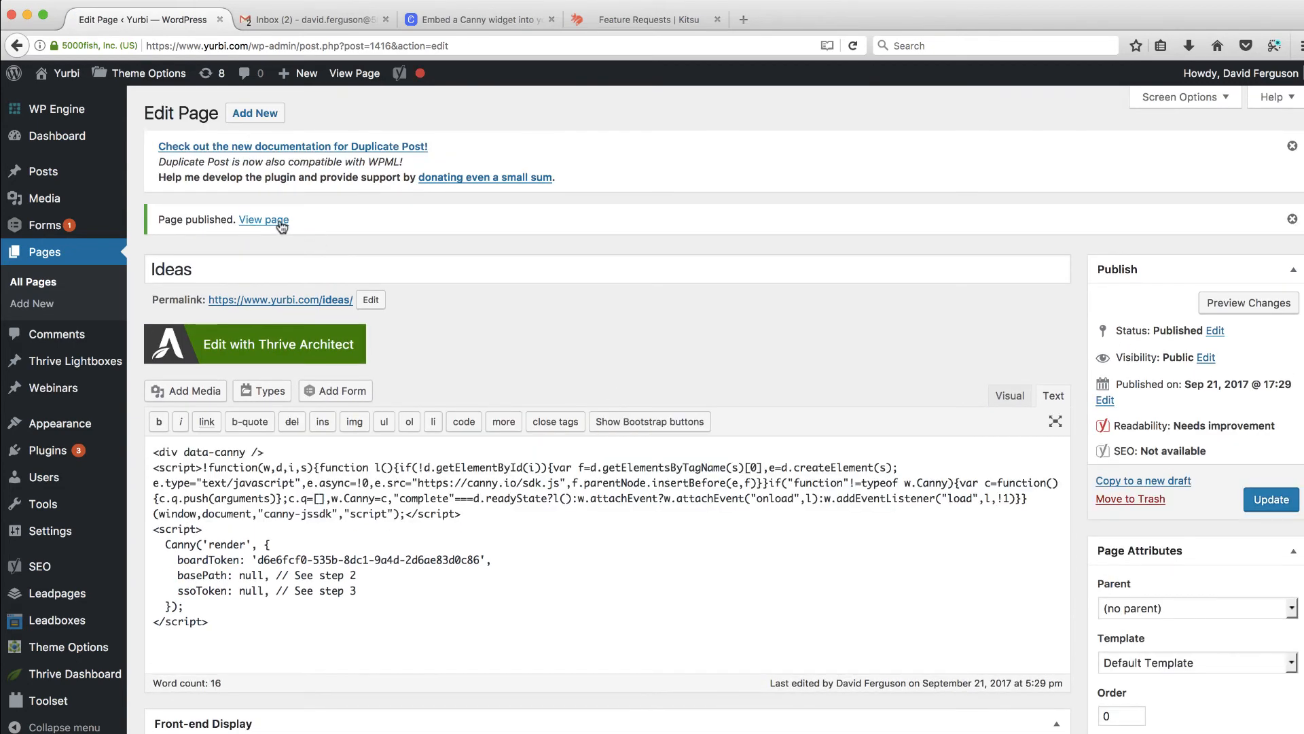
left_click(262, 219)
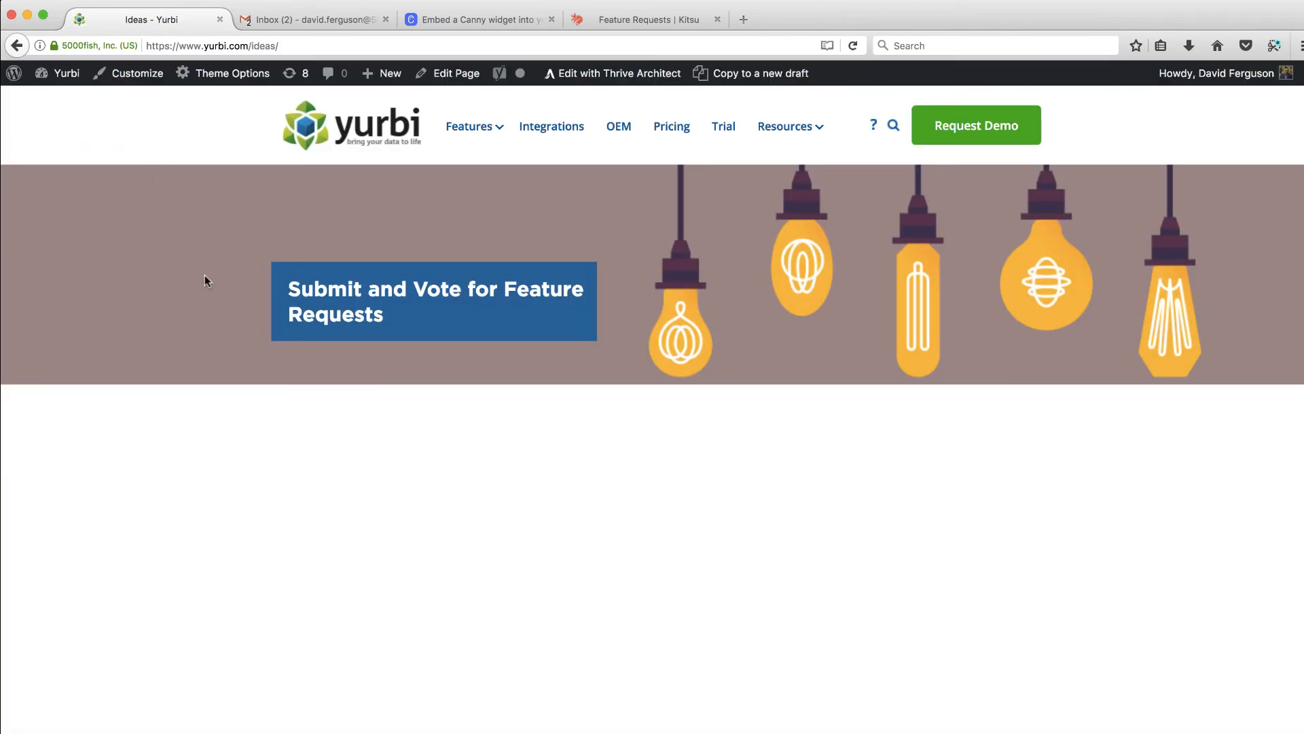
Step: Scroll the live Ideas page to inspect the embedded Canny widget's Create a Post form and empty list
scroll("down", 3)
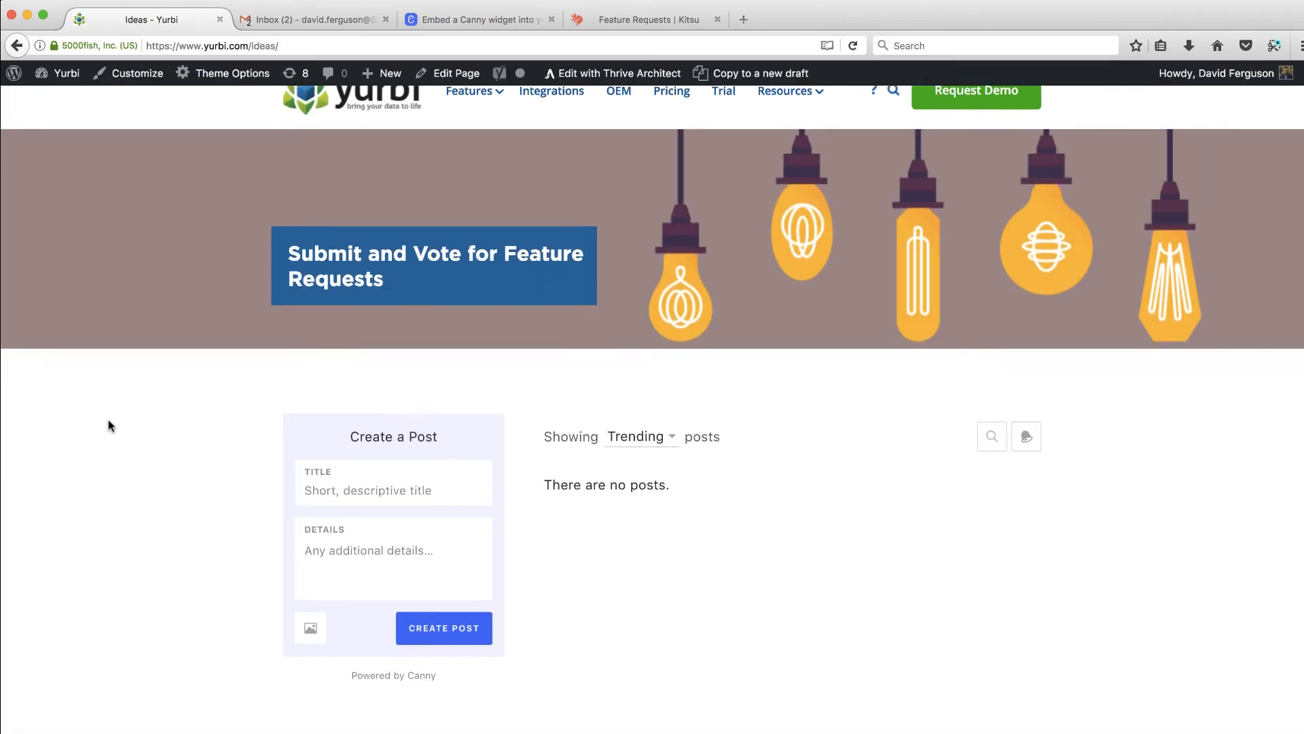
scroll("down", 3)
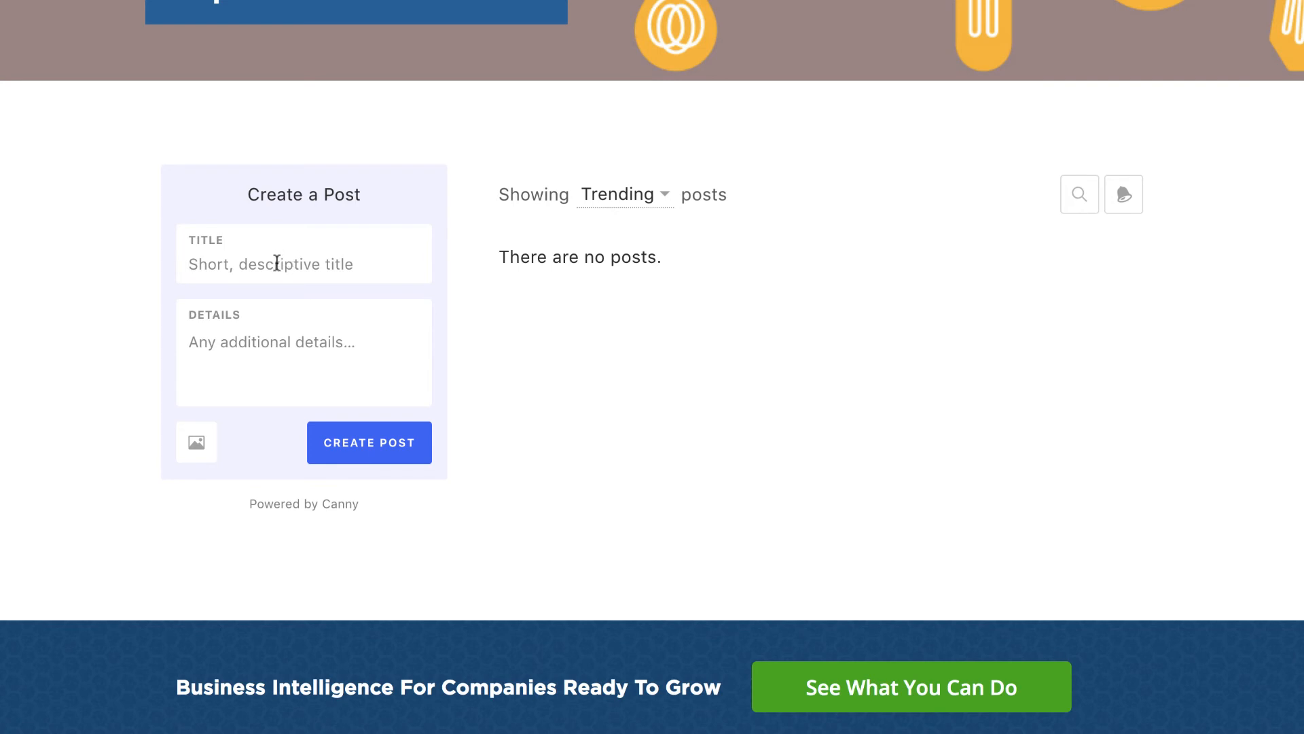
scroll("up", 3)
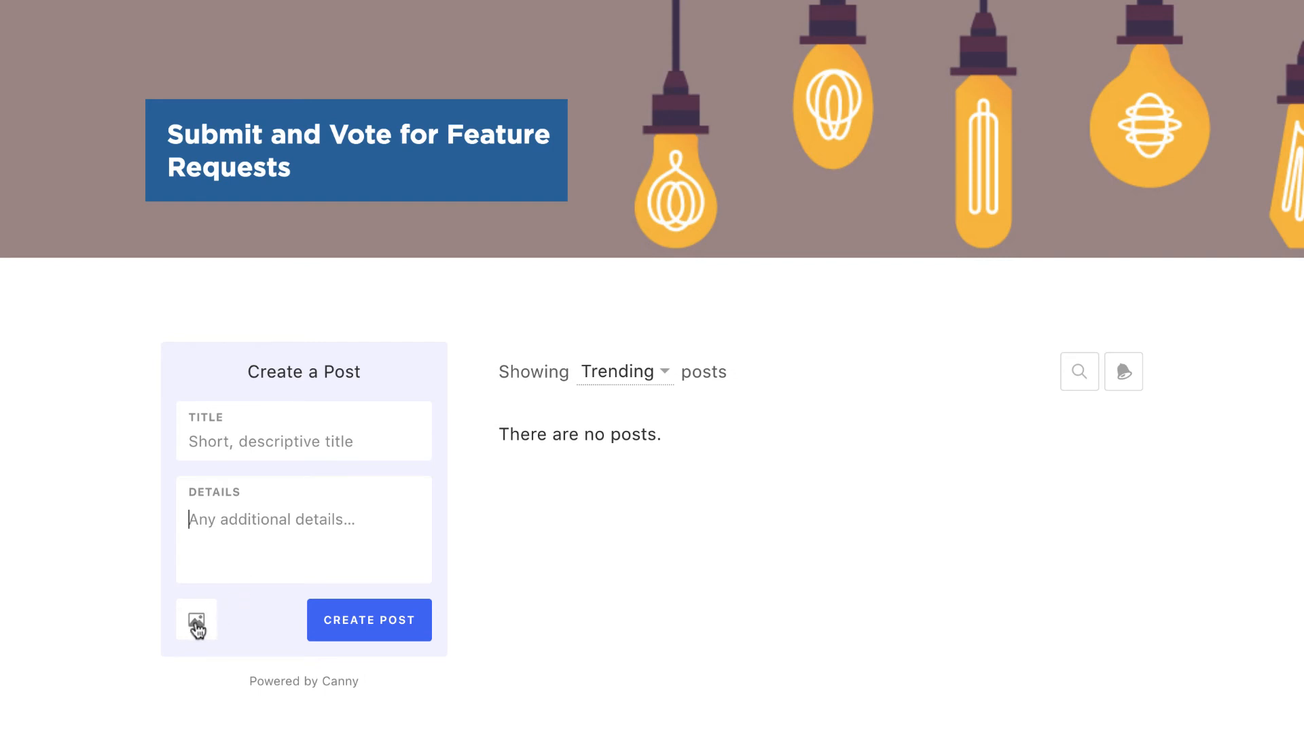
mouse_move(425, 622)
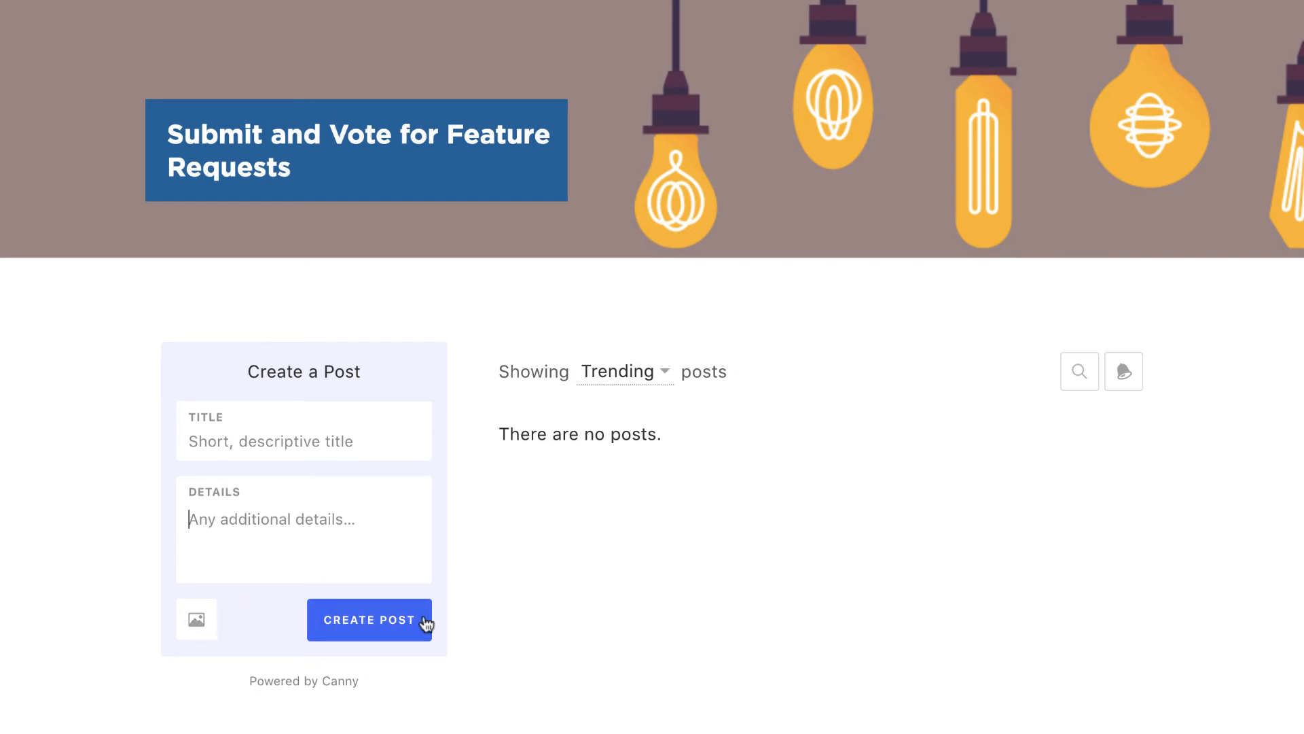
Step: Fill in the post title 'Add GIS Maps' and details 'Mapping data overlays' and submit it with CREATE POST
left_click(369, 619)
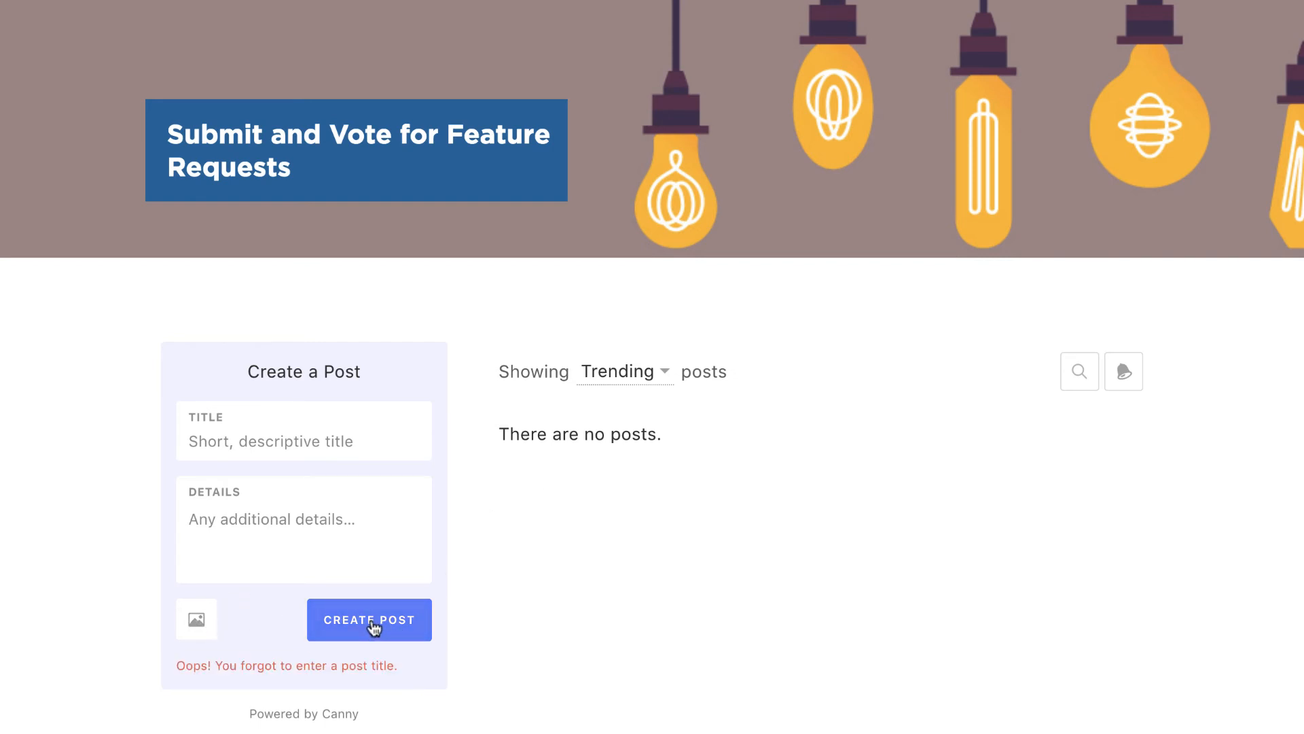
left_click(303, 440)
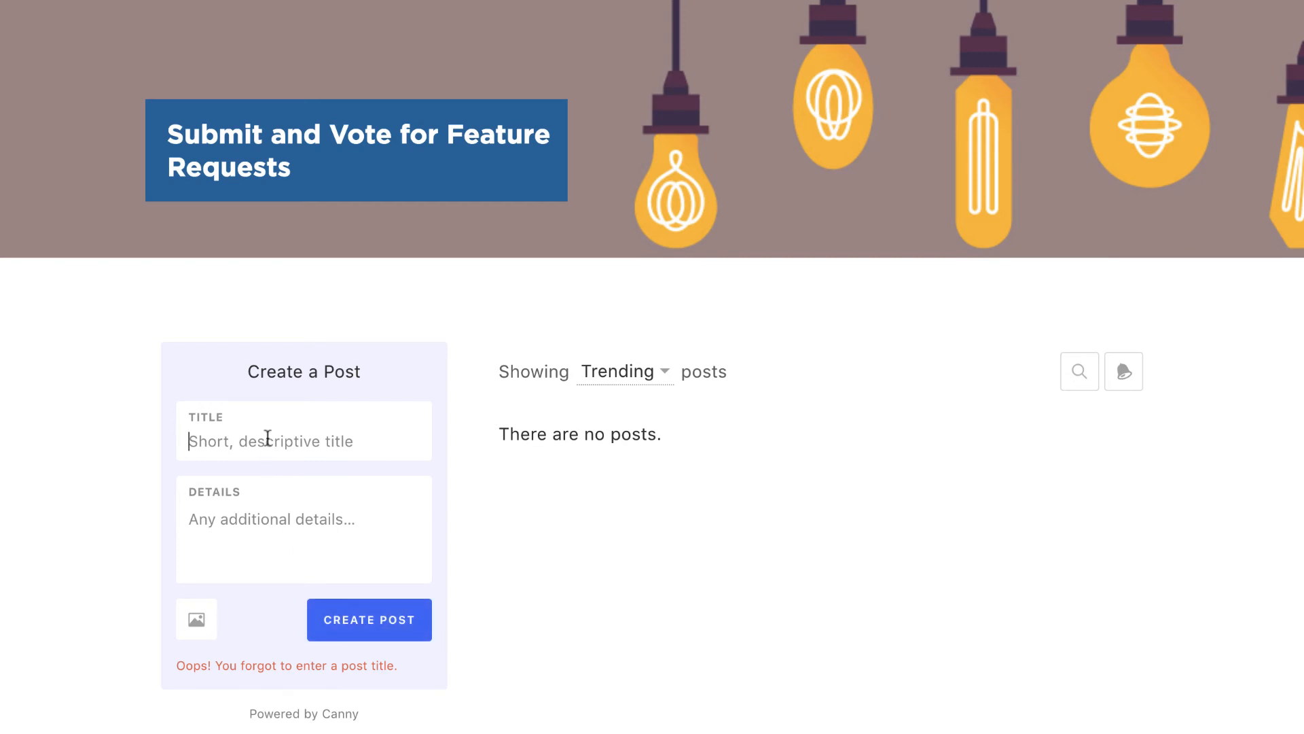
type("Add GIS")
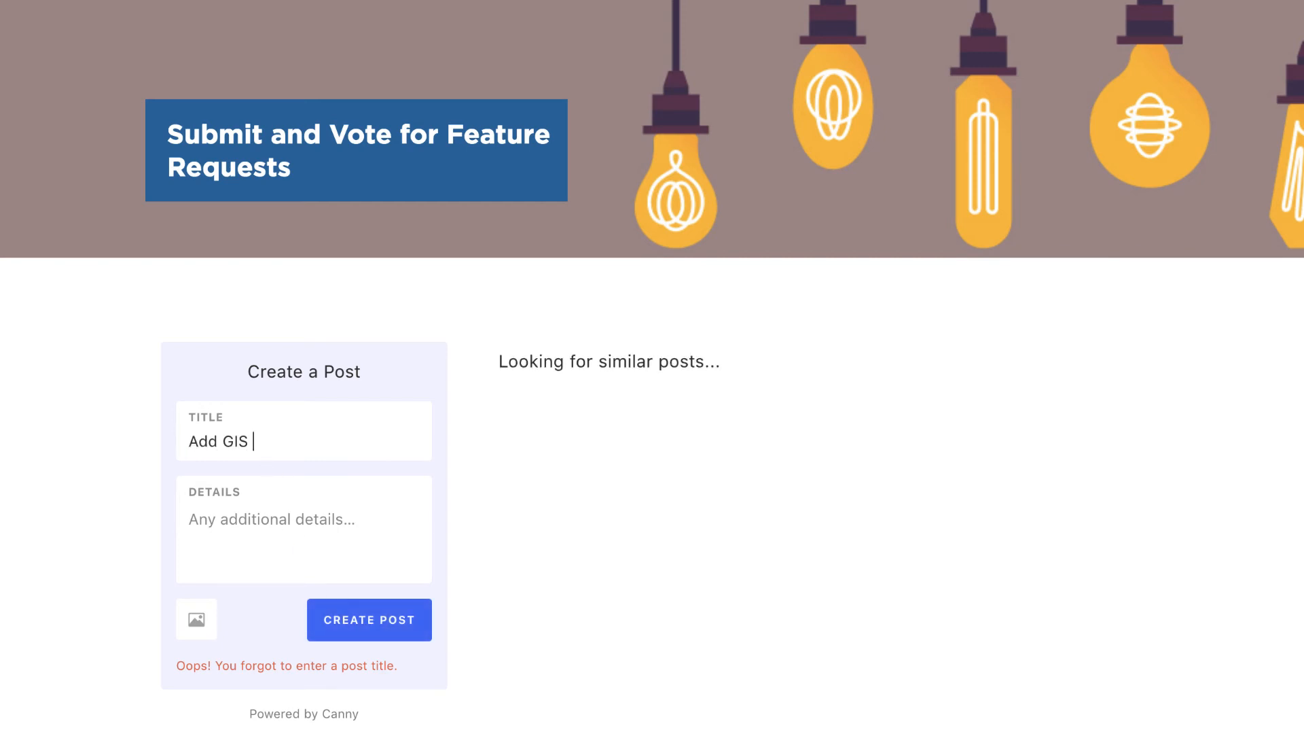
type("Maps")
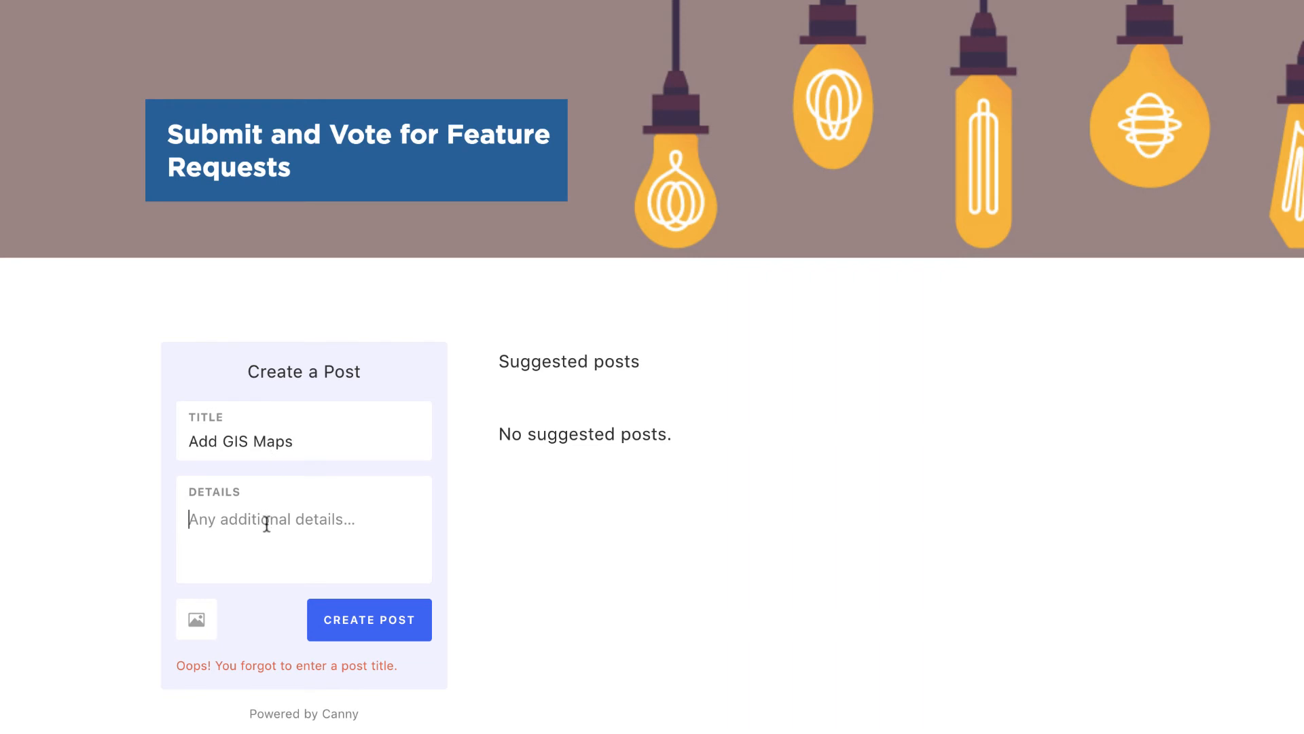
type("Mapping")
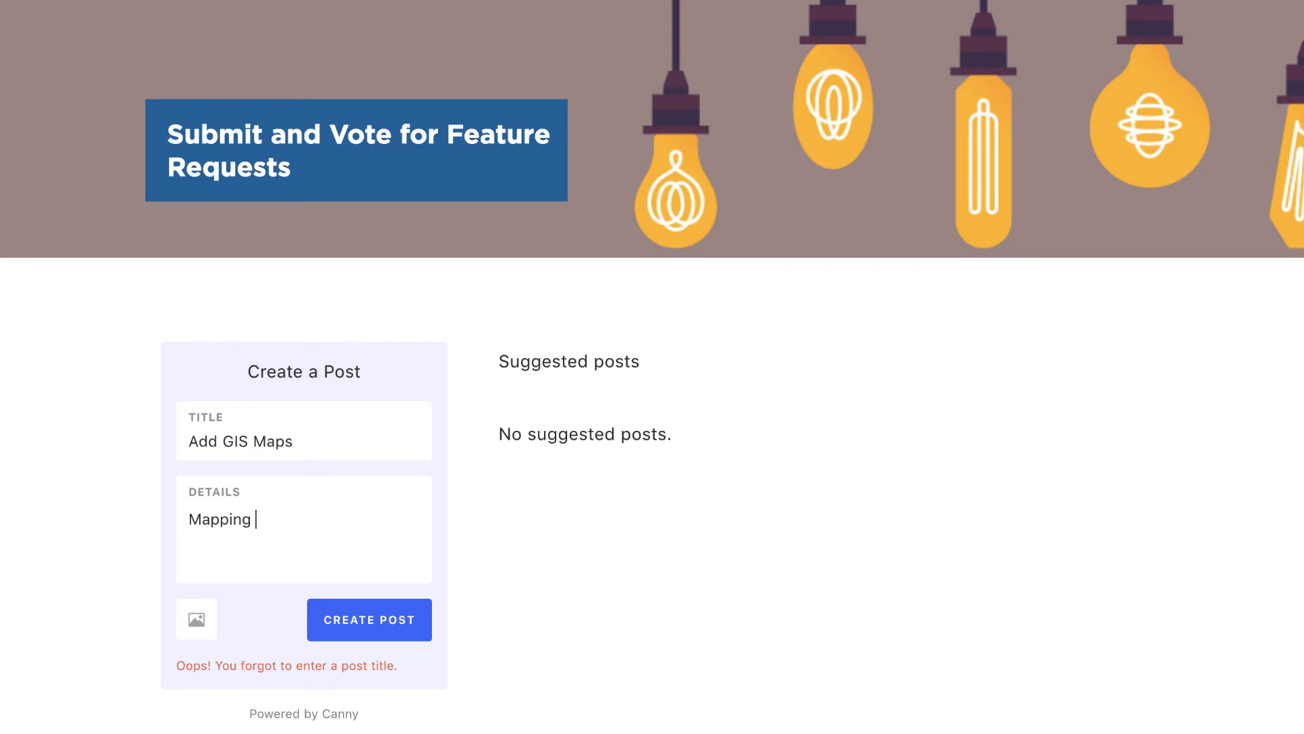
type("data overlays")
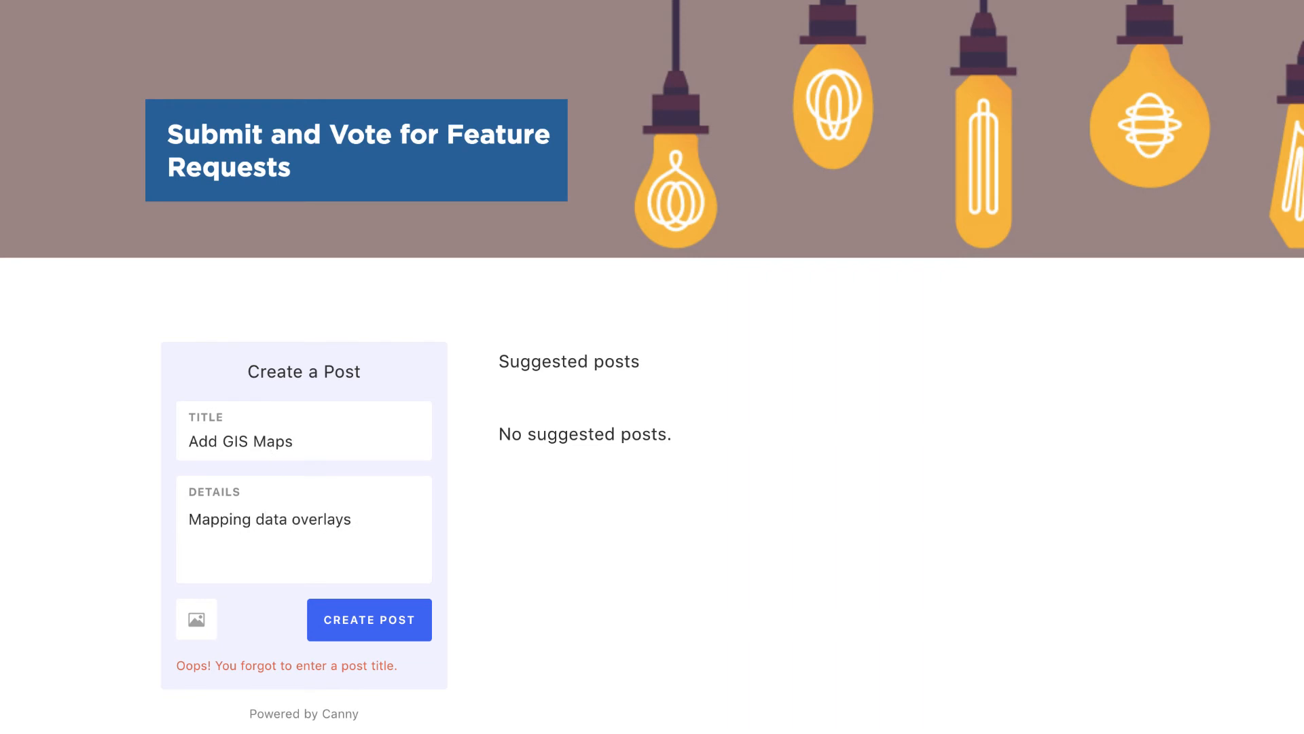
left_click(368, 619)
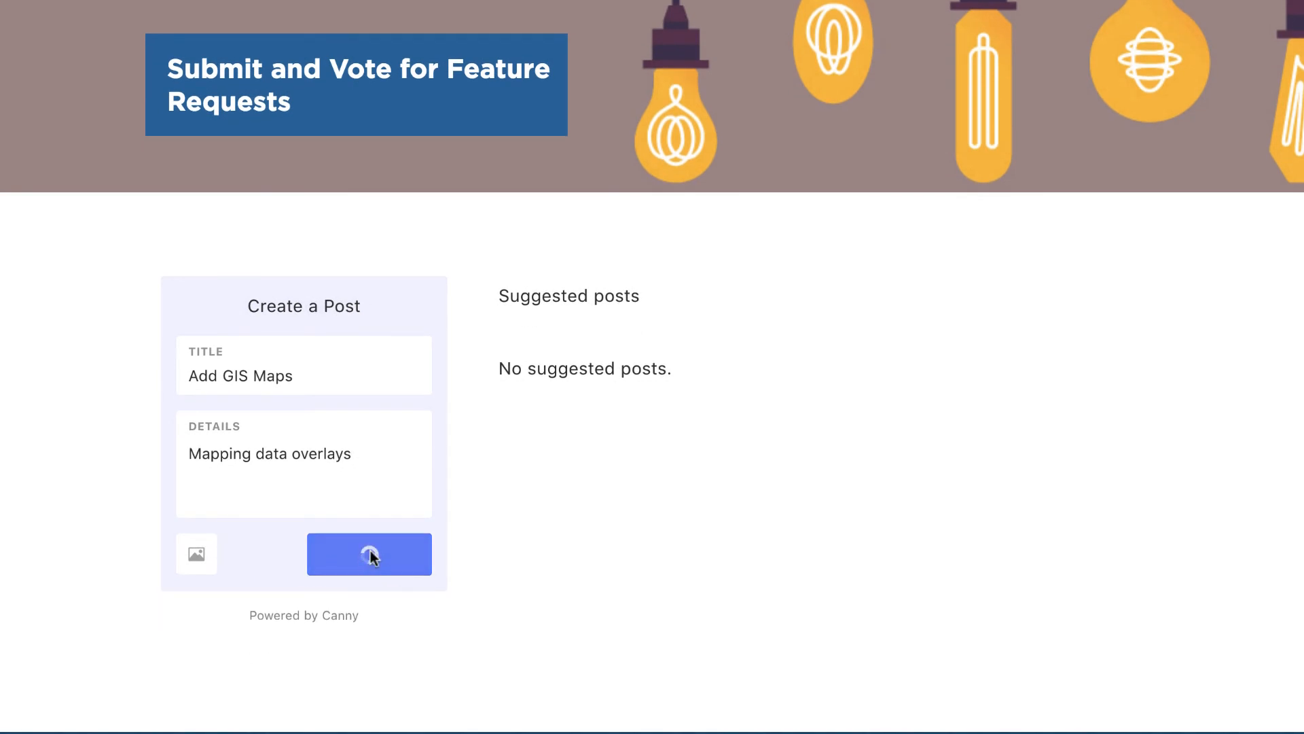
Step: Go back from the Add GIS Maps post page to all posts, where it lists with one vote and zero comments
left_click(369, 553)
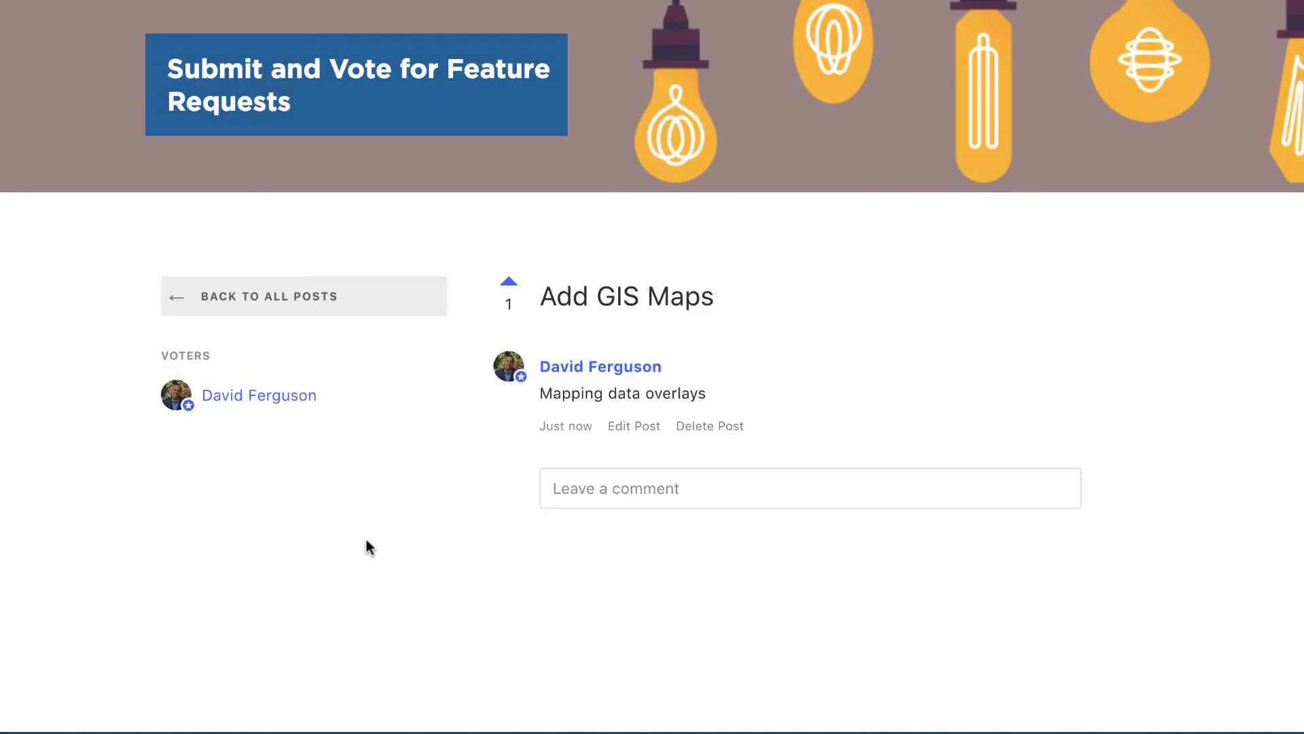
mouse_move(333, 444)
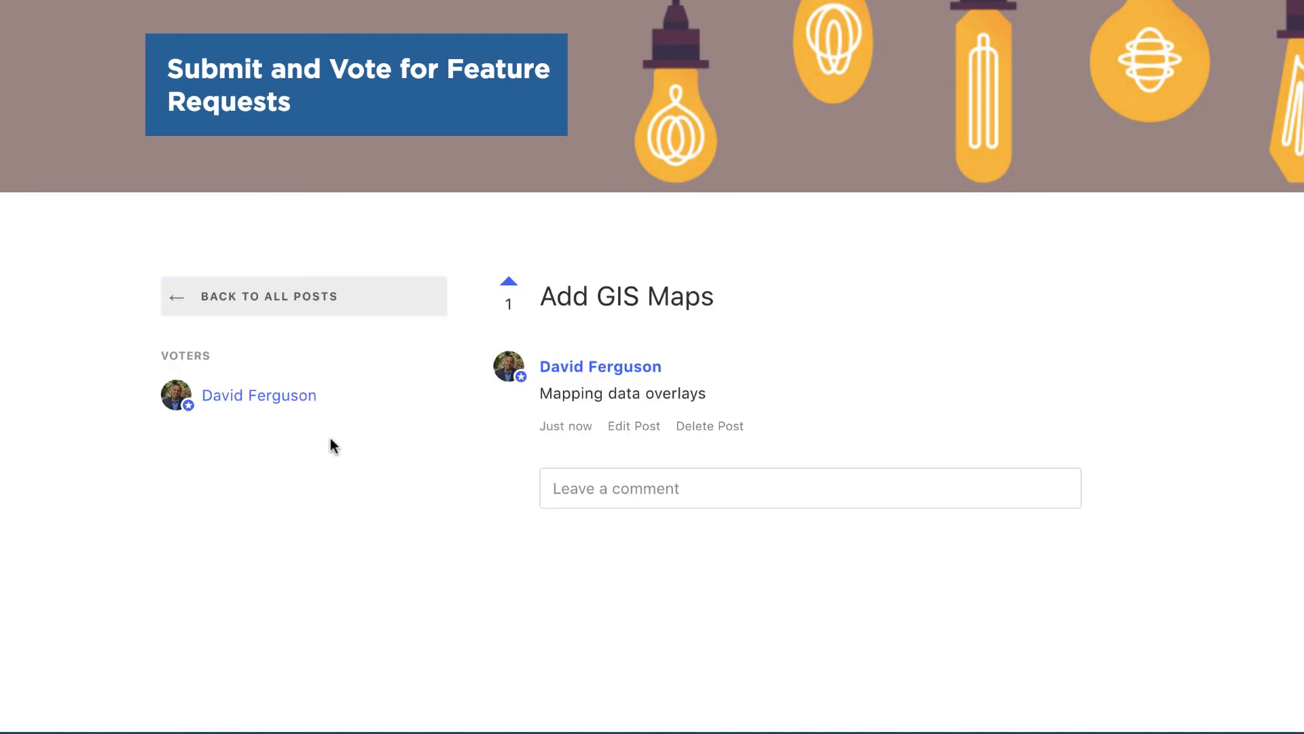
mouse_move(341, 394)
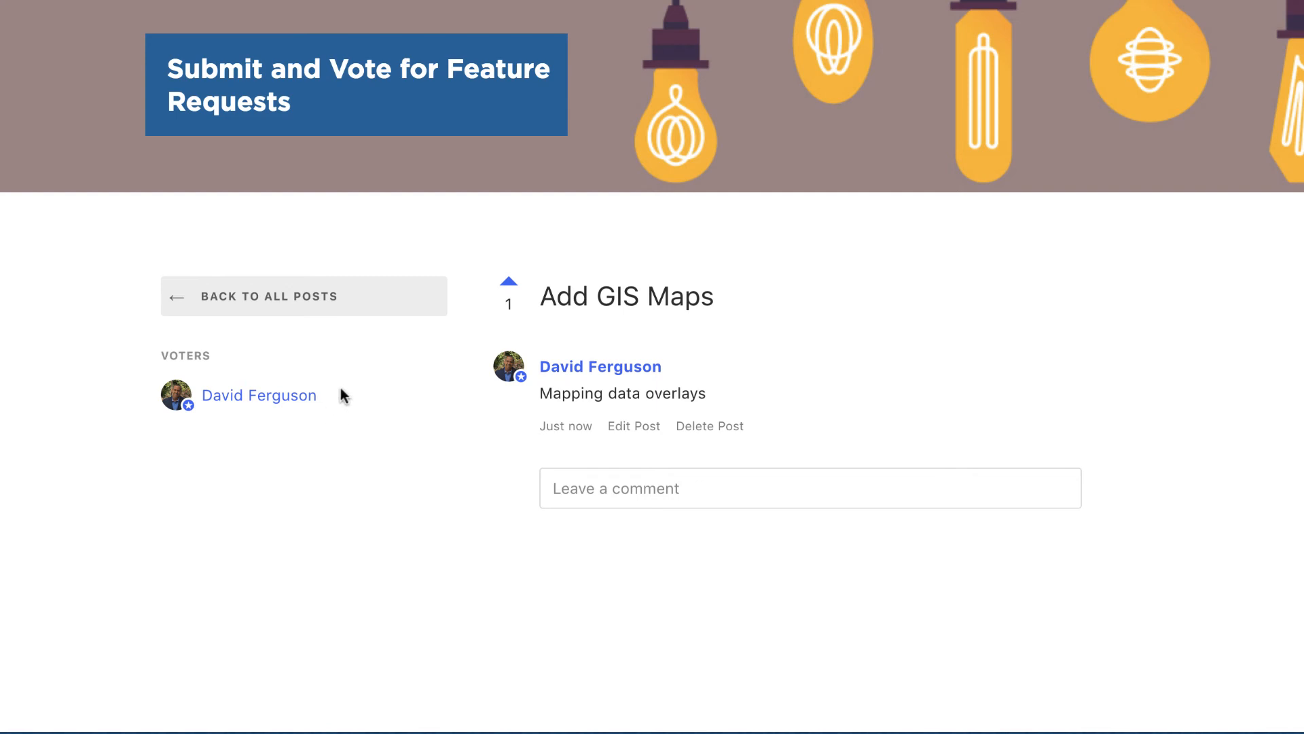
mouse_move(368, 397)
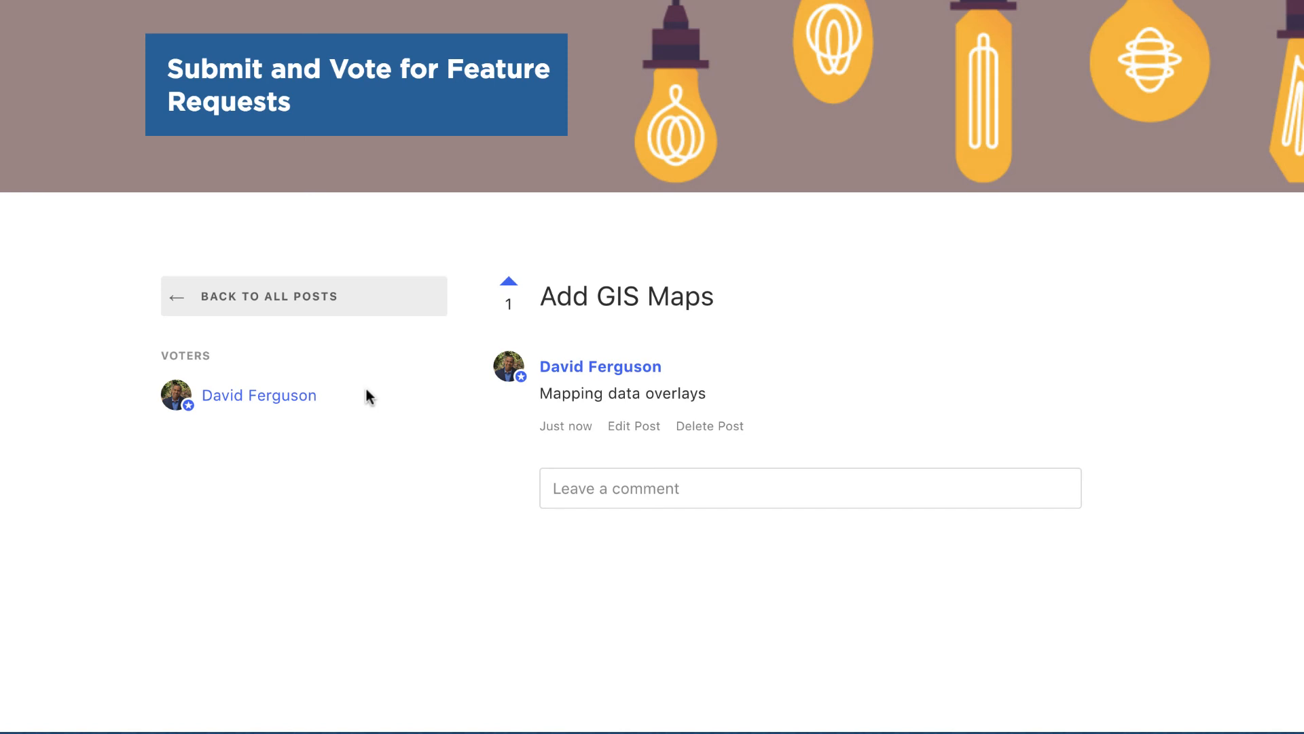
mouse_move(279, 424)
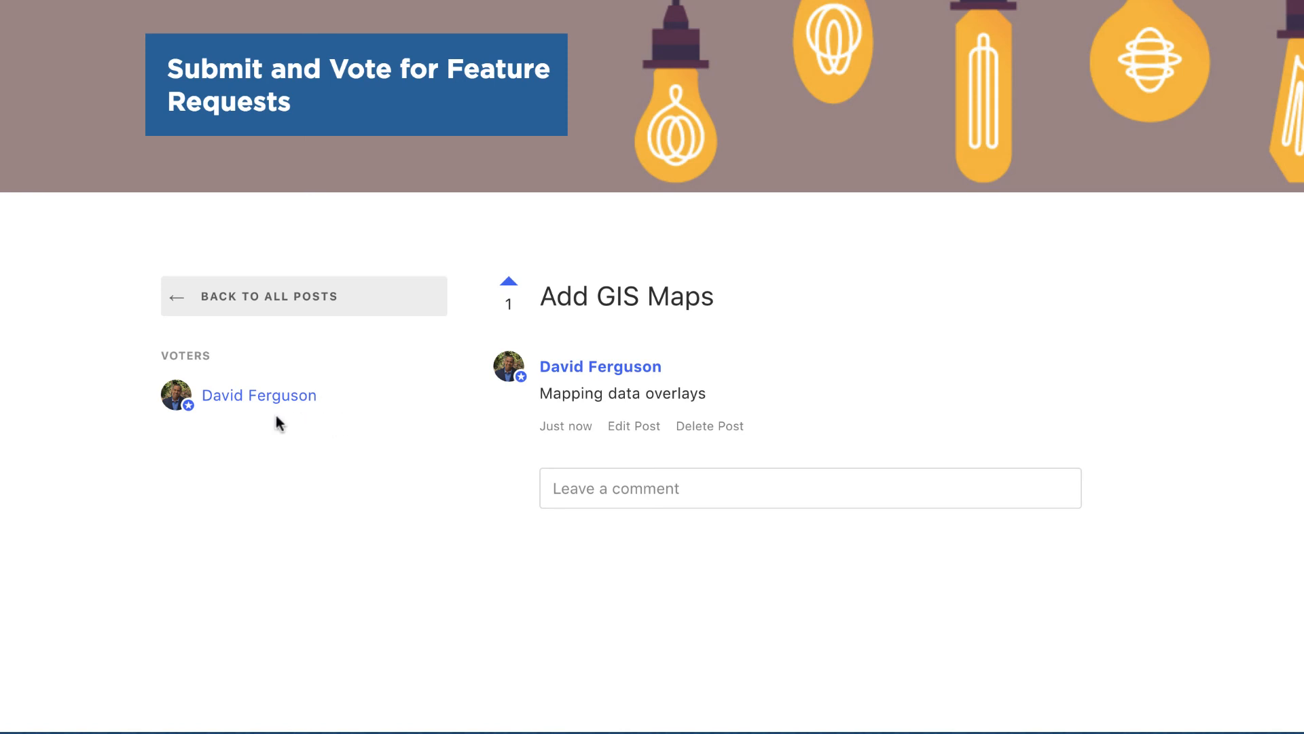
mouse_move(508, 299)
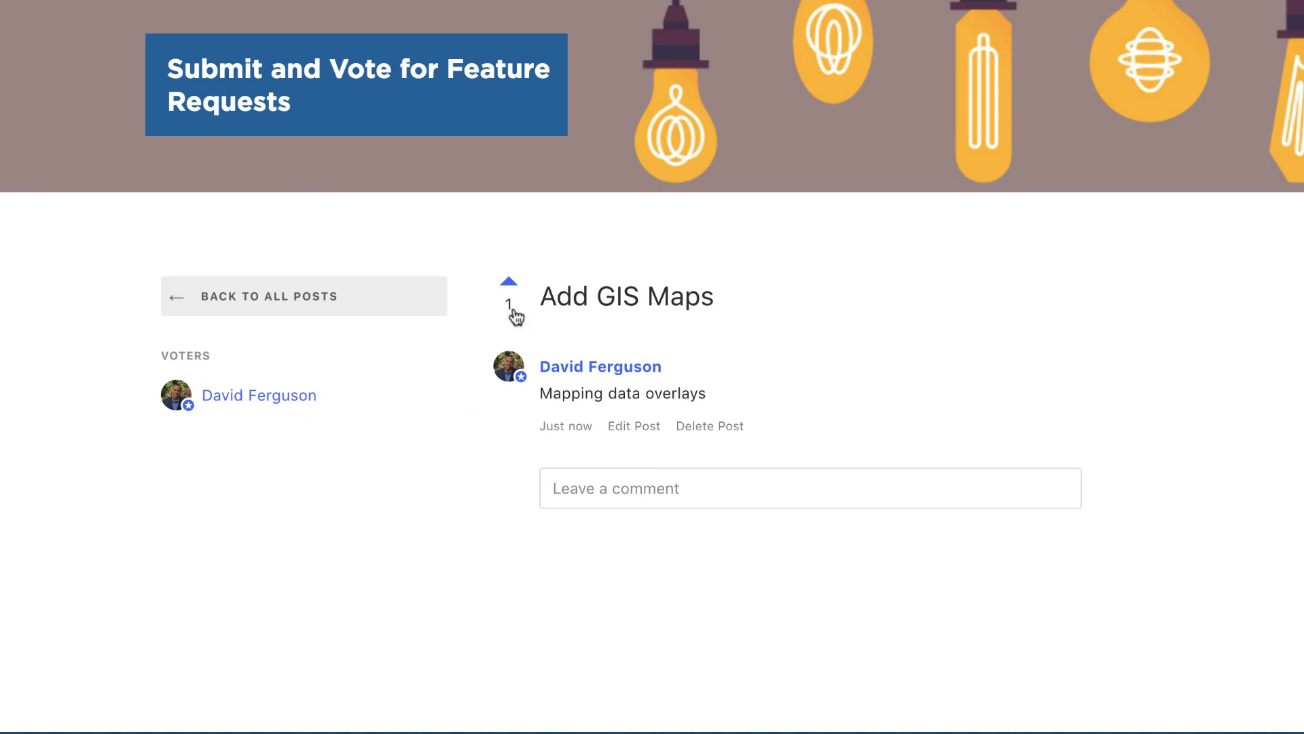
mouse_move(246, 302)
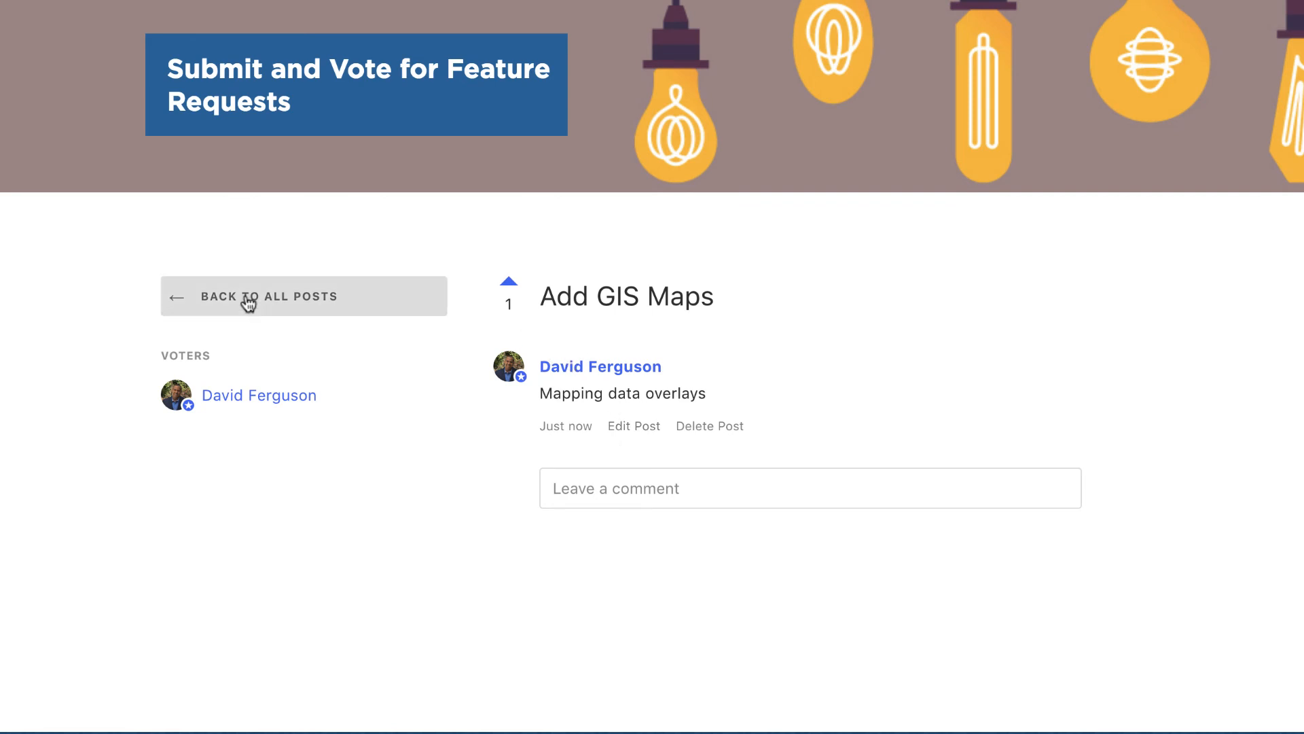
left_click(268, 296)
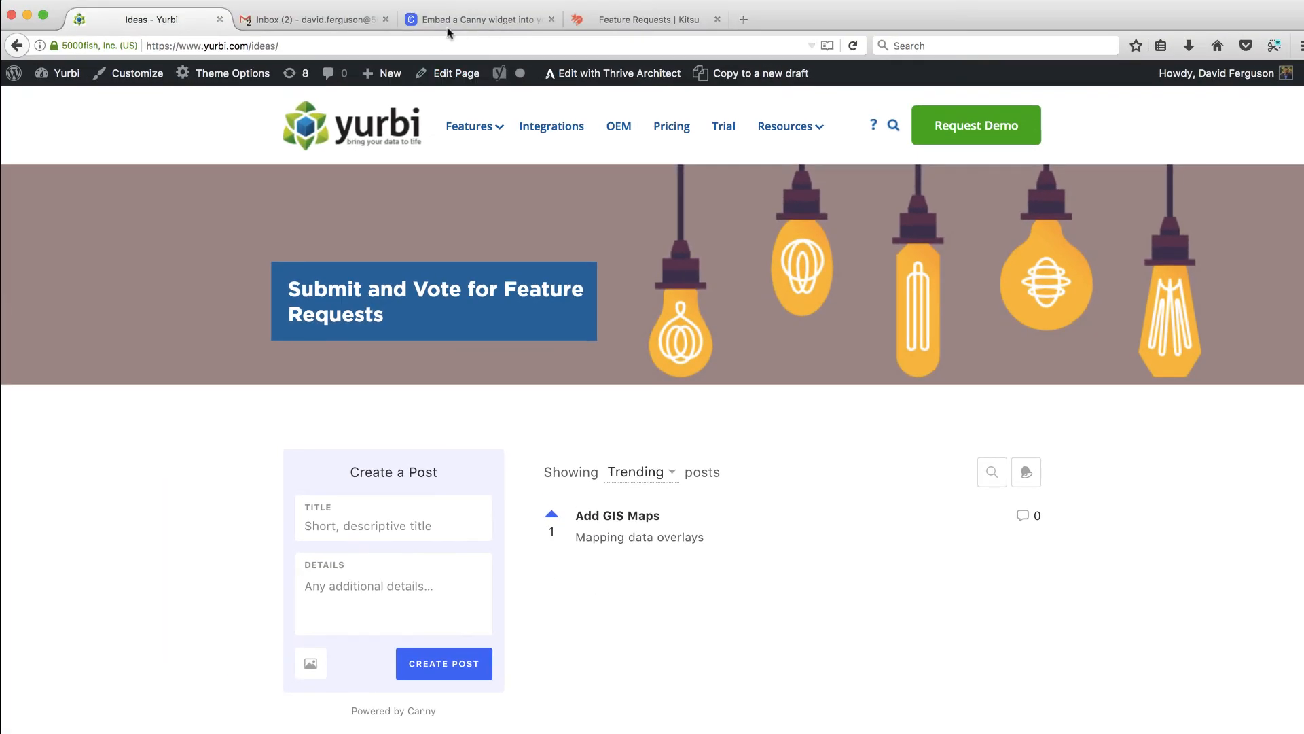
Step: Browse the Canny admin widget guides: Mobile, Single Sign-On, Web and Getting Started
left_click(475, 19)
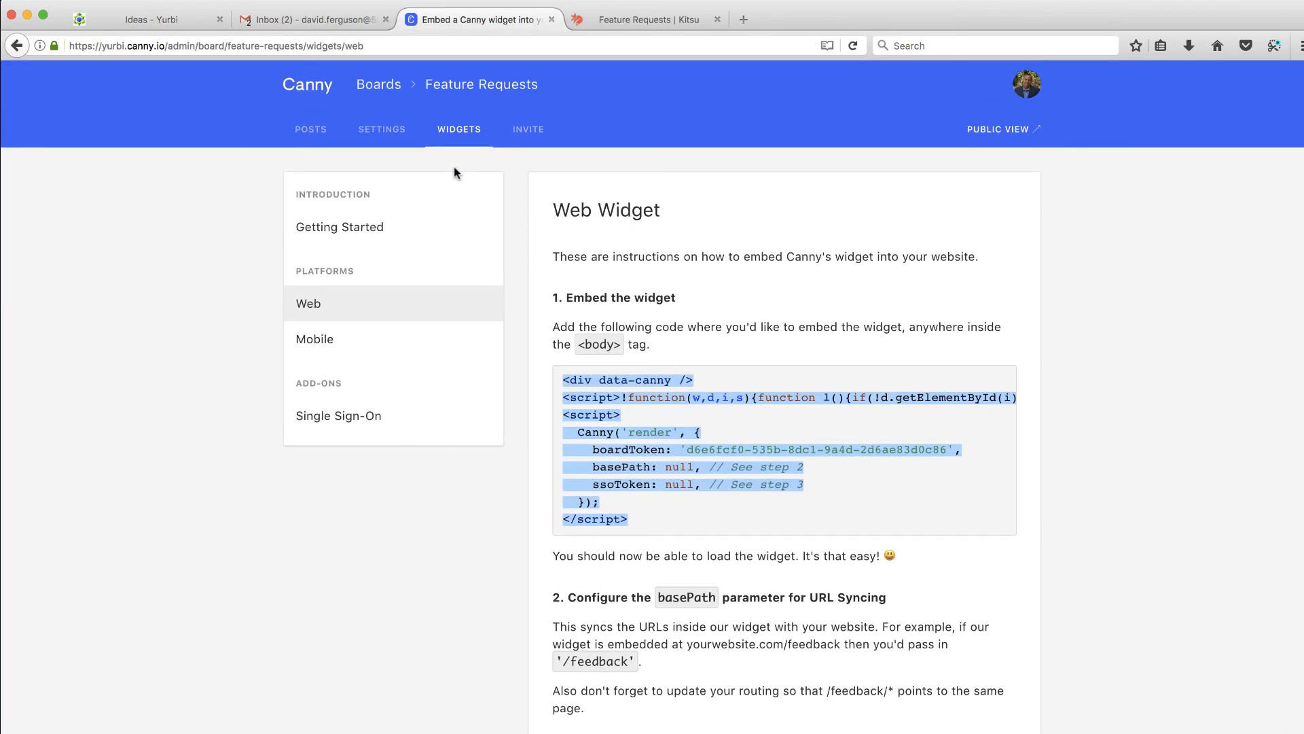
left_click(313, 338)
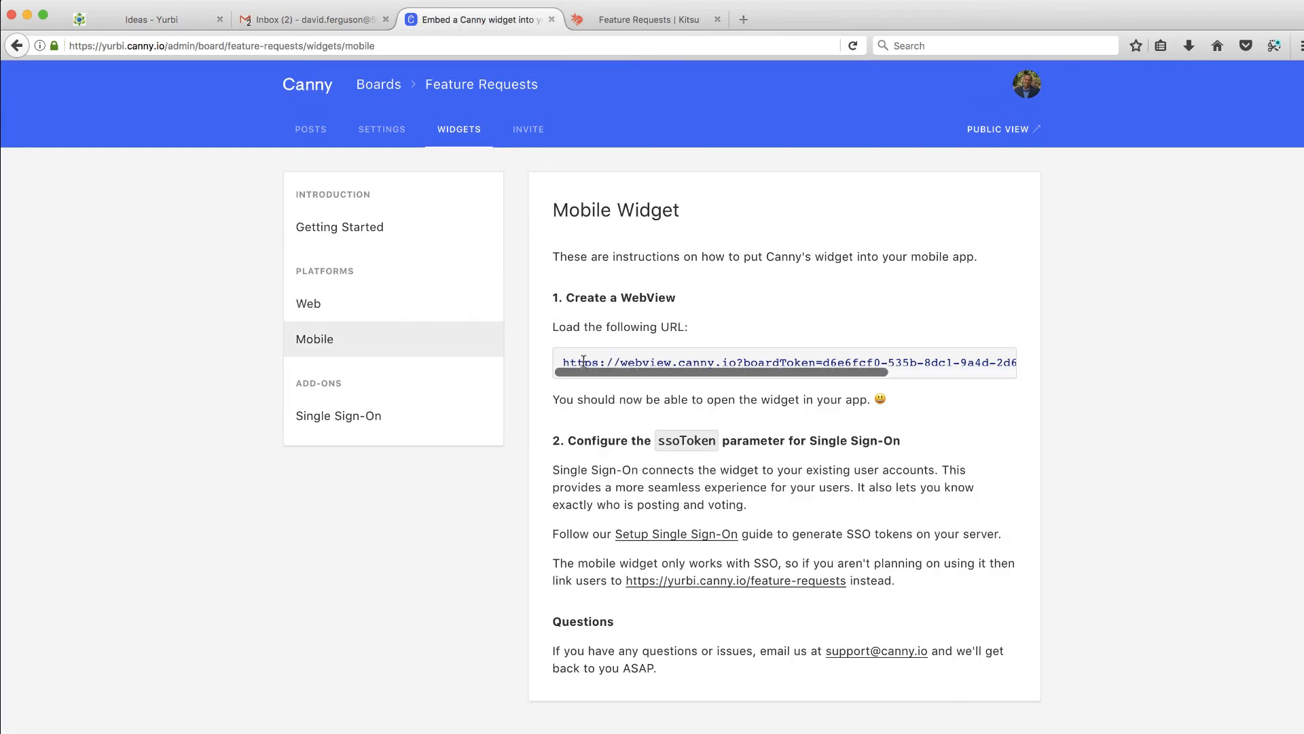
left_click(339, 416)
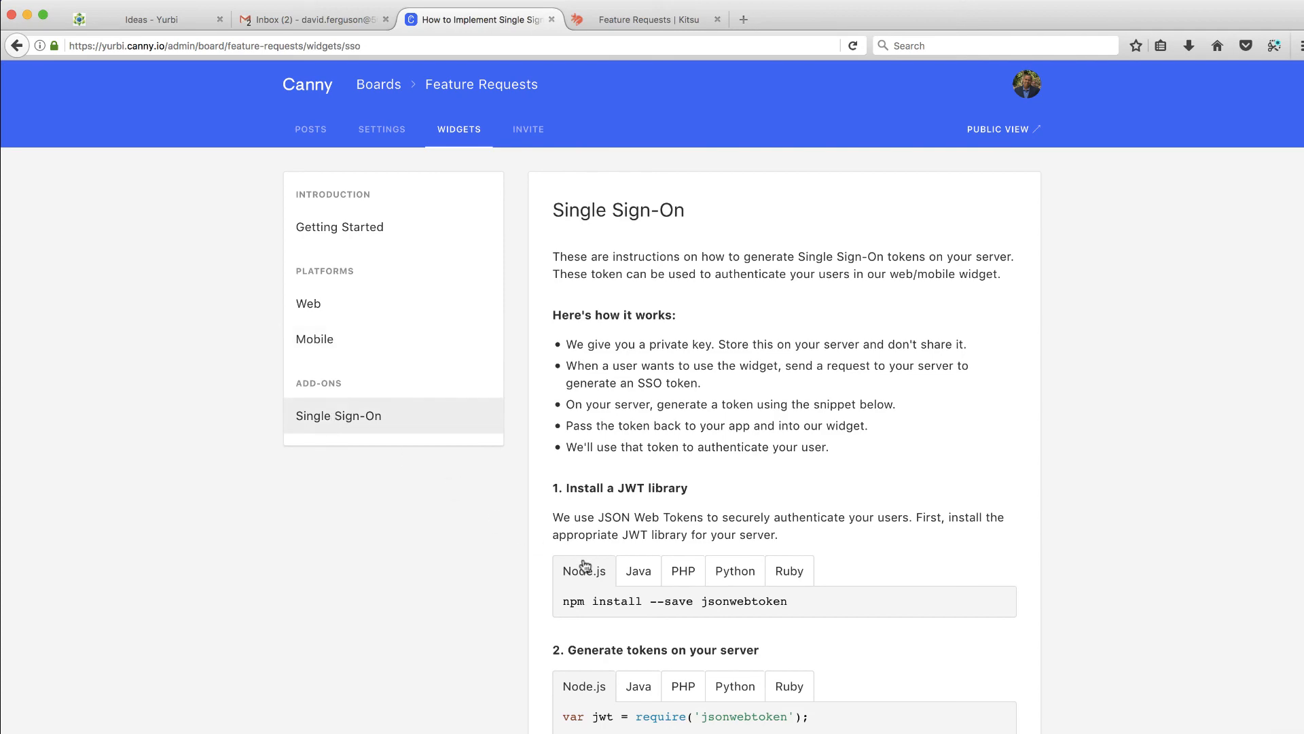
left_click(309, 302)
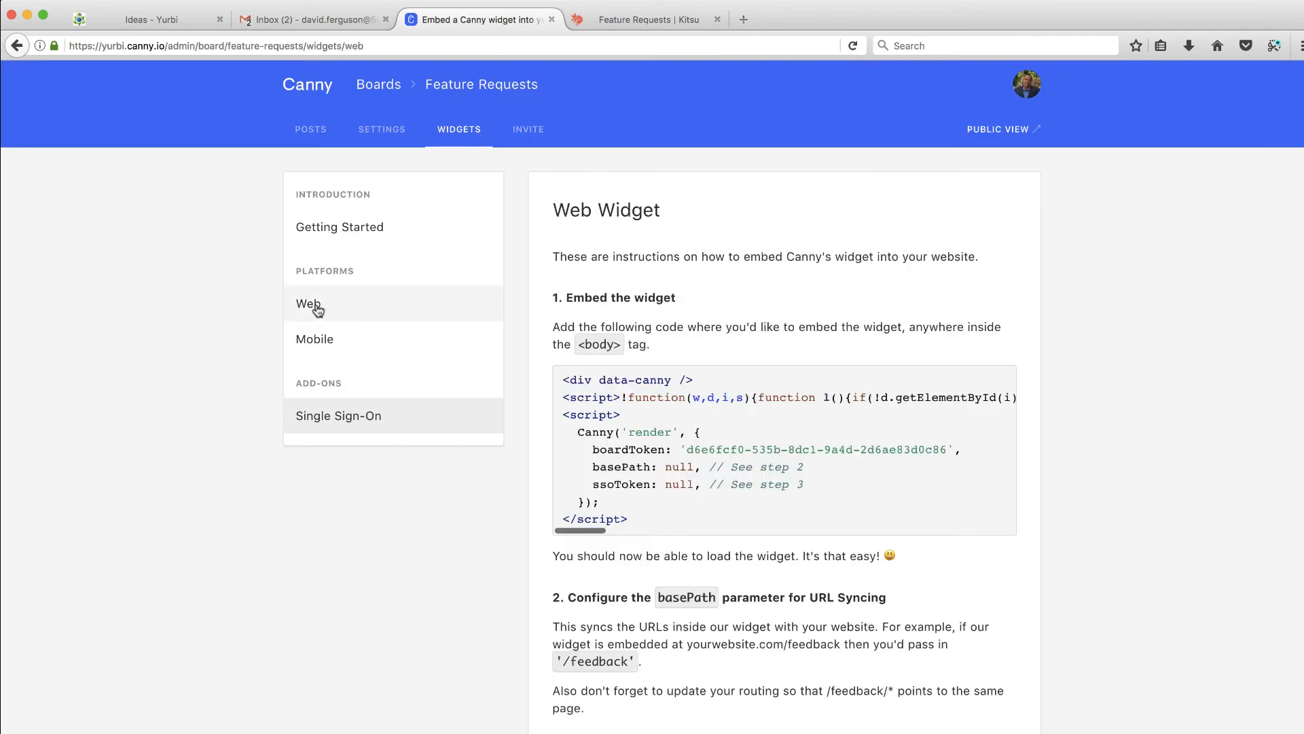
mouse_move(340, 227)
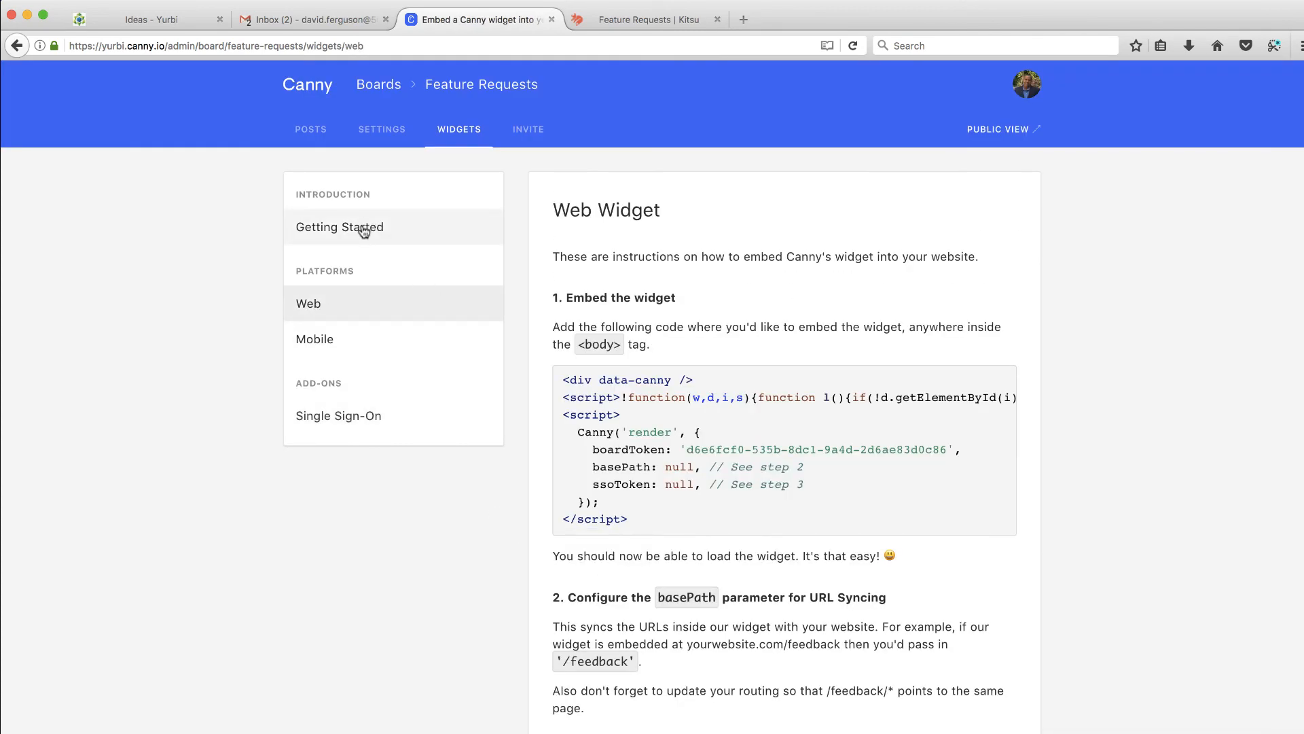
left_click(339, 227)
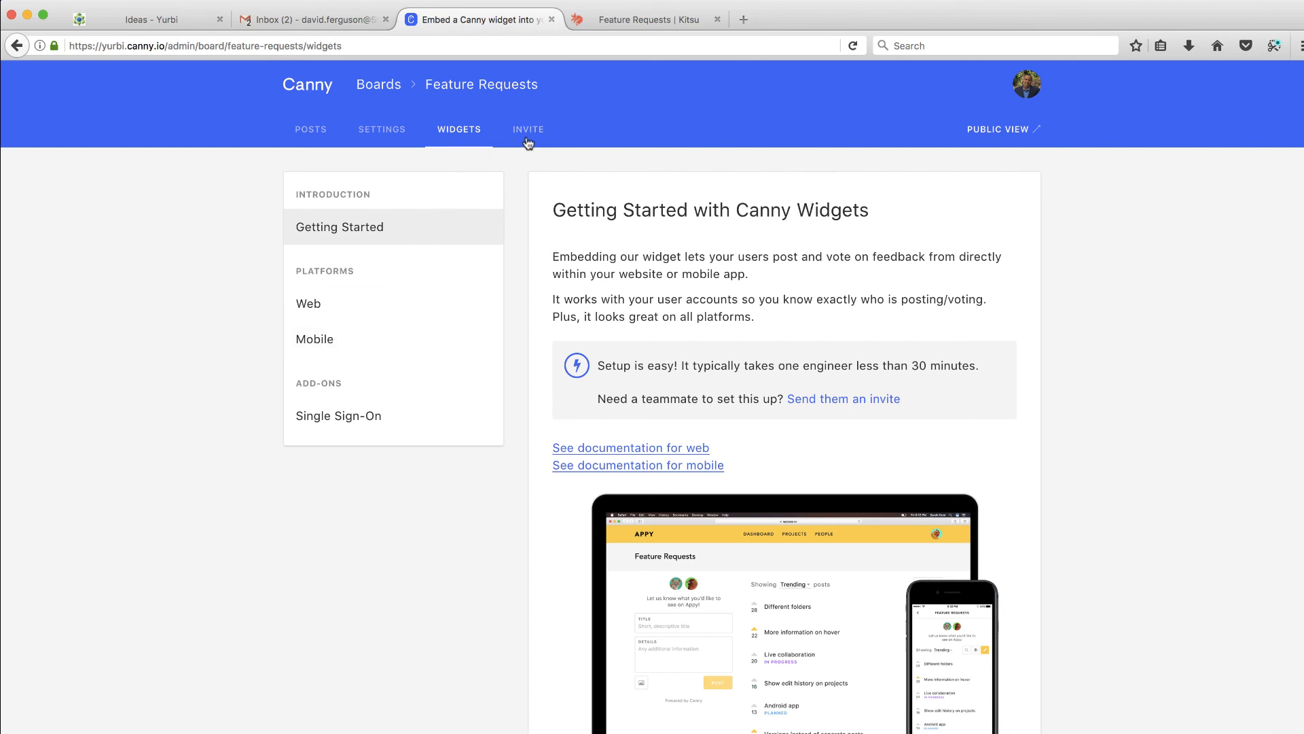
Step: View the board's public invite link, then its general settings
left_click(527, 129)
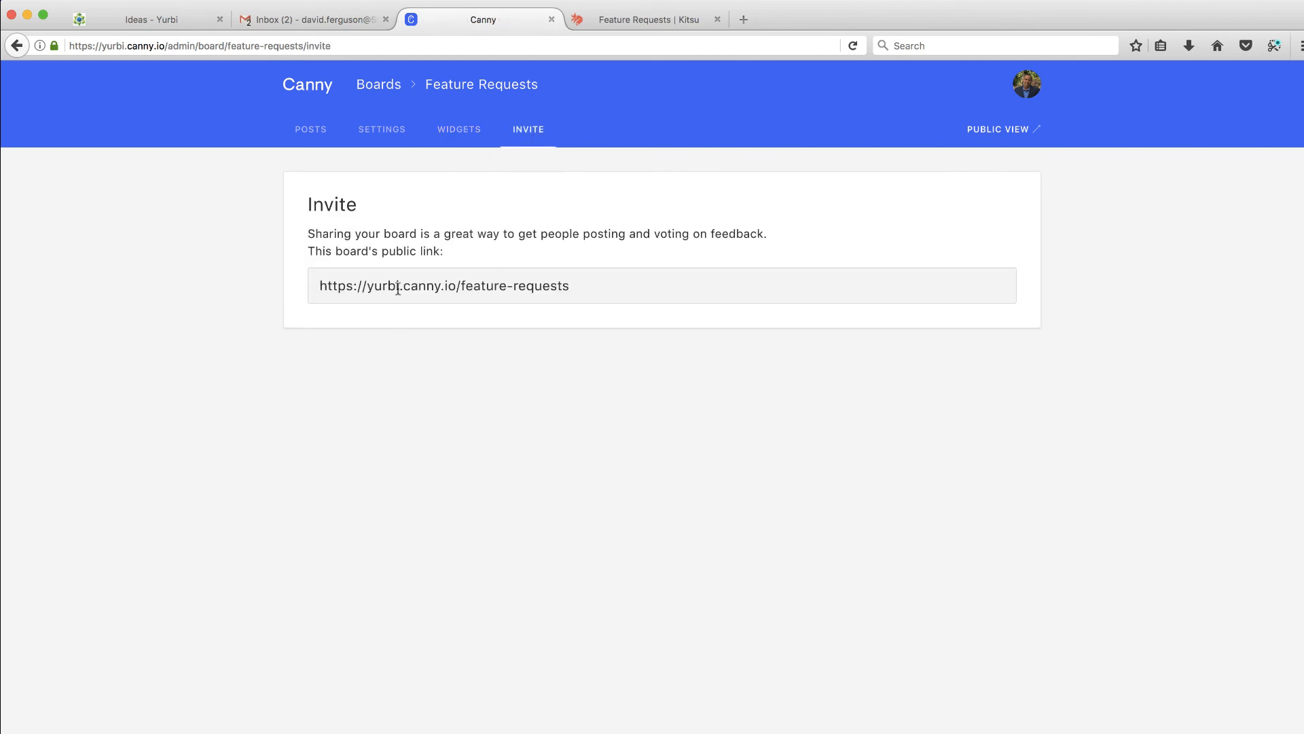
left_click(380, 129)
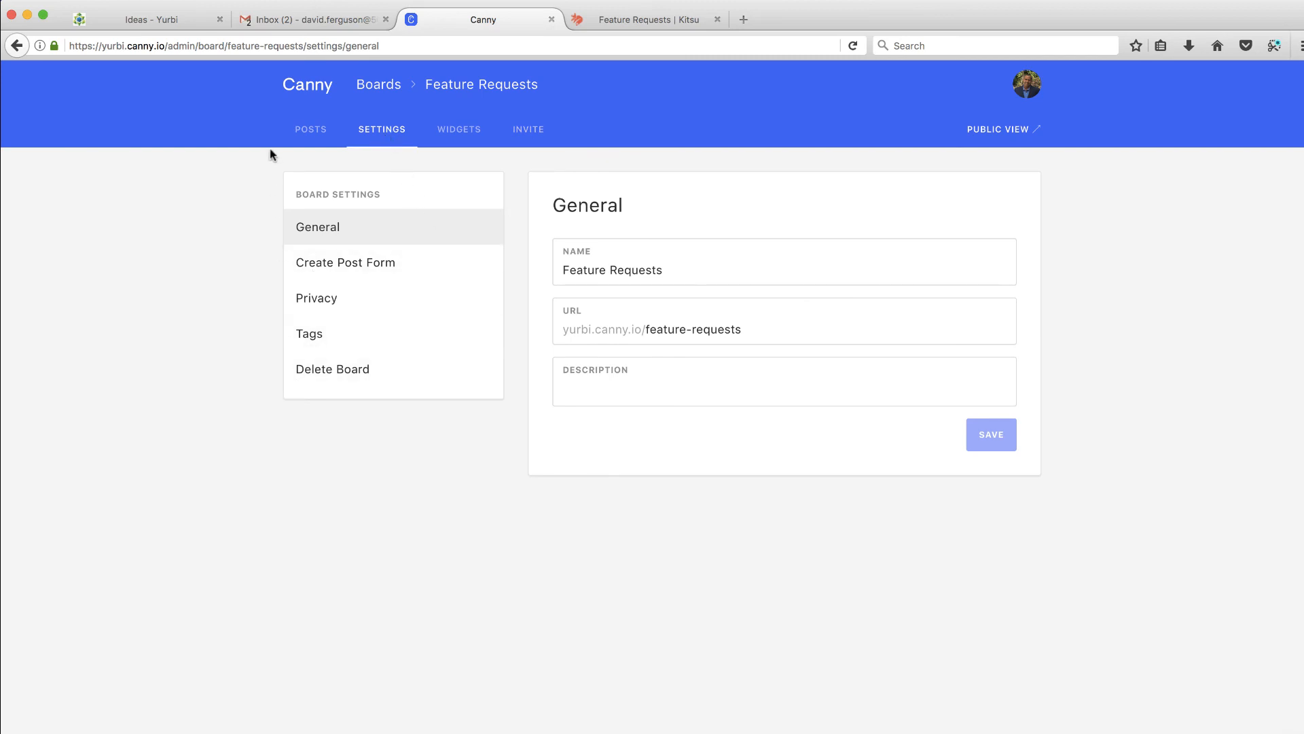
Step: View the board's admin Posts list, then the Your Boards overview showing Feature Requests with one post
left_click(310, 129)
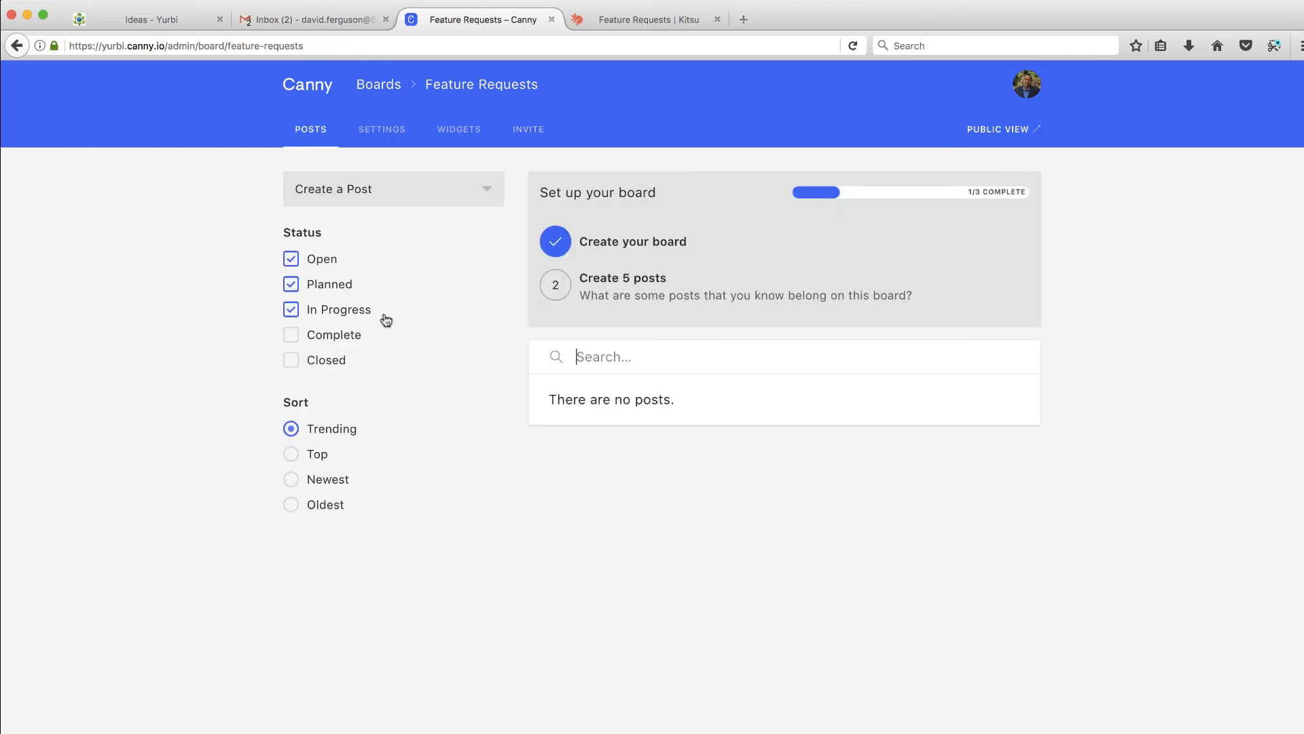
left_click(378, 85)
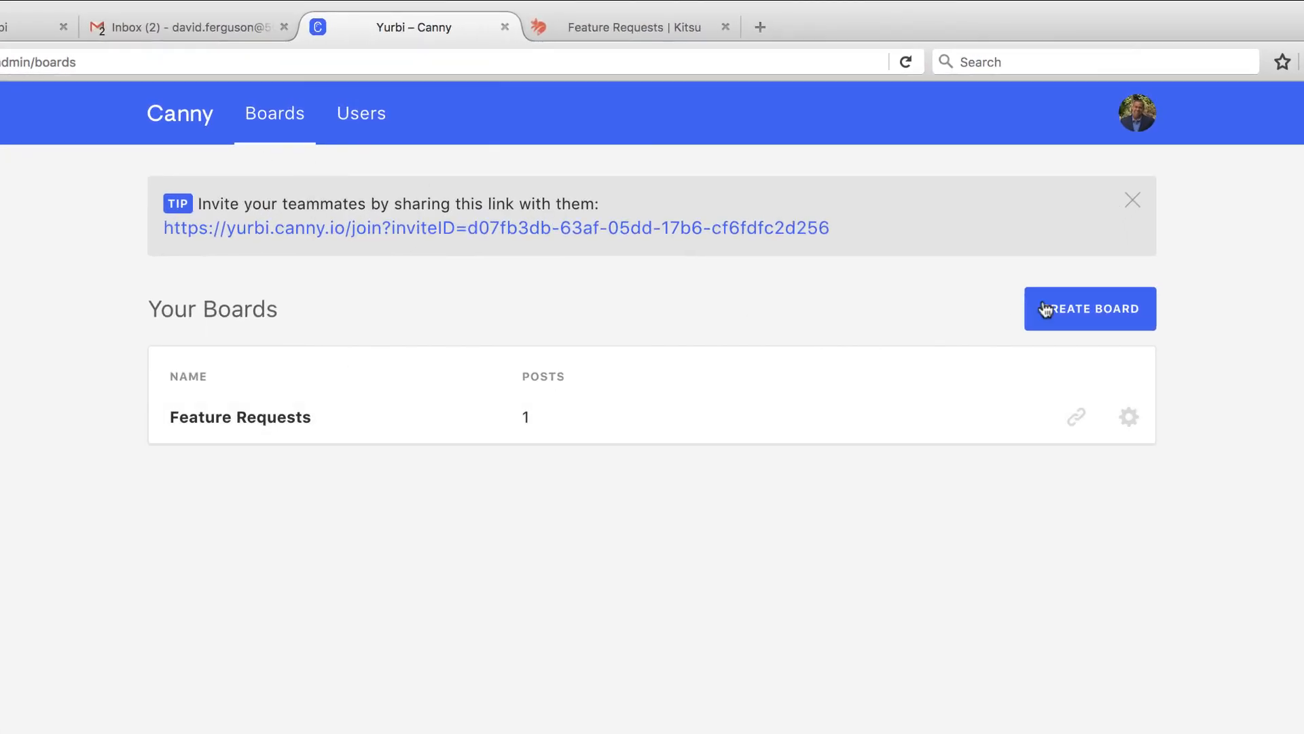
mouse_move(631, 341)
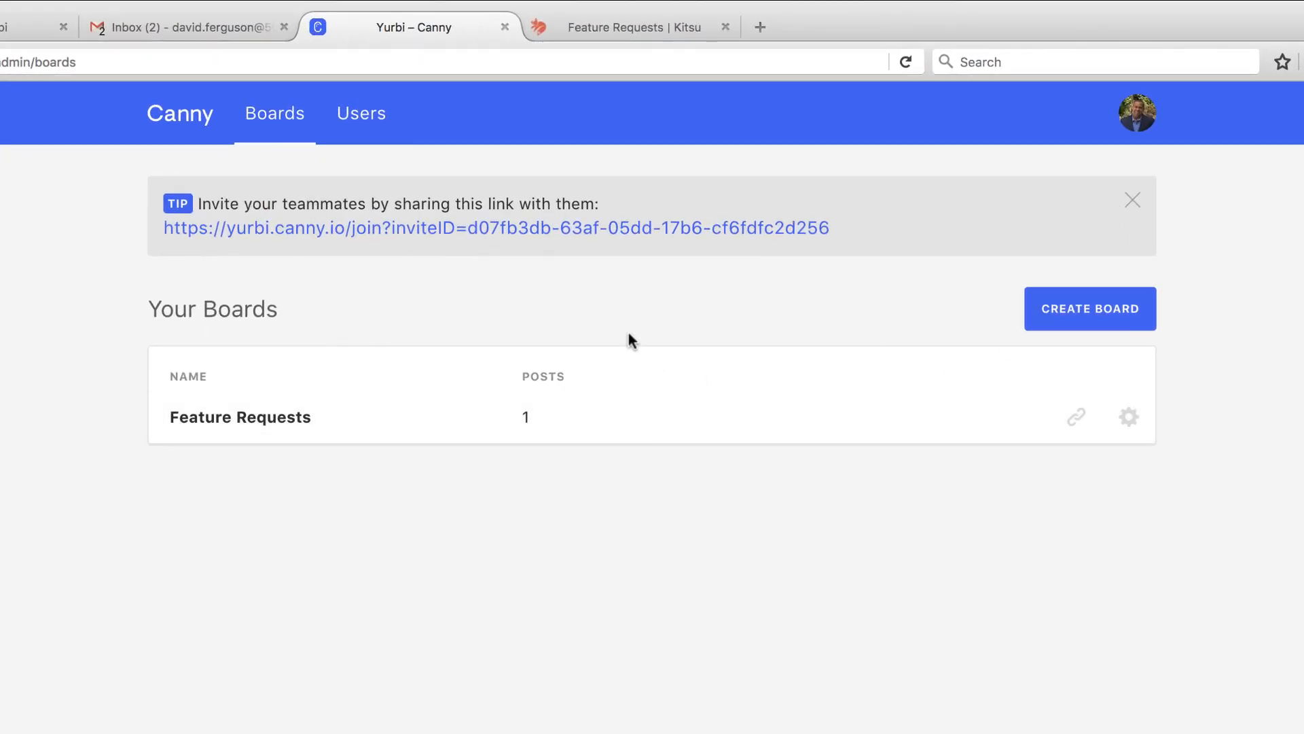
mouse_move(603, 353)
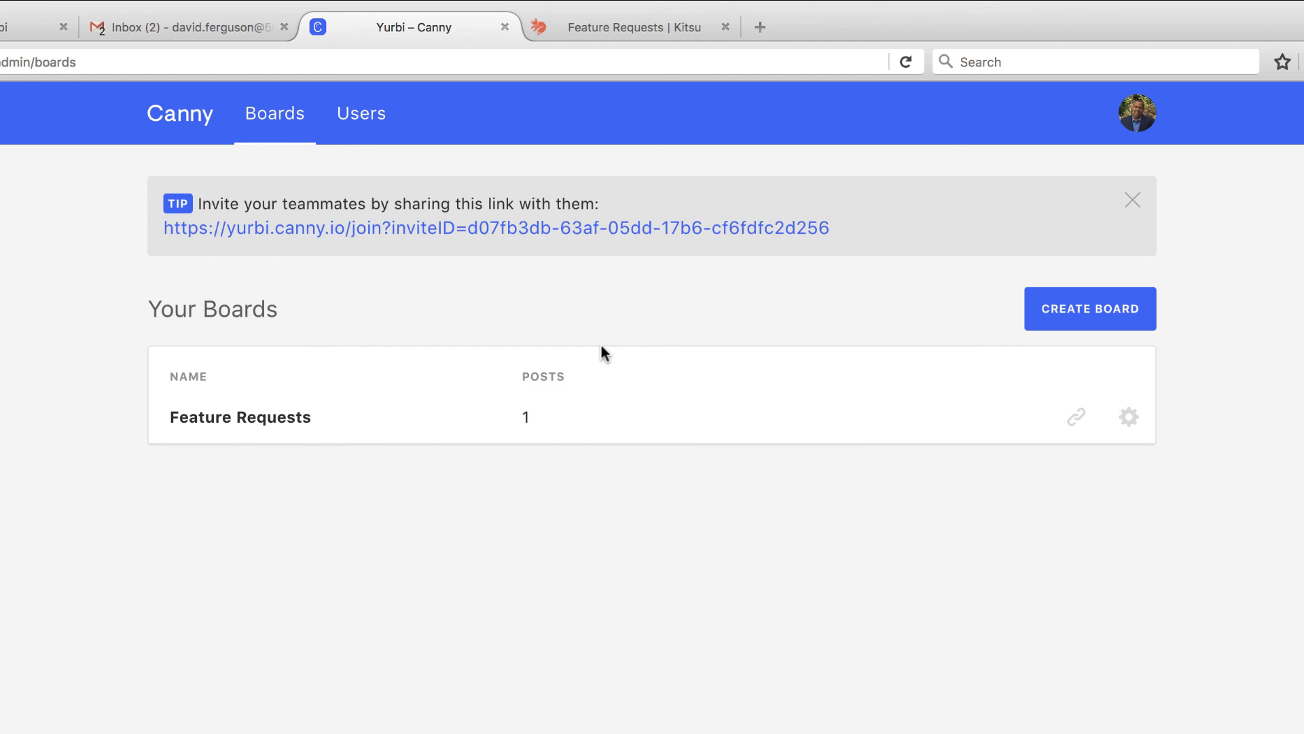